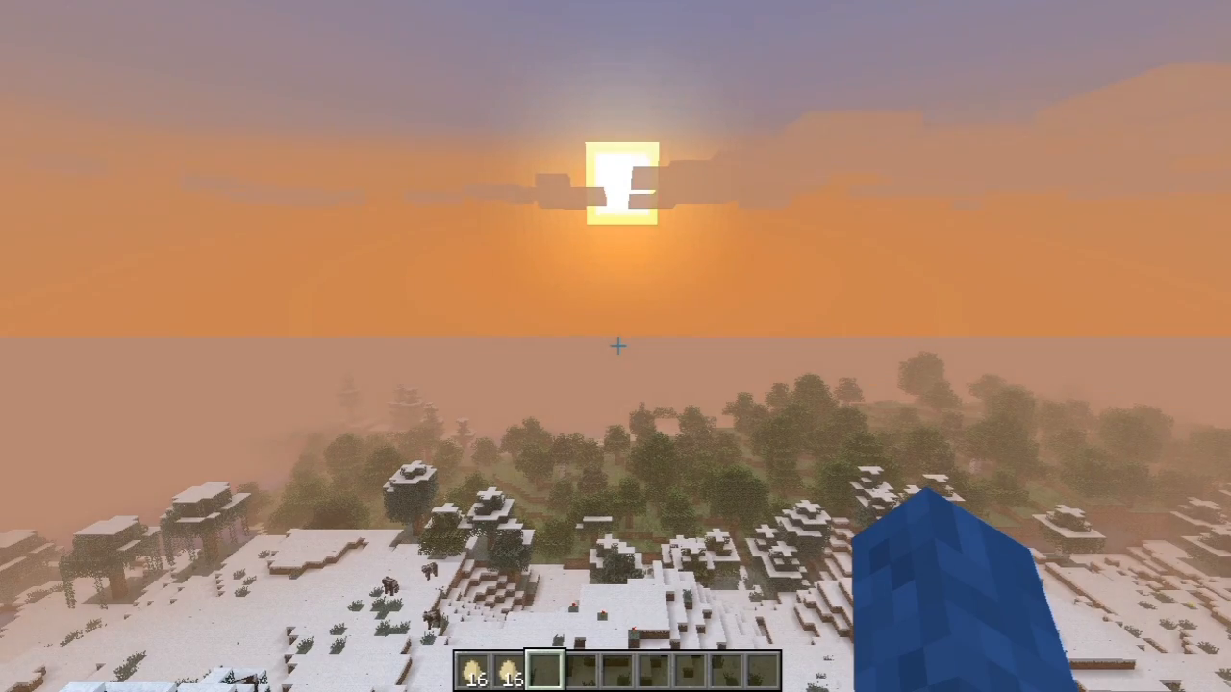
{"action": "mouse_move", "coordinate": [615, 346]}
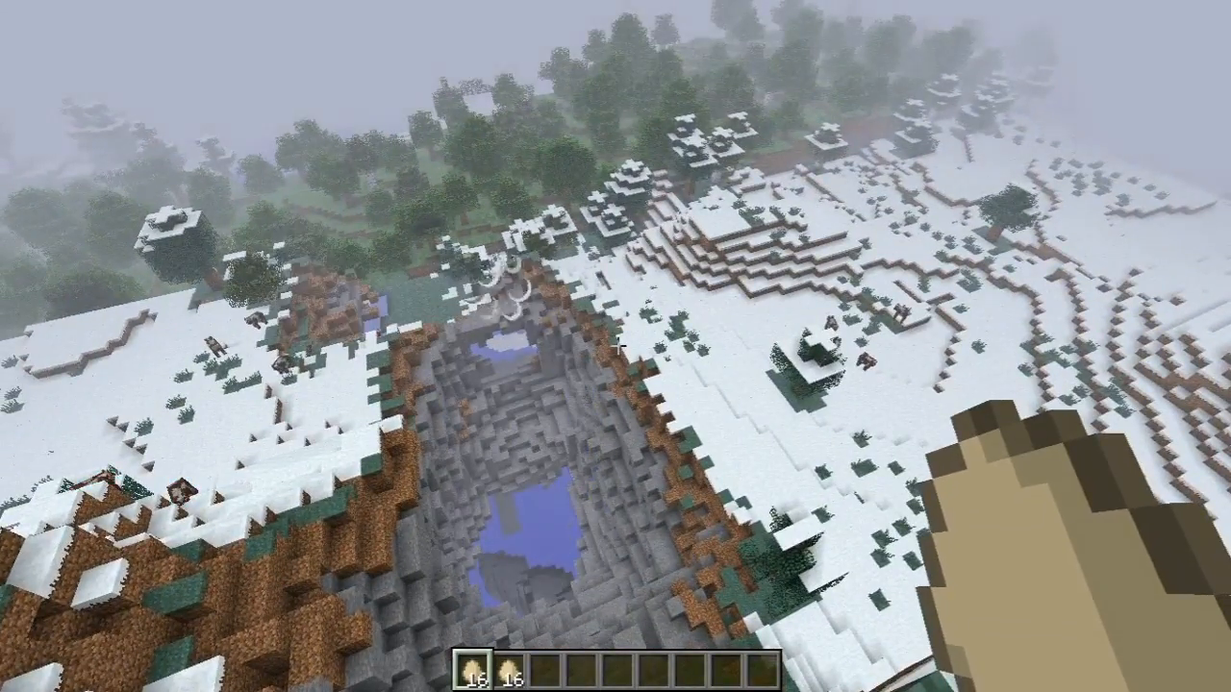
{"action": "mouse_move", "coordinate": [616, 346]}
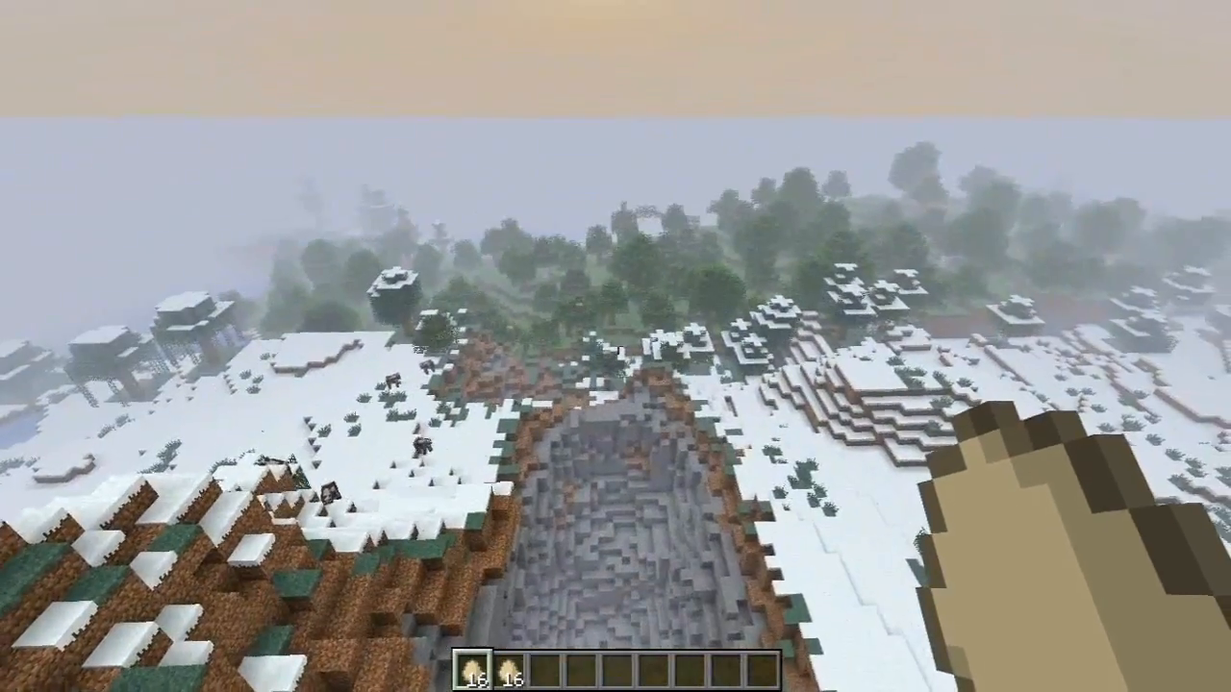
Step: Pause the game after viewing the crater in the snowy world
{"action": "key", "text": "Escape"}
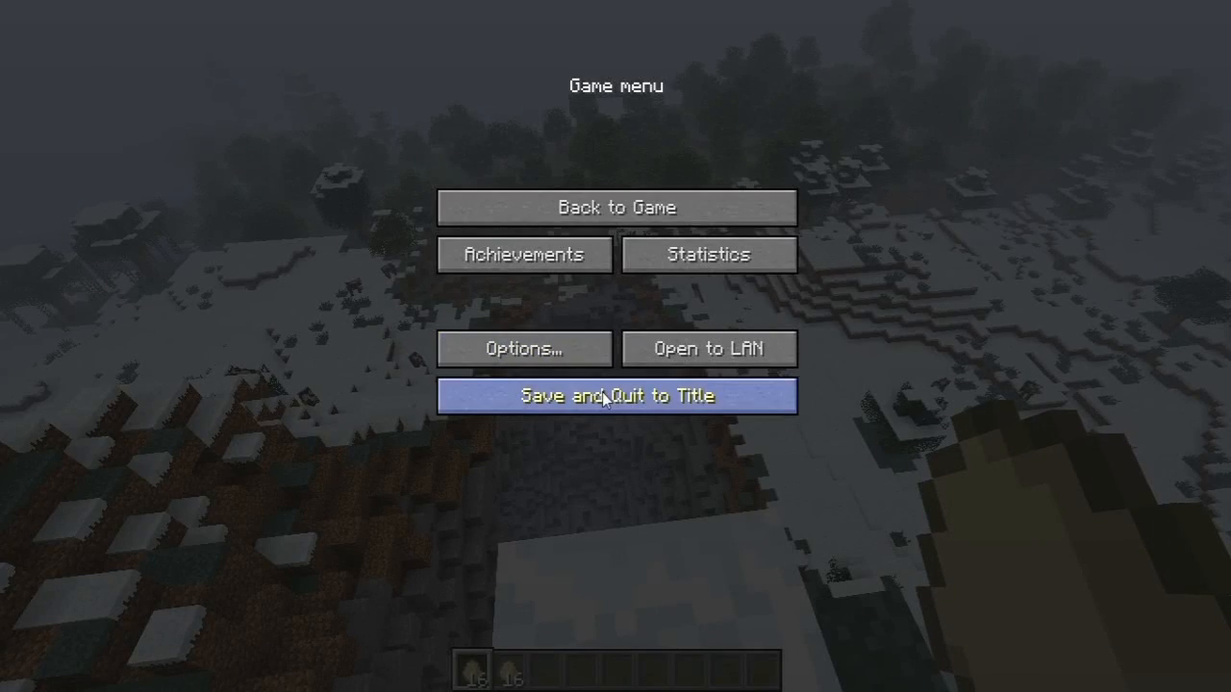
Step: Save and quit to title, then load a saved world through Bukkit SSP
{"action": "left_click", "coordinate": [616, 396]}
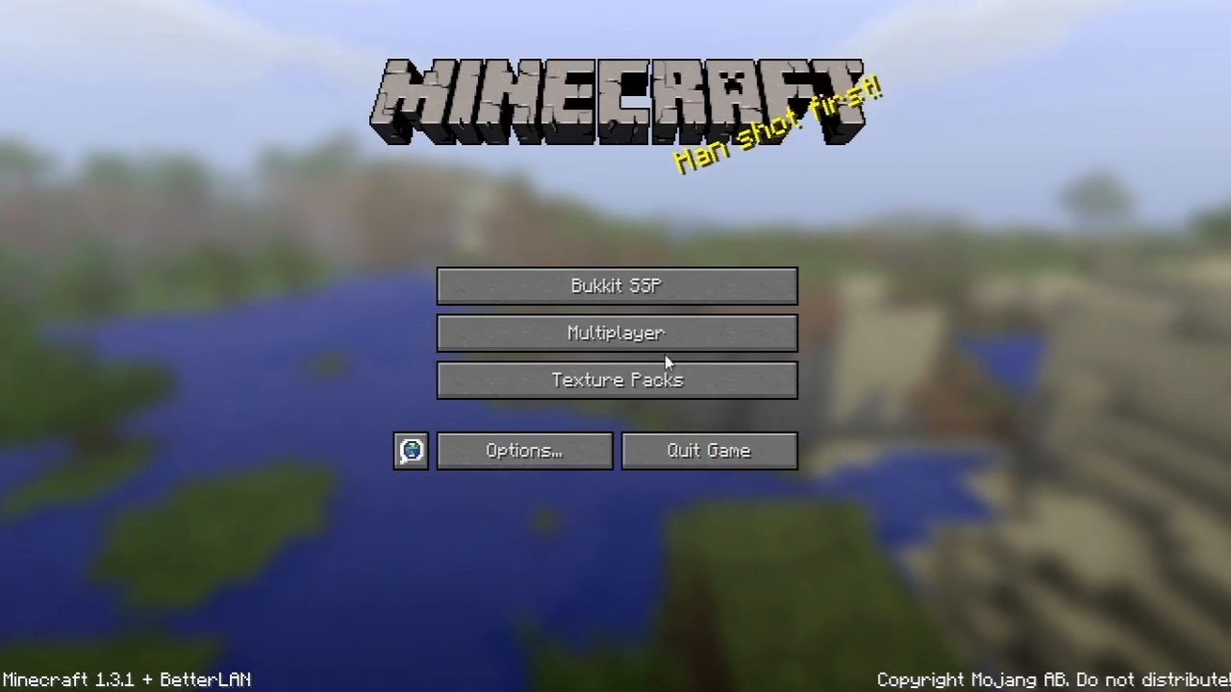
{"action": "left_click", "coordinate": [616, 284]}
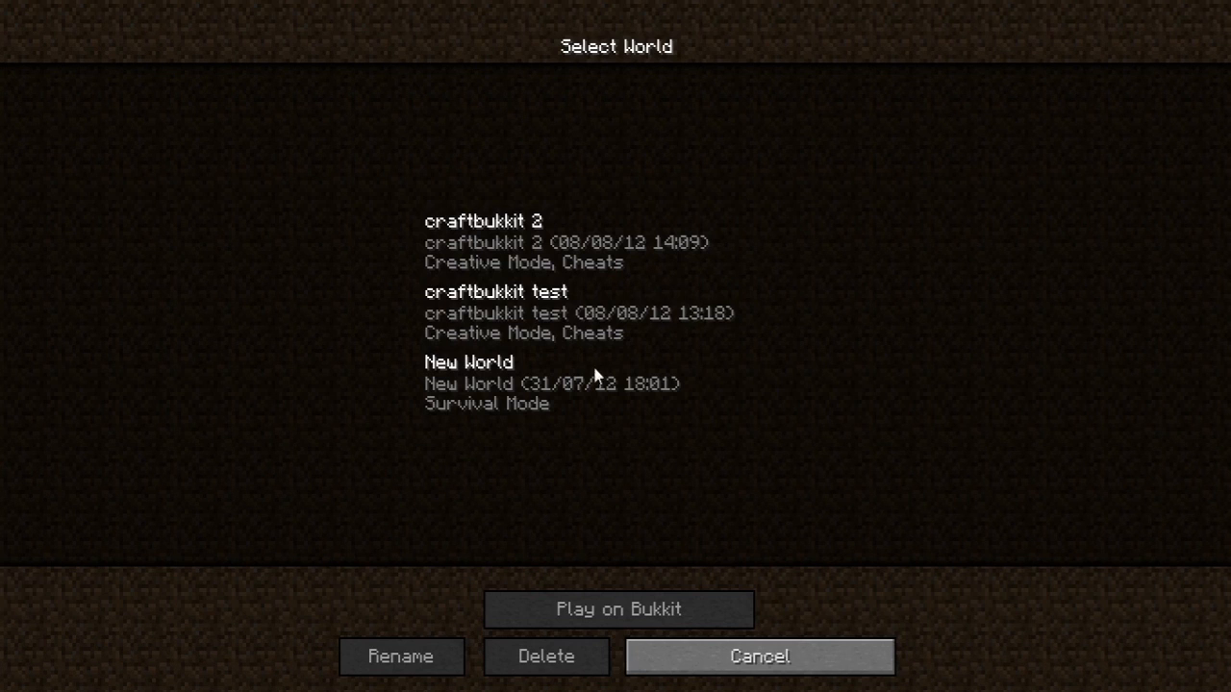
{"action": "left_click", "coordinate": [618, 608]}
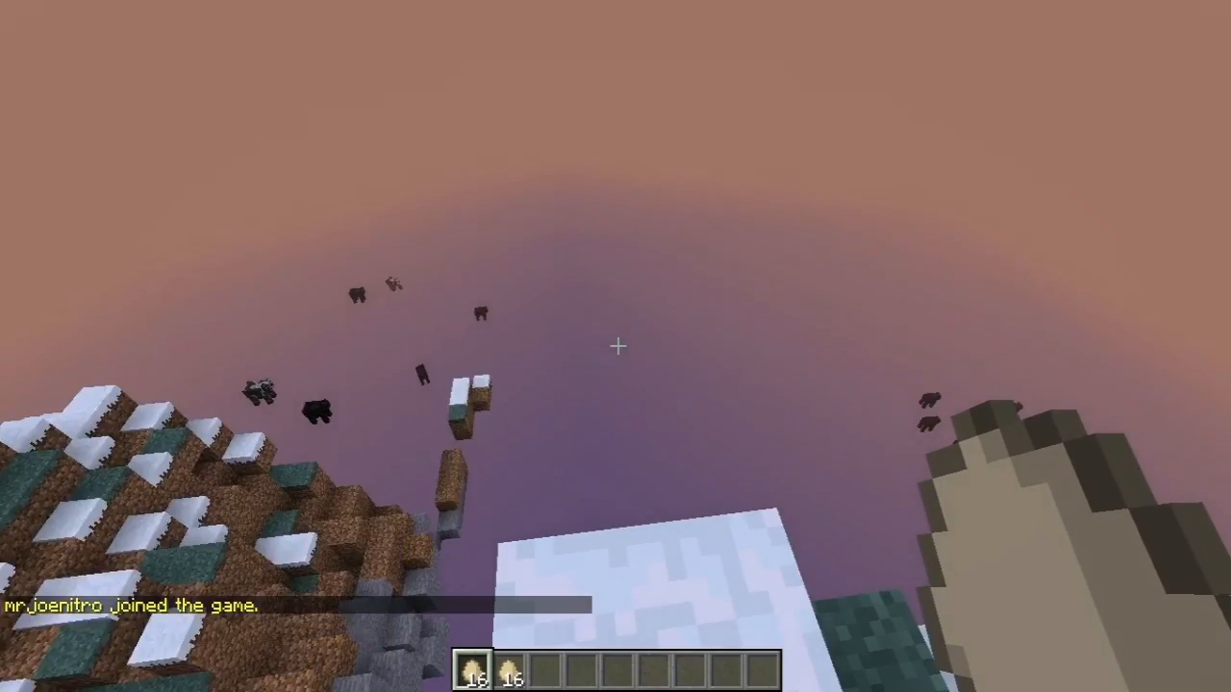
{"action": "mouse_move", "coordinate": [615, 347]}
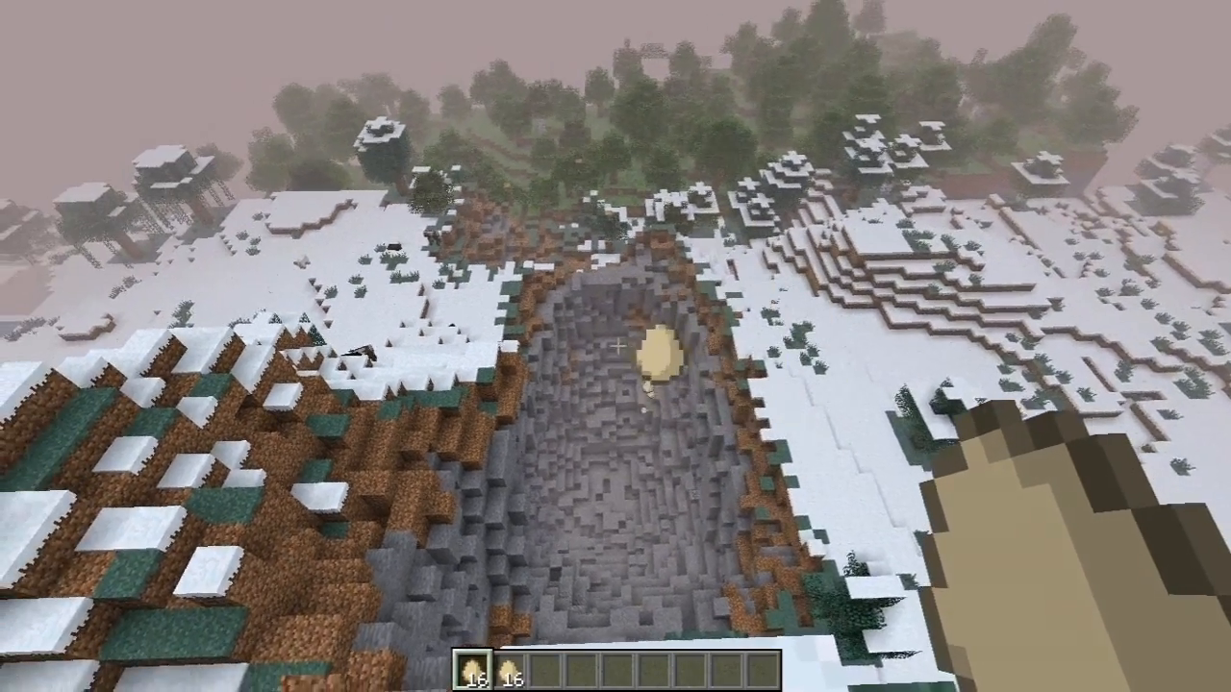
{"action": "mouse_move", "coordinate": [615, 346]}
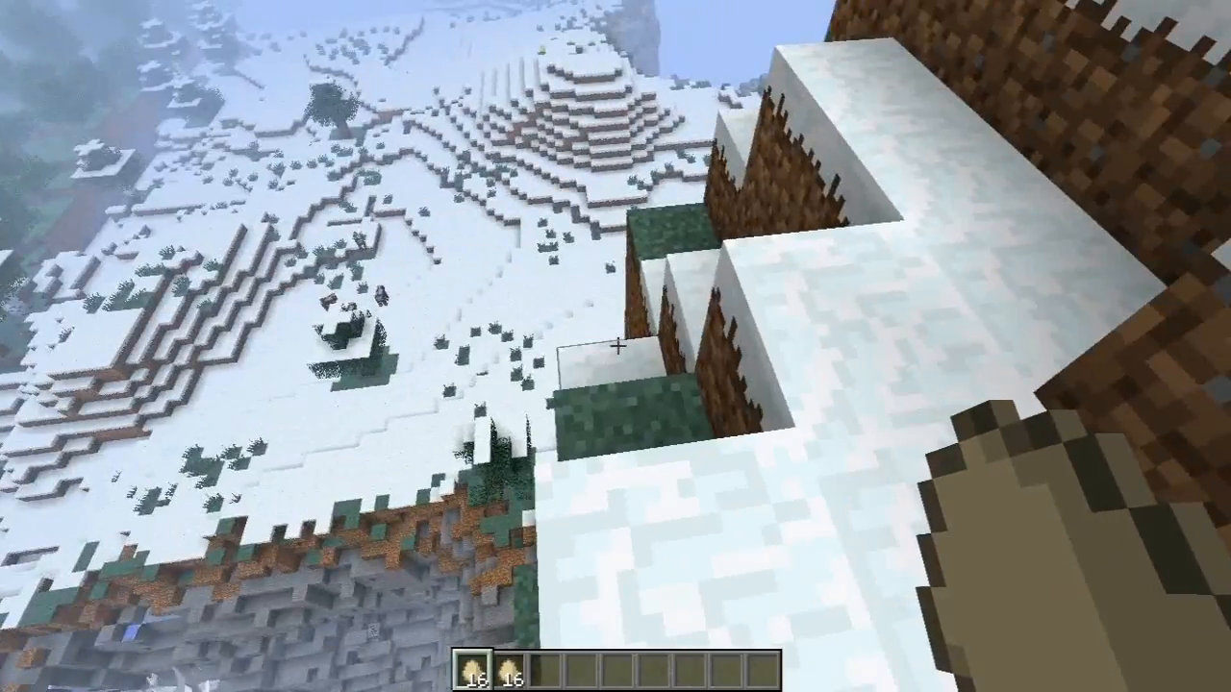
{"action": "mouse_move", "coordinate": [616, 346]}
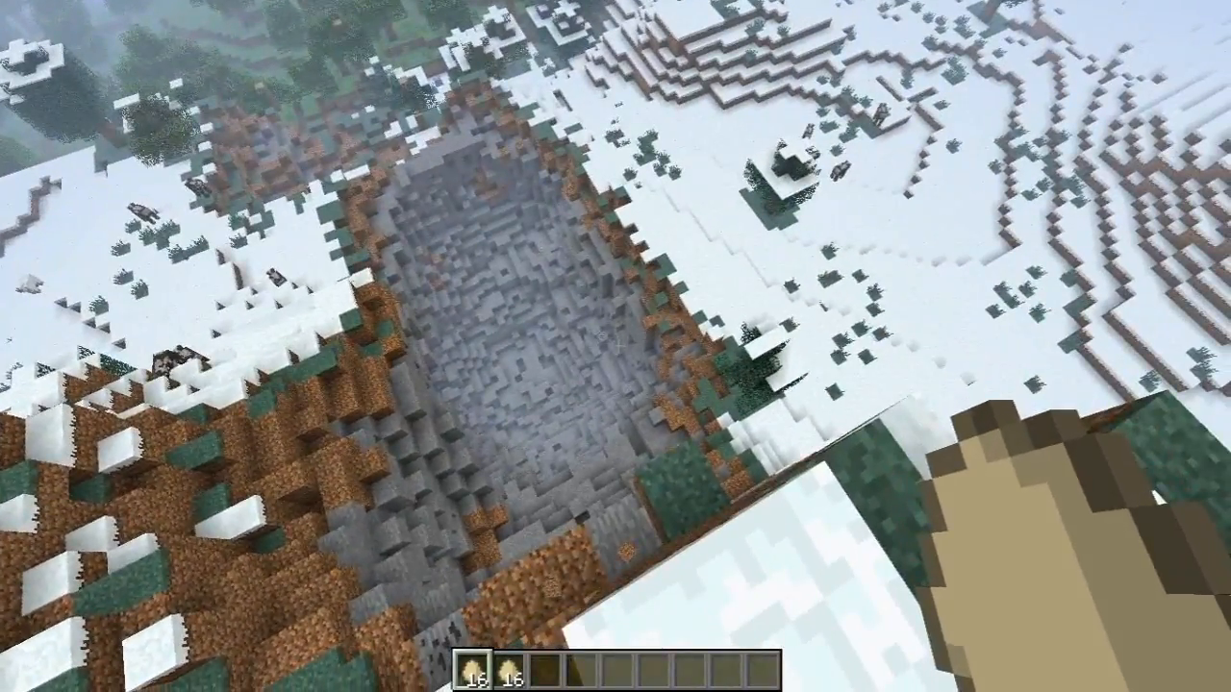
{"action": "mouse_move", "coordinate": [615, 346]}
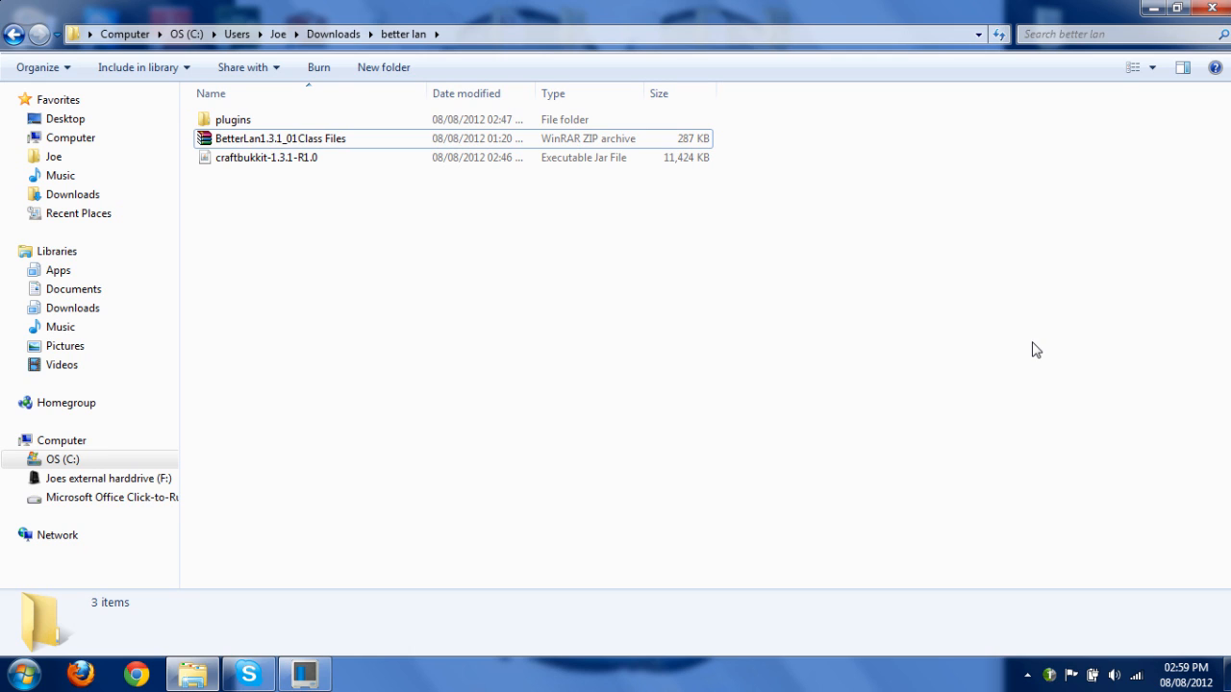
{"action": "mouse_move", "coordinate": [802, 300]}
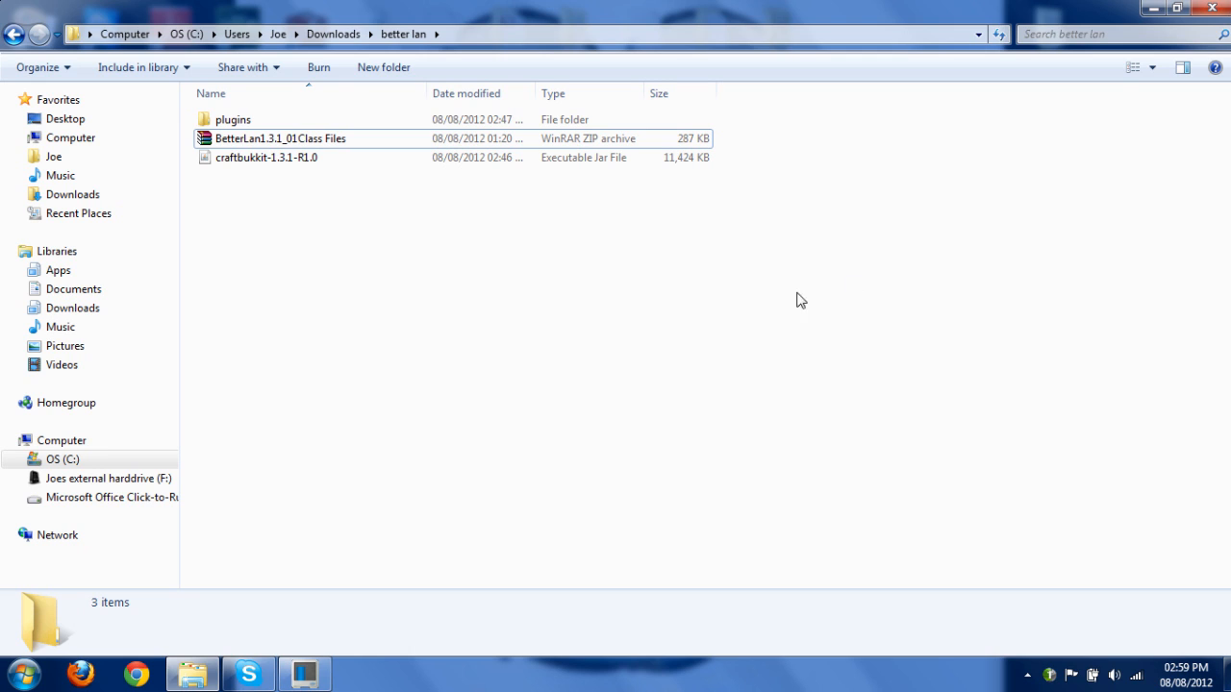
Step: Search %appdata% from the Start menu to reach the Roaming folder
{"action": "left_click", "coordinate": [18, 673]}
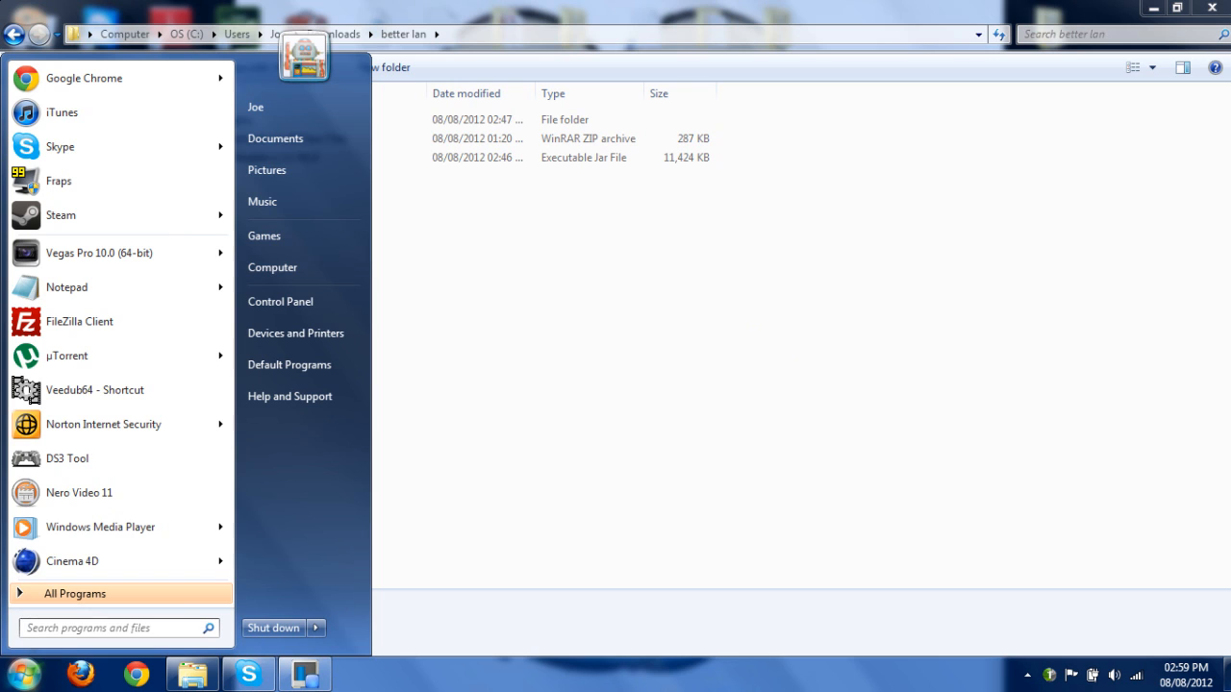
{"action": "type", "text": "%appdat"}
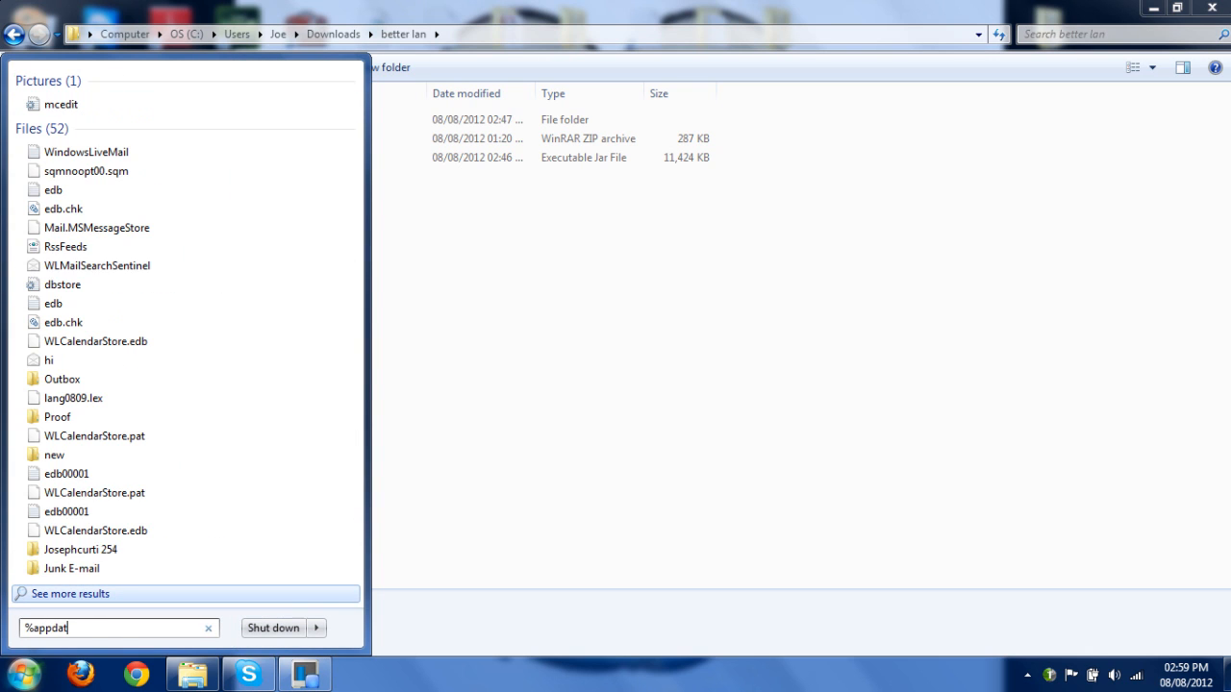
{"action": "type", "text": "a"}
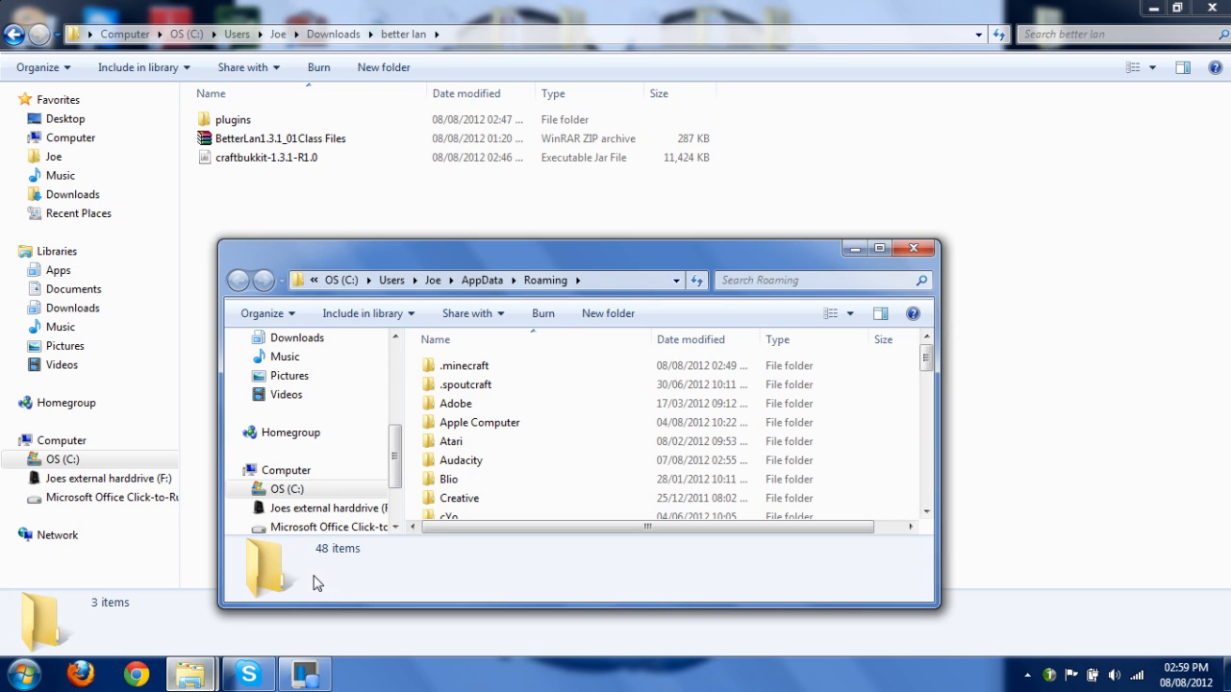
Step: Browse into the .minecraft folder and its saves folder in Roaming
{"action": "double_click", "coordinate": [465, 365]}
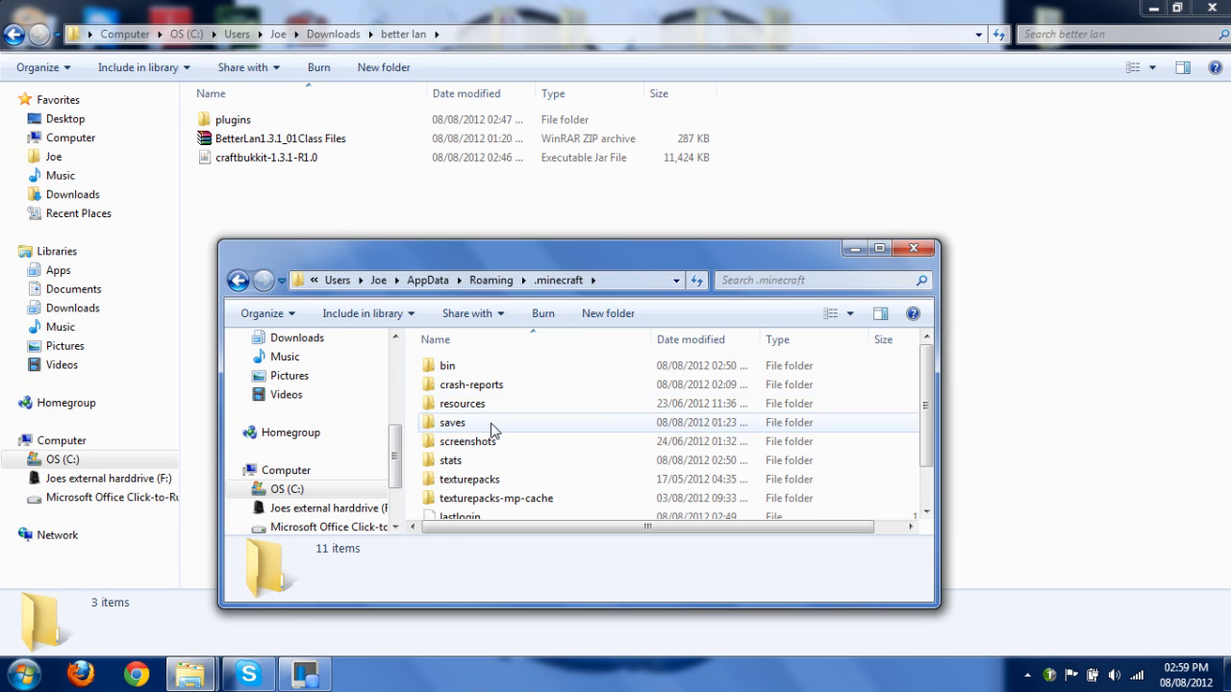
{"action": "double_click", "coordinate": [452, 423]}
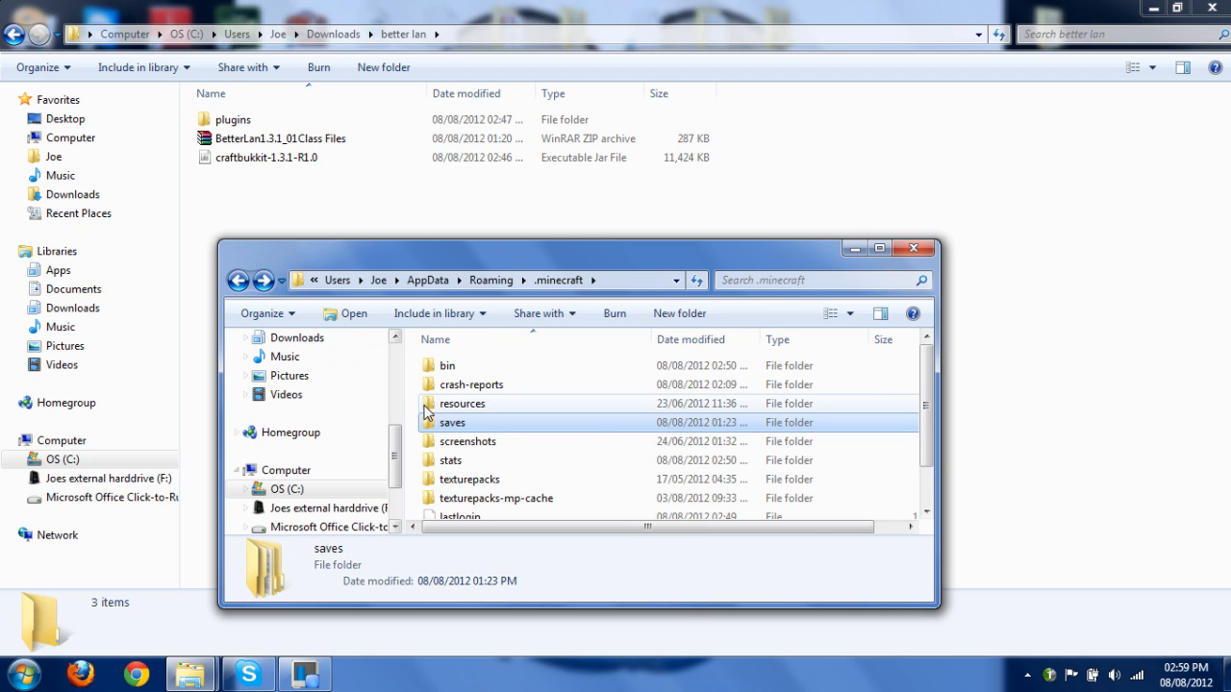
{"action": "right_click", "coordinate": [452, 423]}
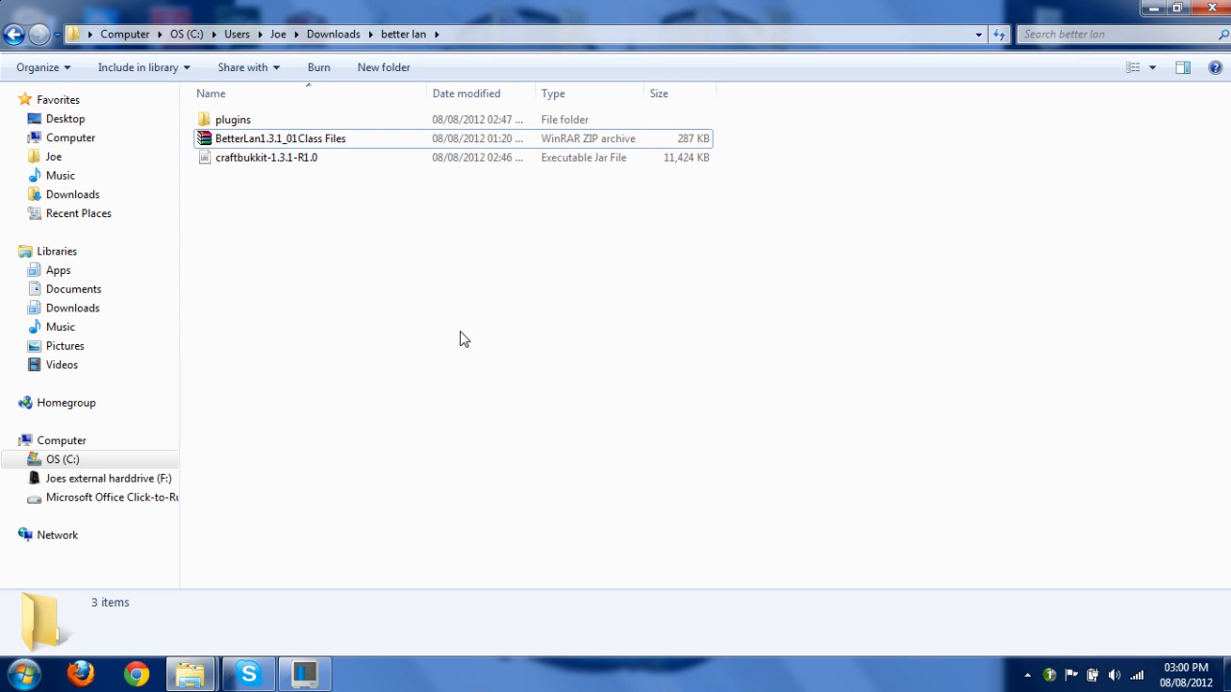
{"action": "mouse_move", "coordinate": [219, 442]}
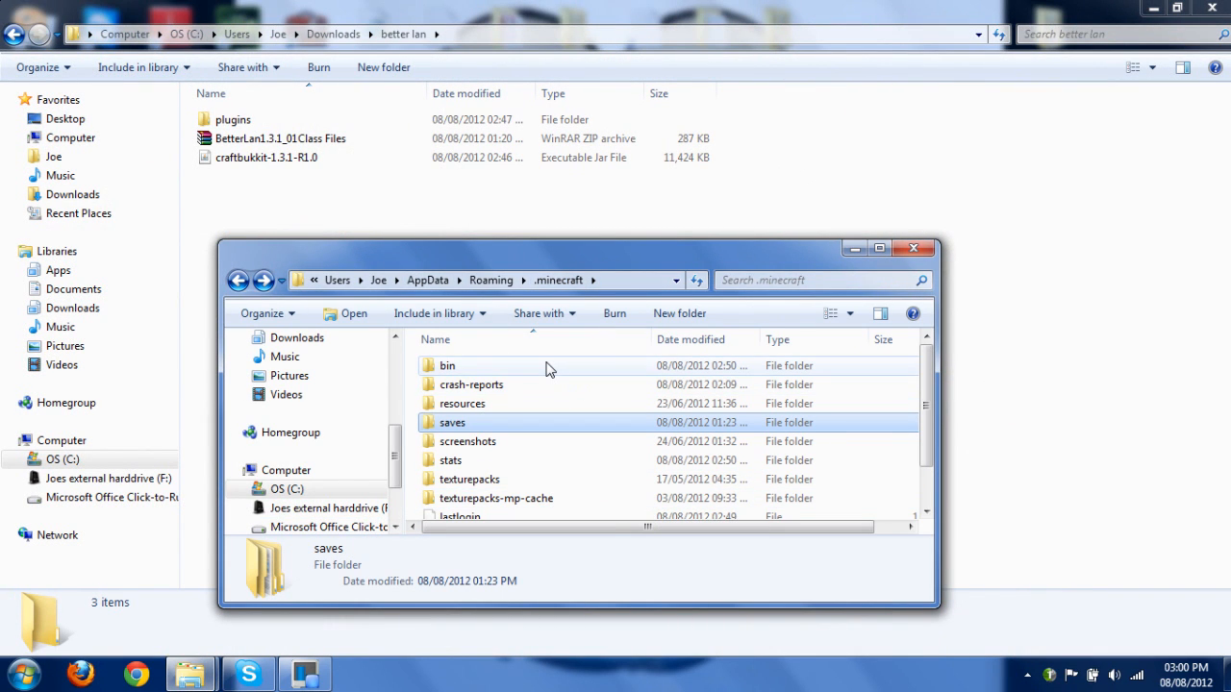
Step: Open minecraft.jar from the bin folder as a WinRAR archive
{"action": "double_click", "coordinate": [446, 366]}
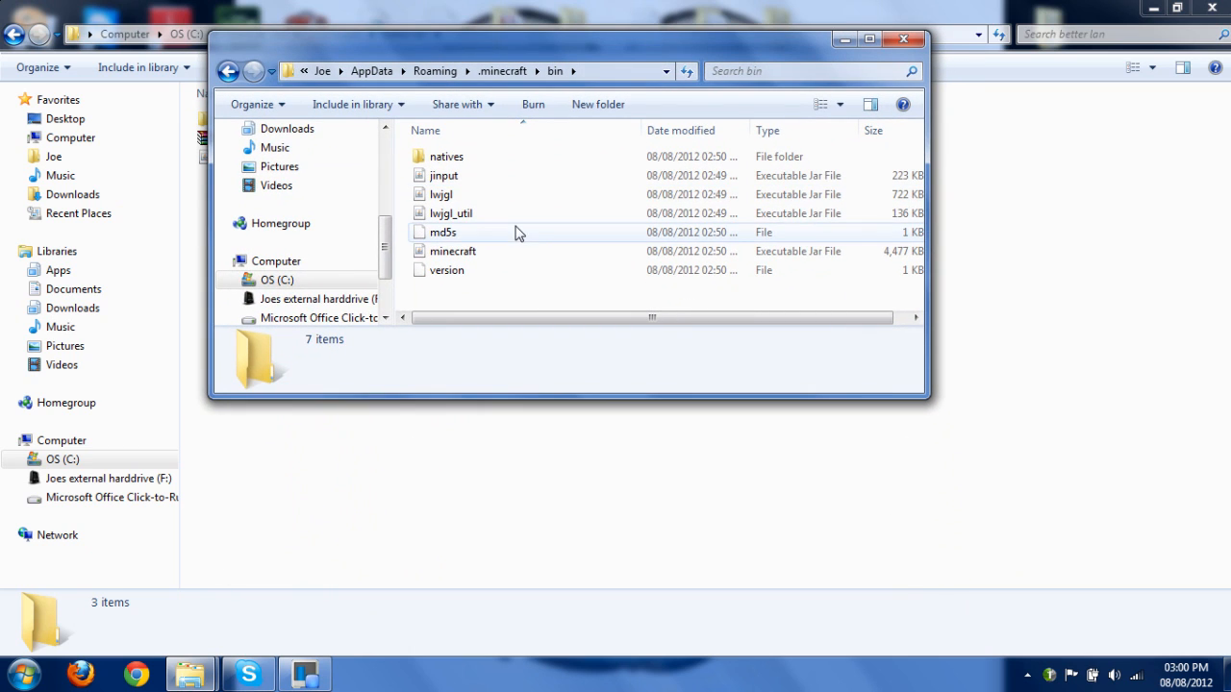
{"action": "left_click", "coordinate": [454, 250]}
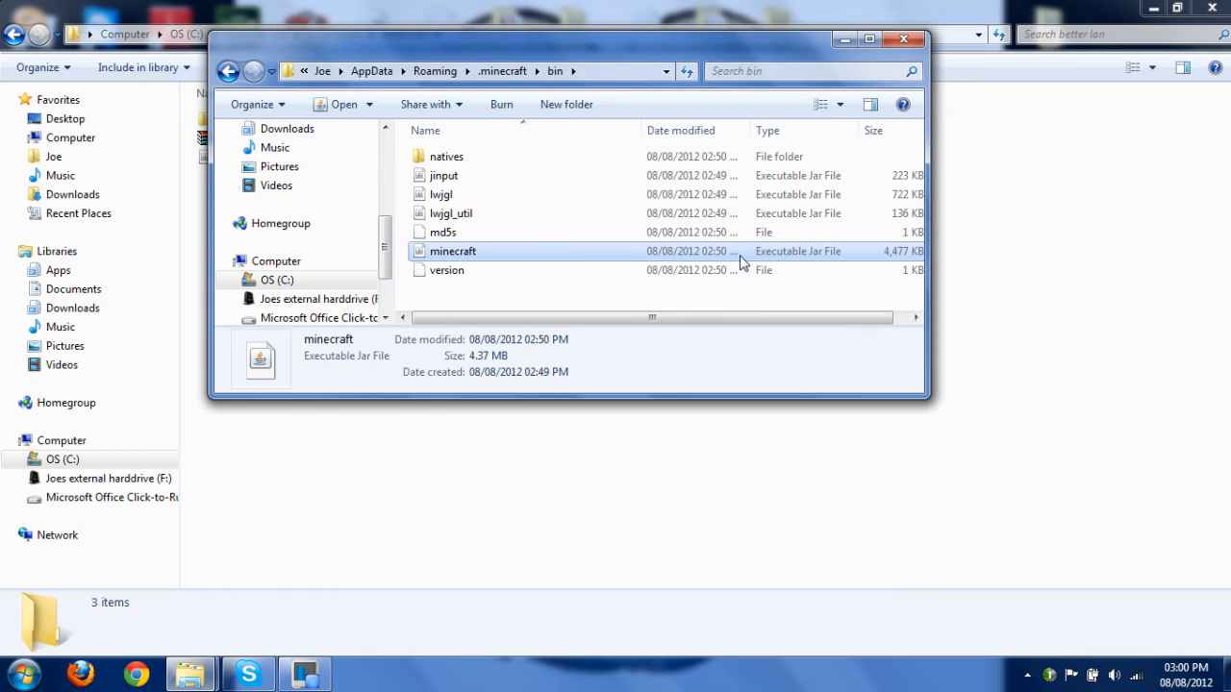
{"action": "right_click", "coordinate": [452, 250]}
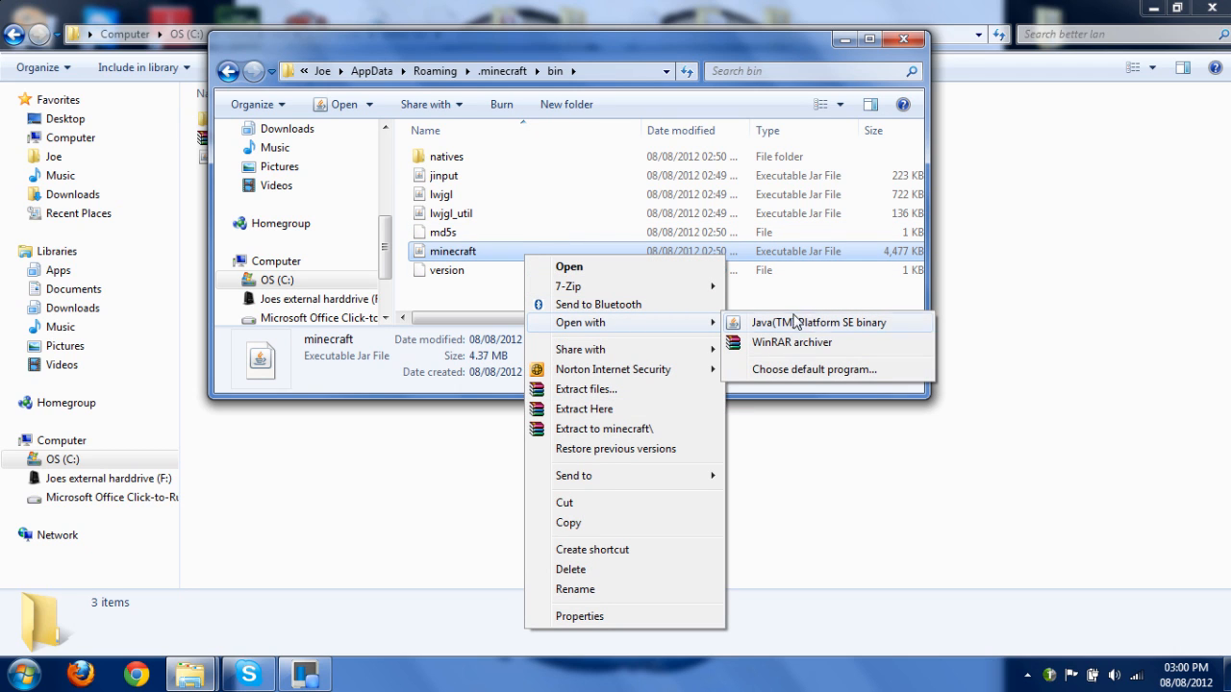
{"action": "mouse_move", "coordinate": [808, 342]}
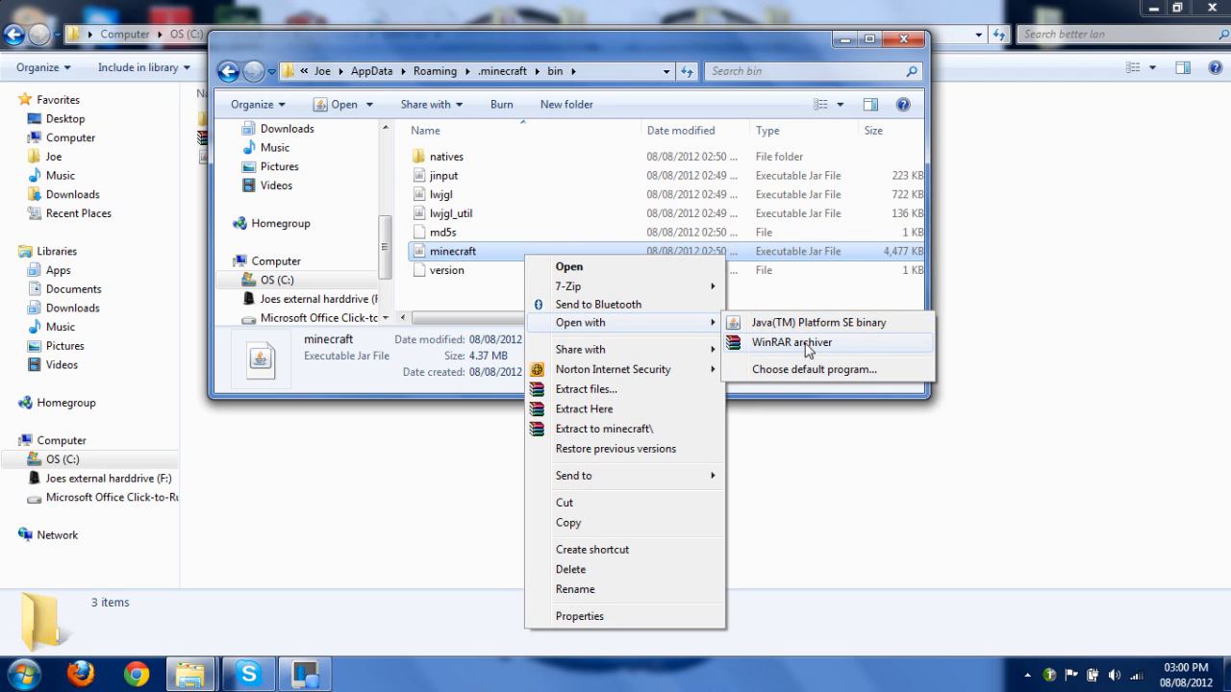
{"action": "mouse_move", "coordinate": [789, 346]}
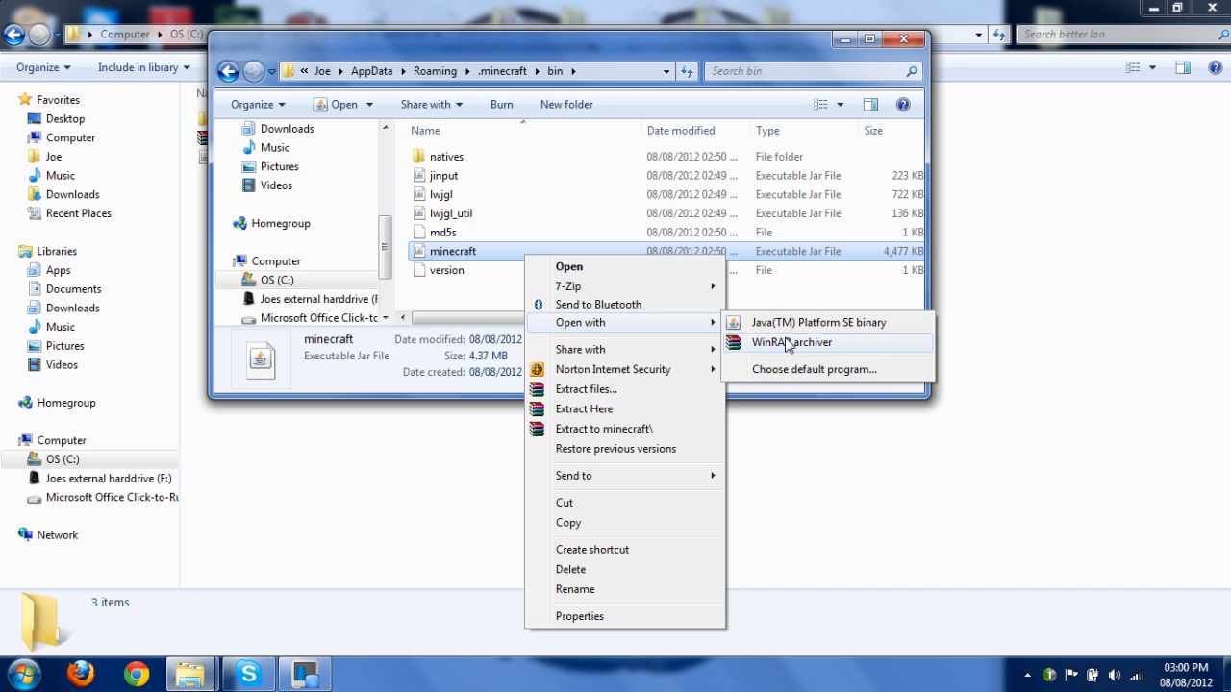
{"action": "mouse_move", "coordinate": [806, 343]}
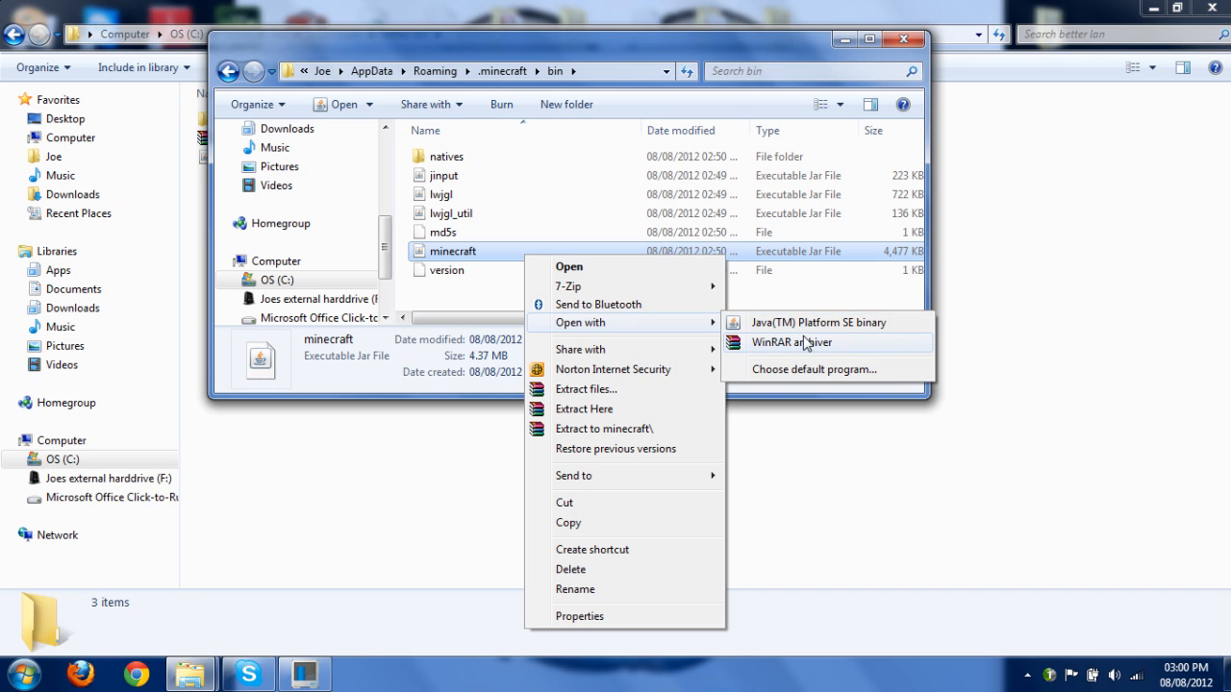
{"action": "left_click", "coordinate": [791, 342]}
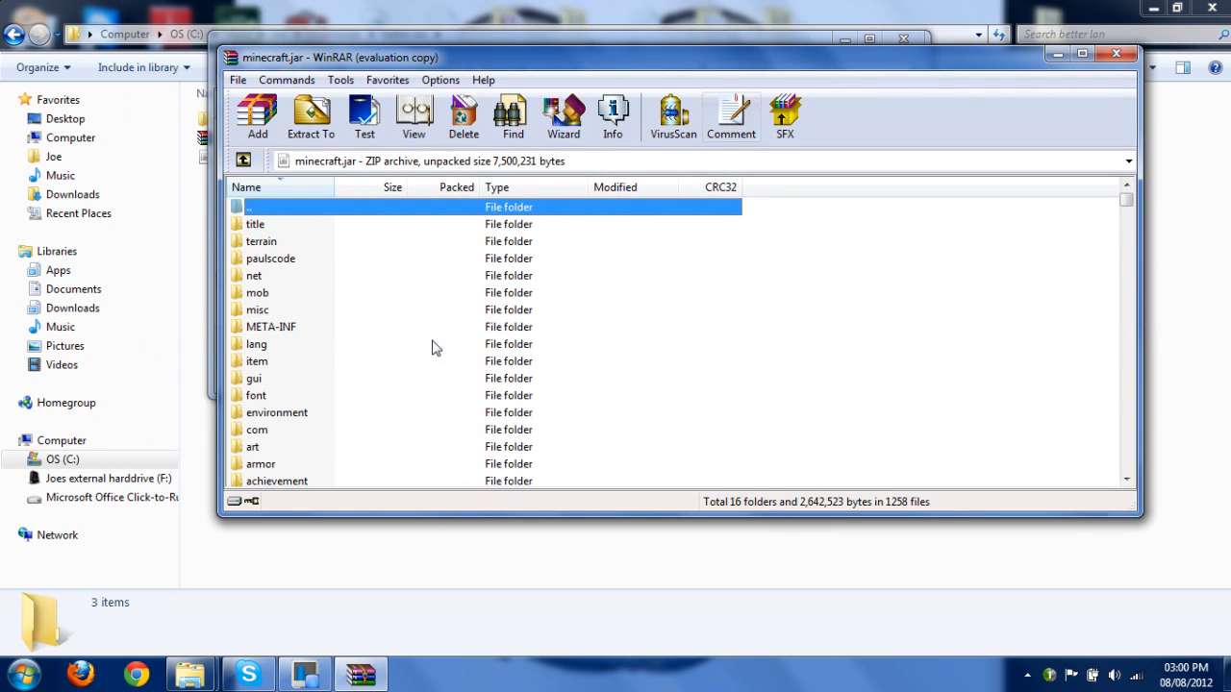
Step: Delete the META-INF folder from minecraft.jar in WinRAR
{"action": "left_click", "coordinate": [271, 327]}
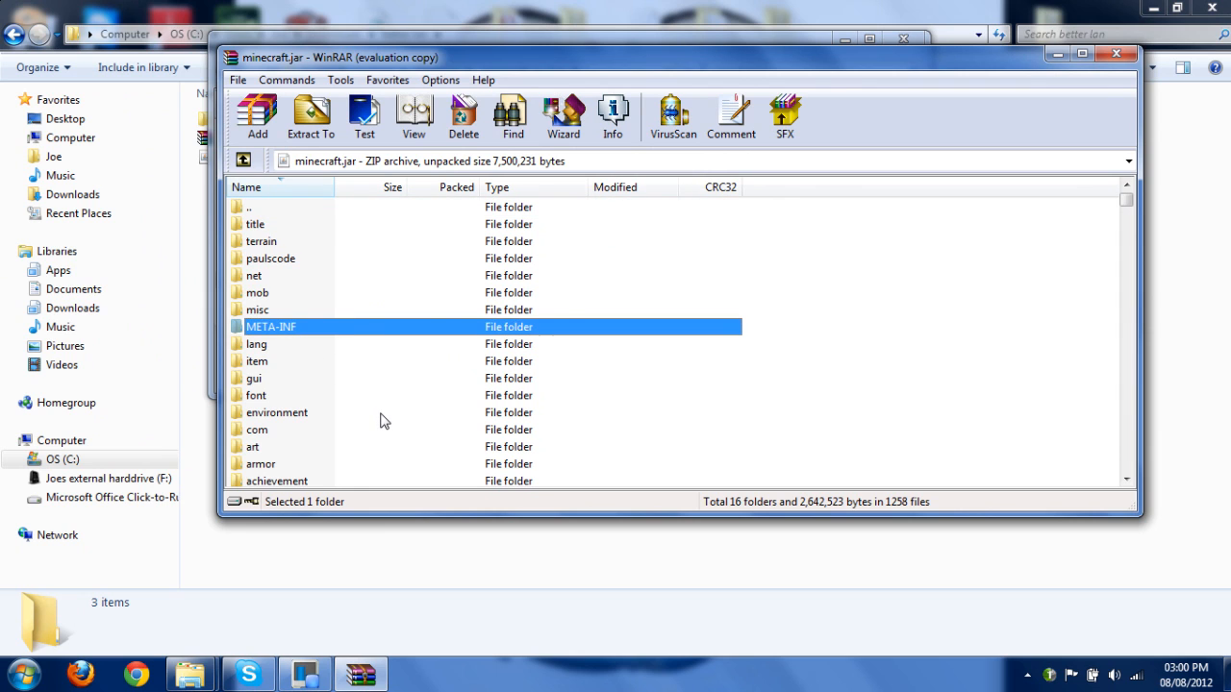
{"action": "left_click", "coordinate": [461, 116]}
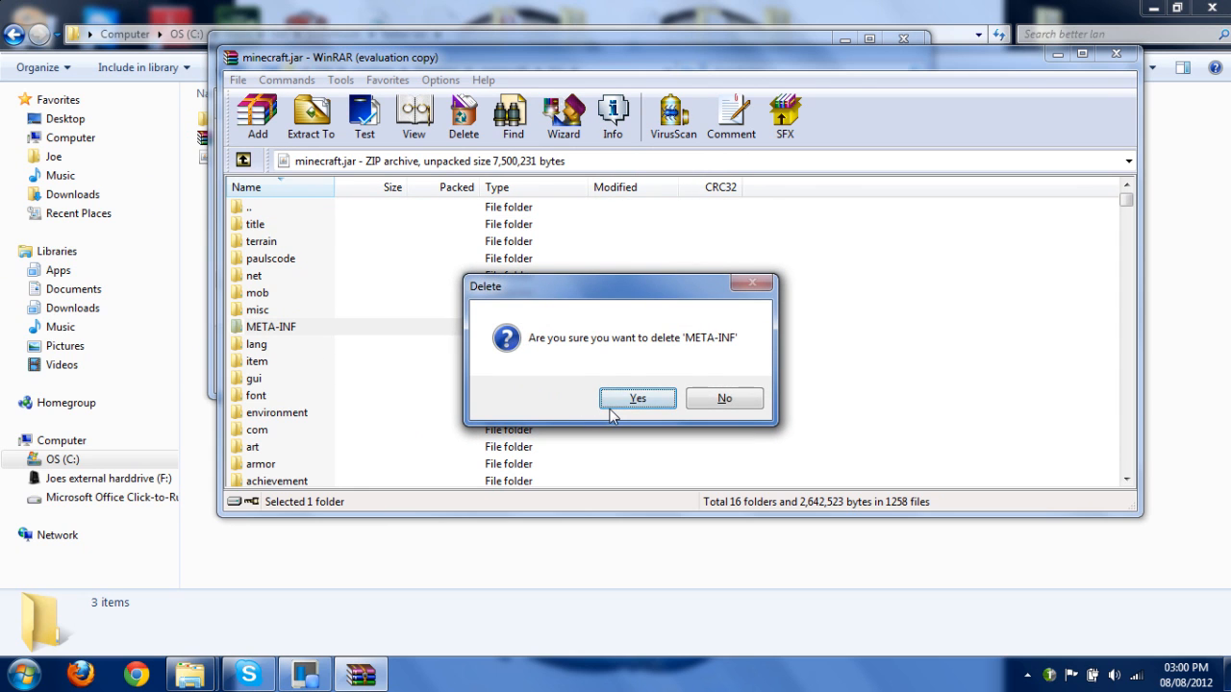
{"action": "left_click", "coordinate": [637, 398]}
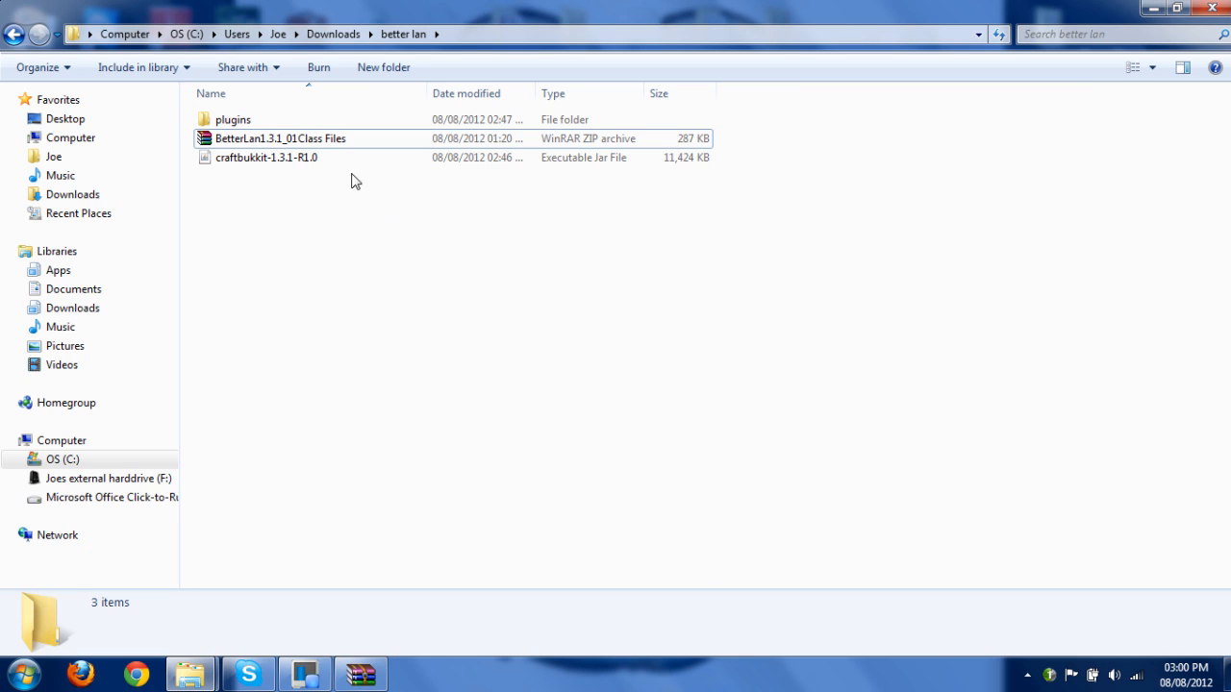
Step: Open the BetterLan1.3.1_01 Class Files archive in WinRAR and browse to its minecraft folder
{"action": "left_click", "coordinate": [281, 138]}
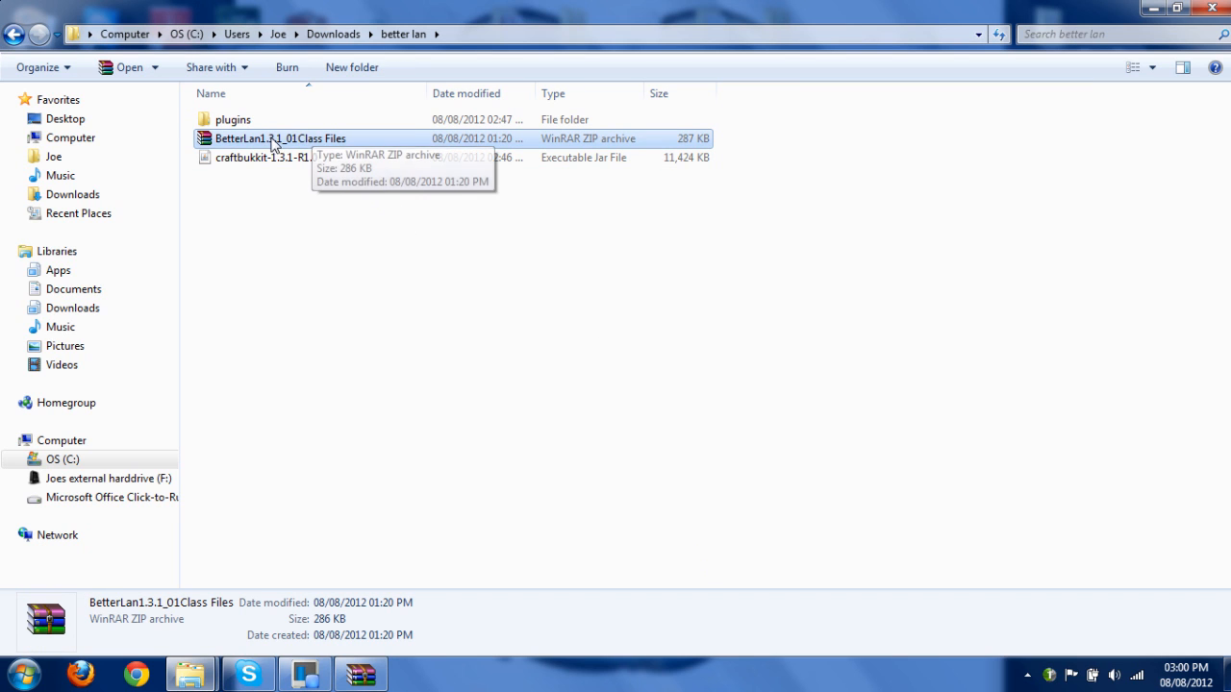
{"action": "right_click", "coordinate": [279, 138]}
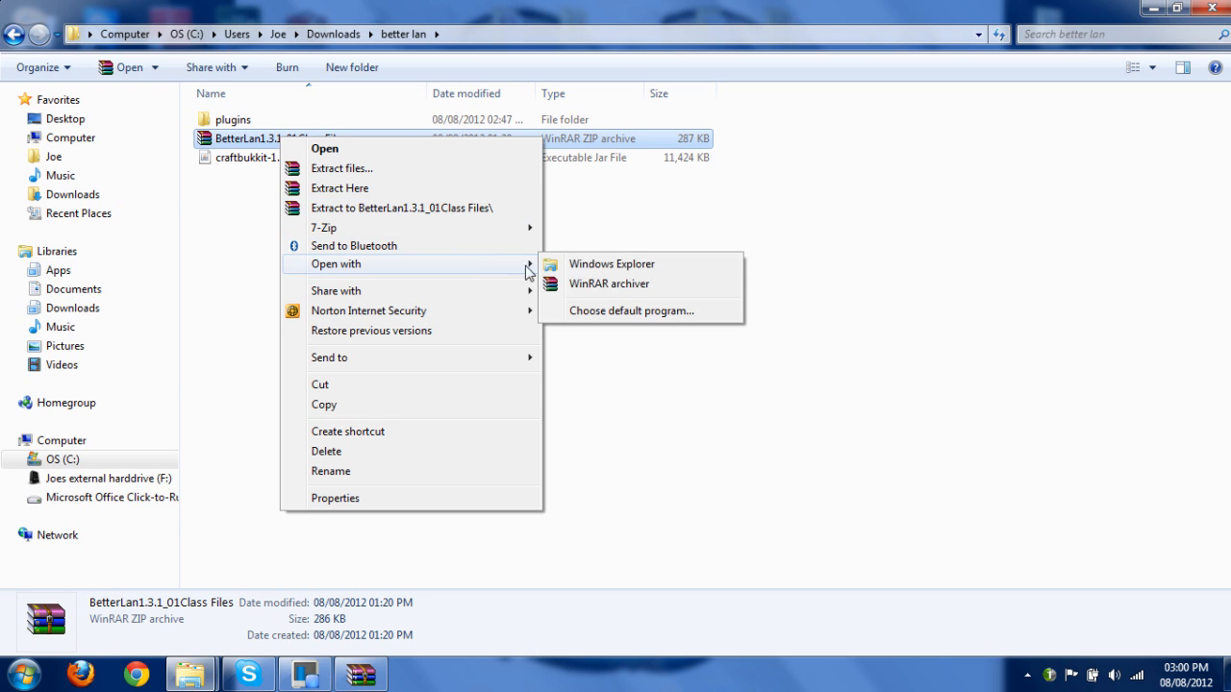
{"action": "left_click", "coordinate": [608, 283]}
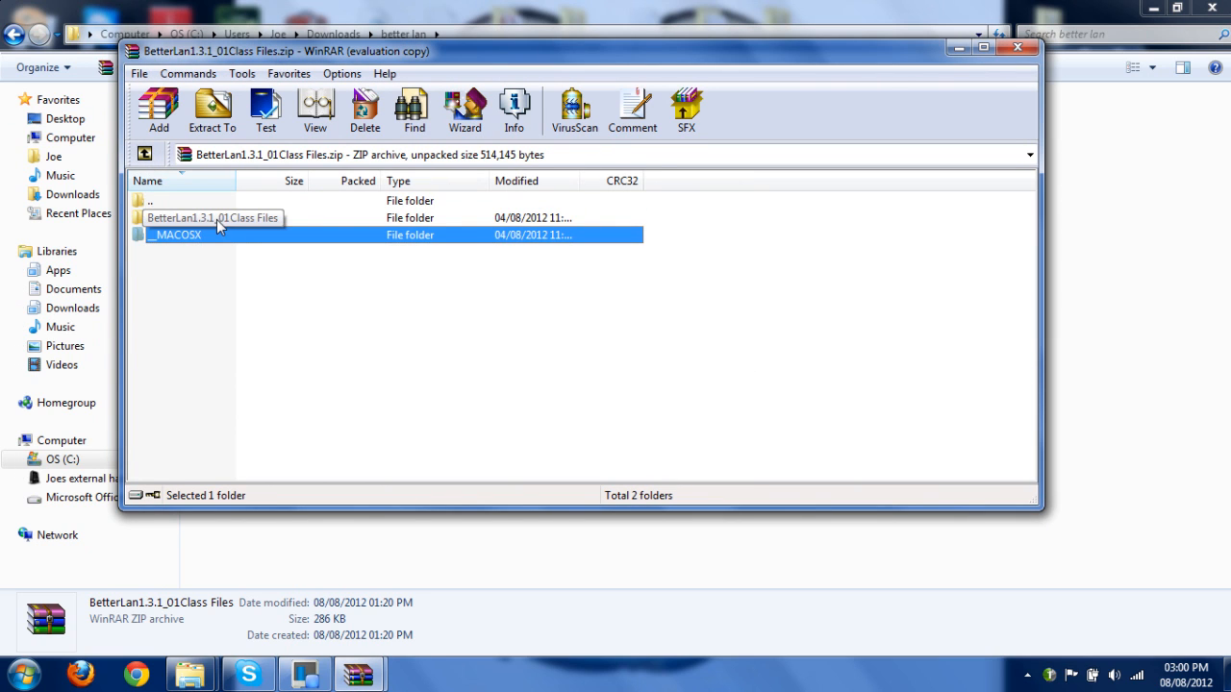
{"action": "left_click", "coordinate": [212, 217]}
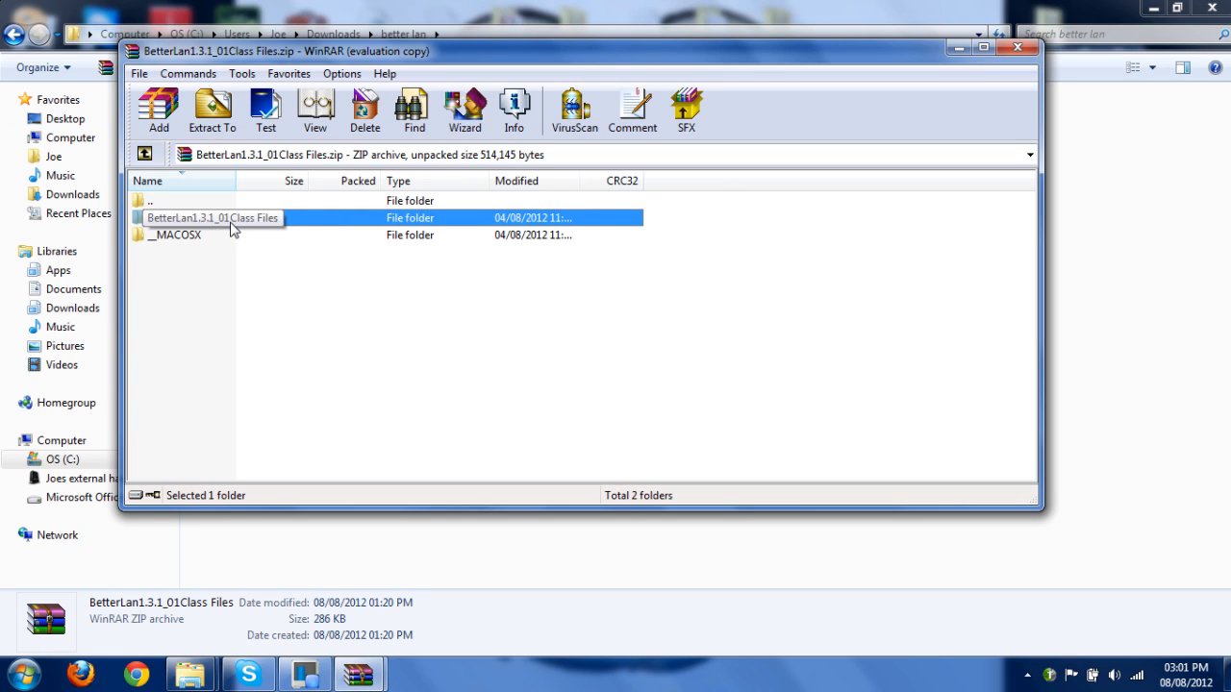
{"action": "double_click", "coordinate": [211, 217]}
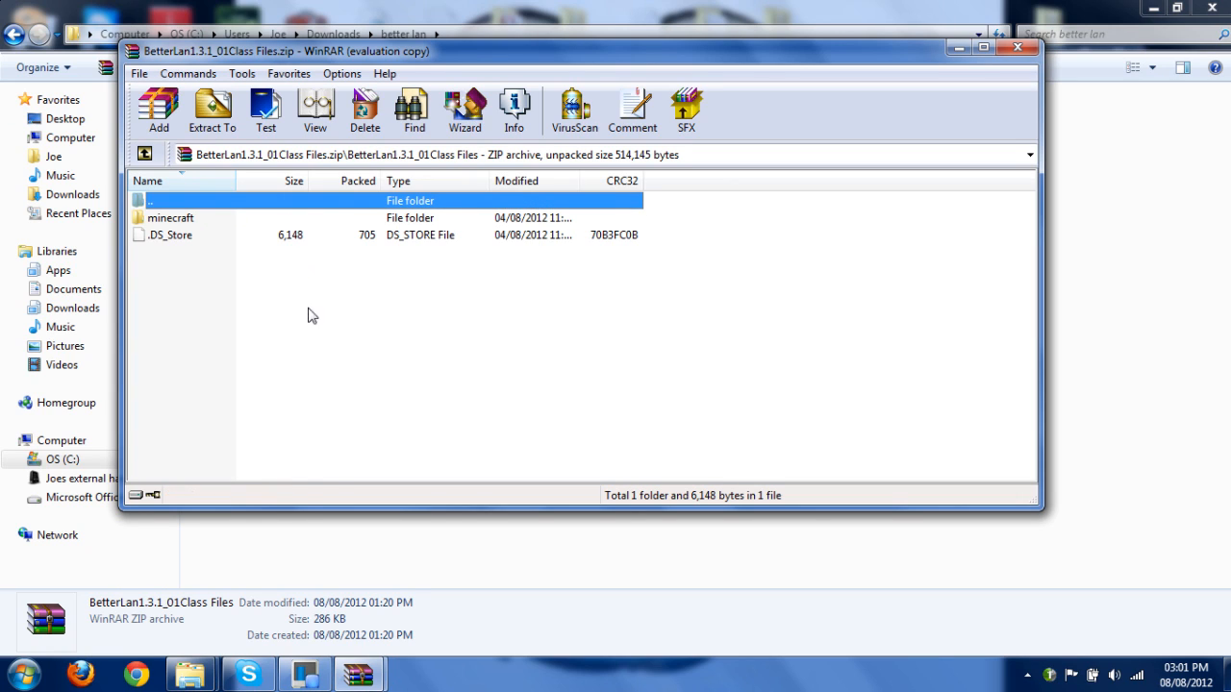
{"action": "mouse_move", "coordinate": [227, 227]}
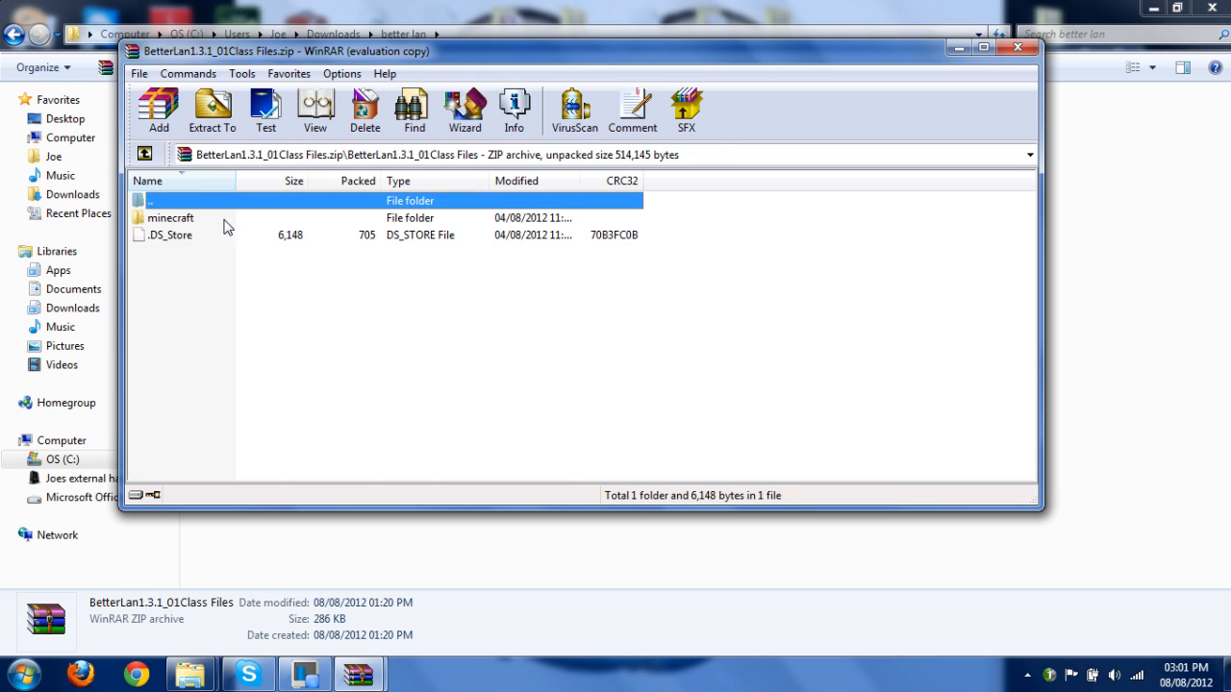
{"action": "double_click", "coordinate": [171, 217]}
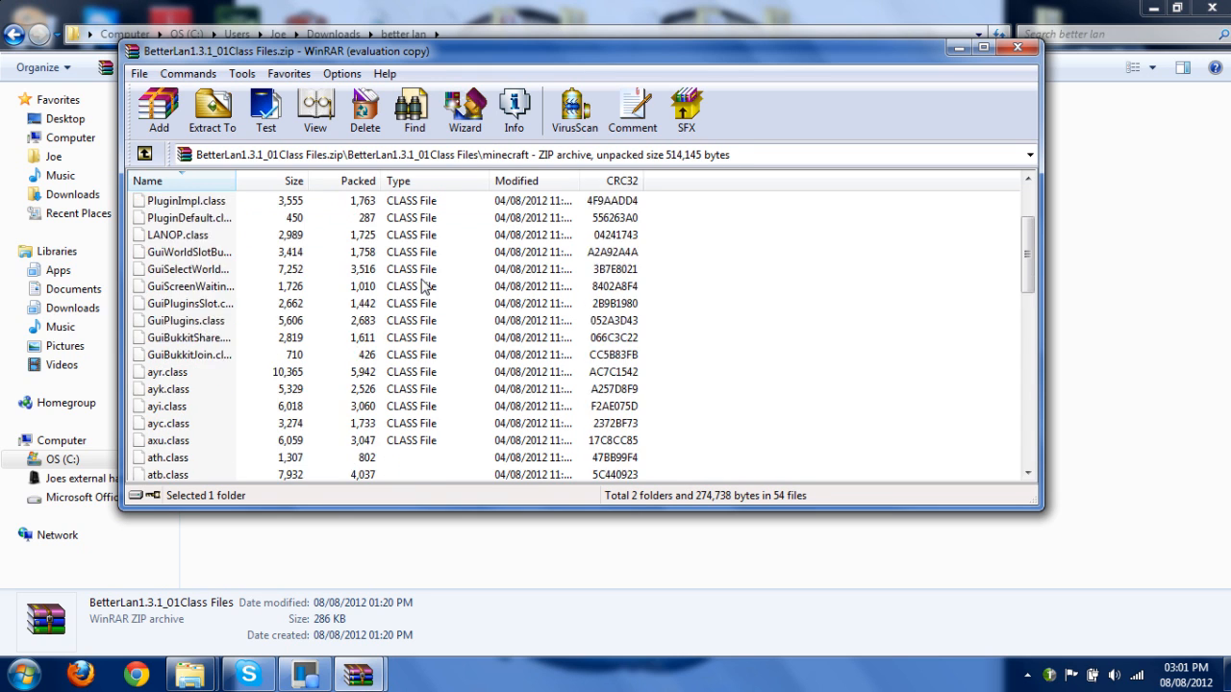
Step: Copy the BetterLAN class files into minecraft.jar and close the archive
{"action": "scroll", "scroll_direction": "down", "scroll_amount": 3}
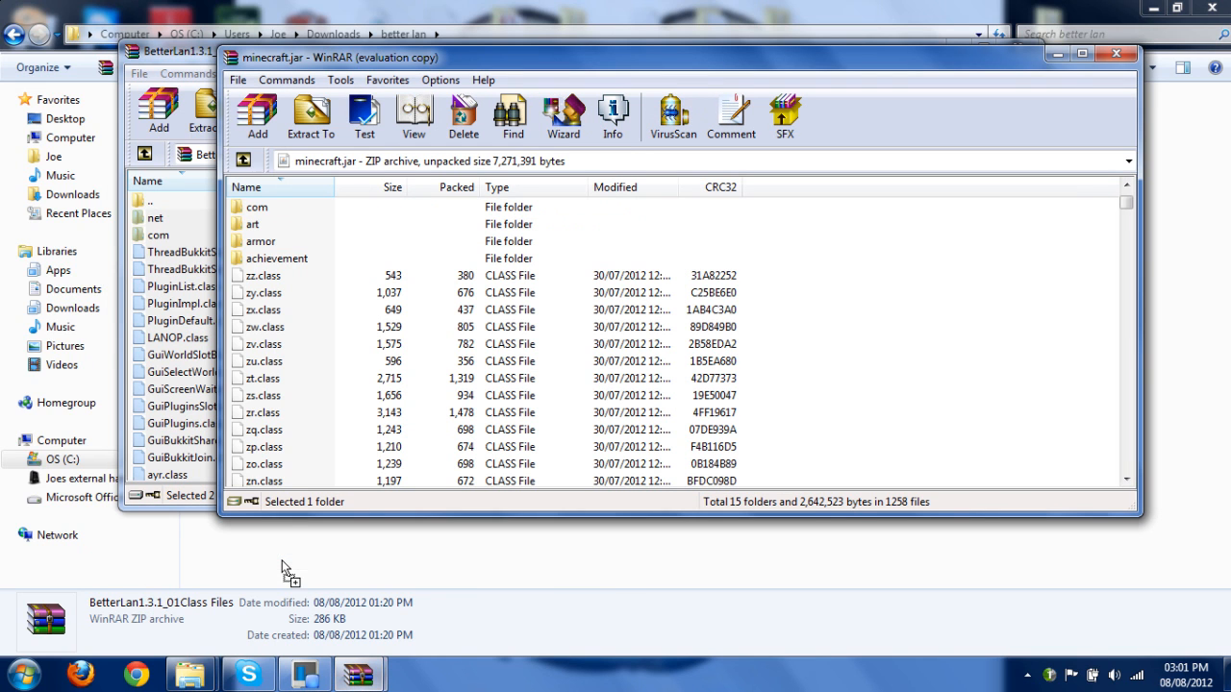
{"action": "mouse_move", "coordinate": [1004, 389]}
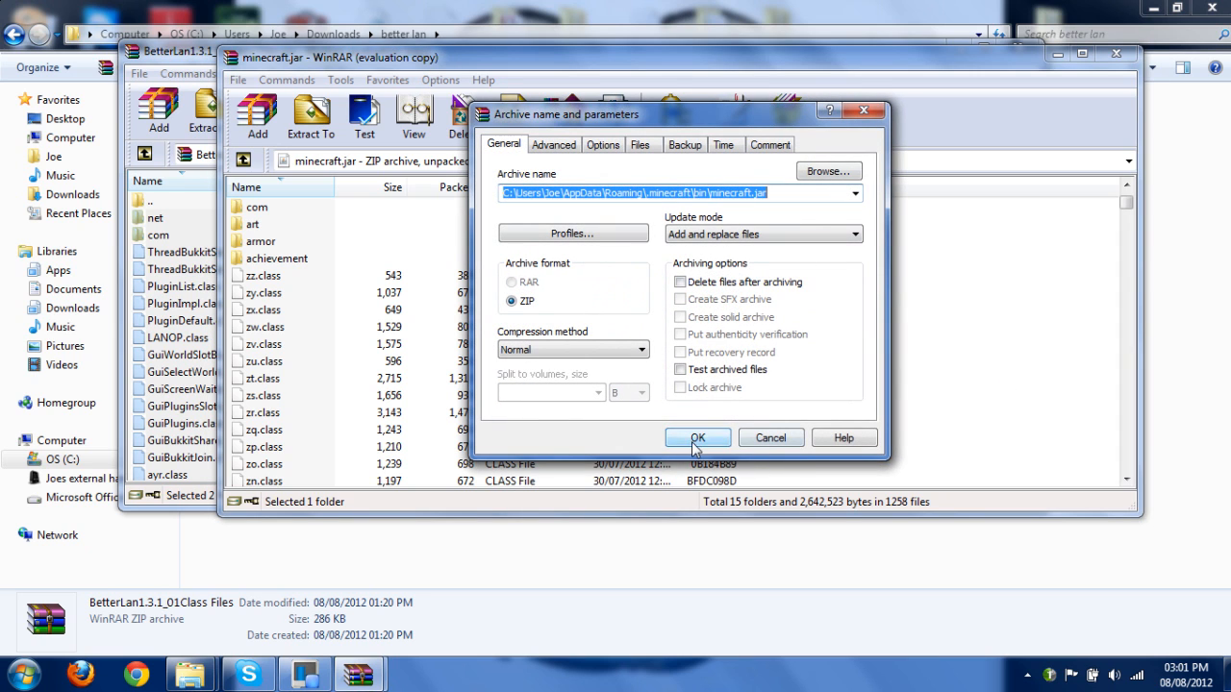
{"action": "left_click", "coordinate": [696, 438]}
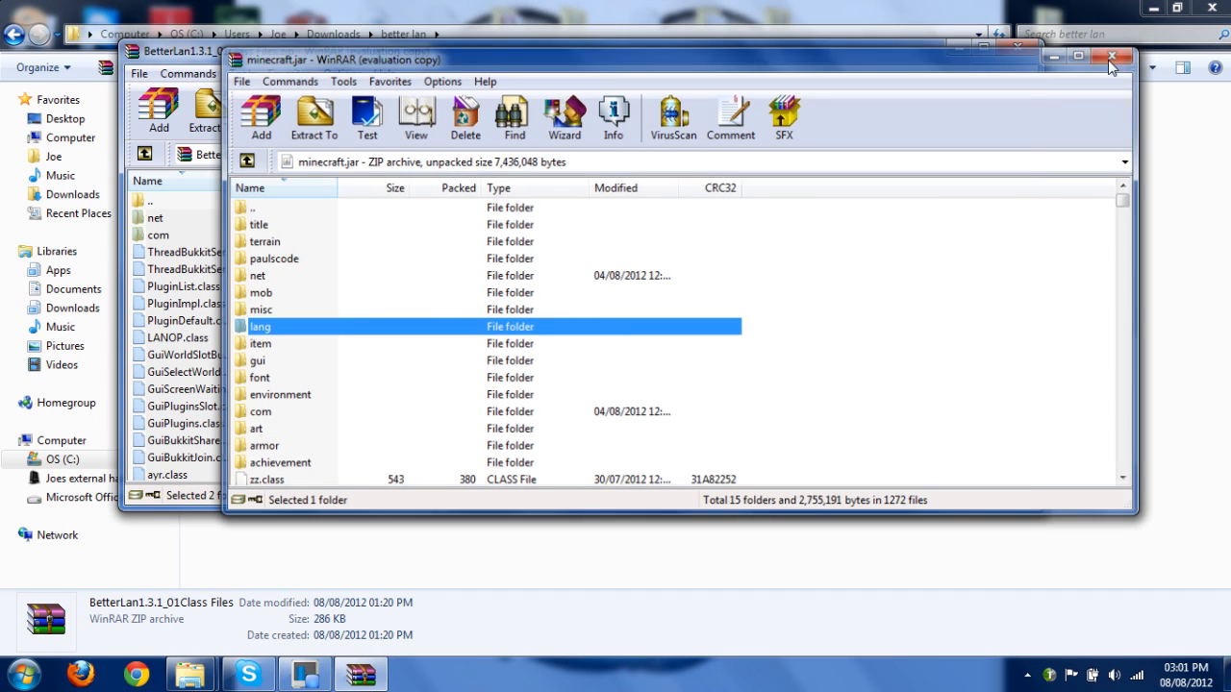
{"action": "left_click", "coordinate": [1110, 66]}
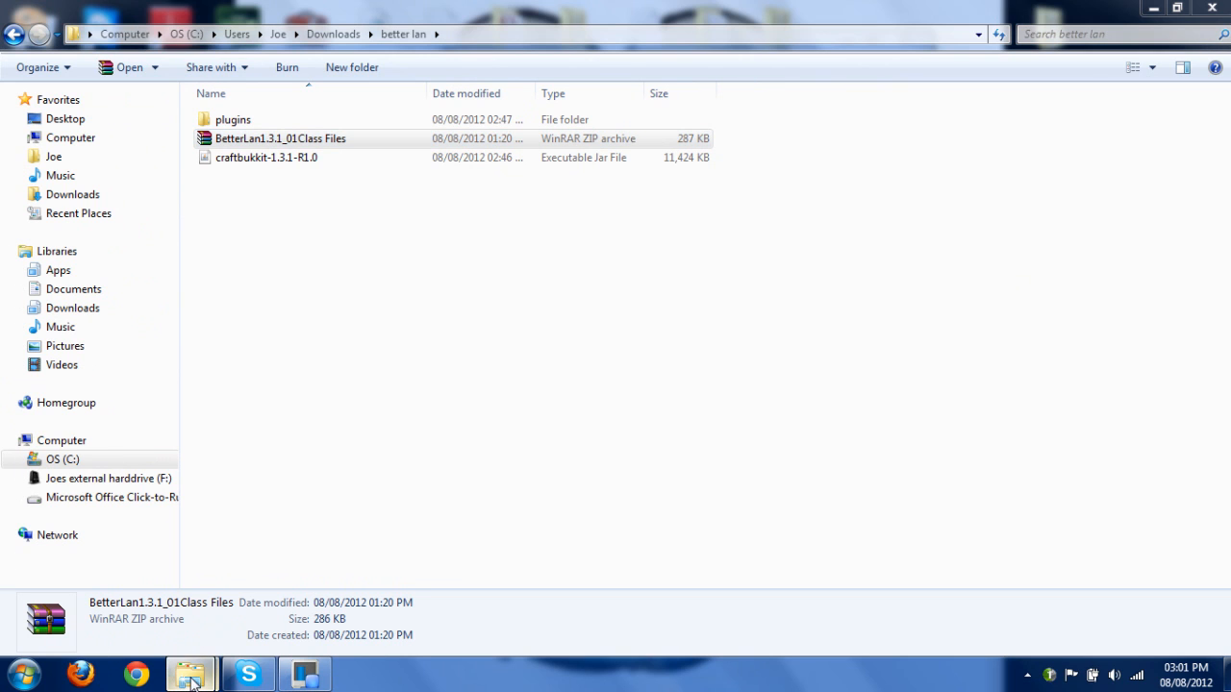
Step: Reach the server folder on the OS (C:) drive in a second Explorer window
{"action": "left_click", "coordinate": [190, 673]}
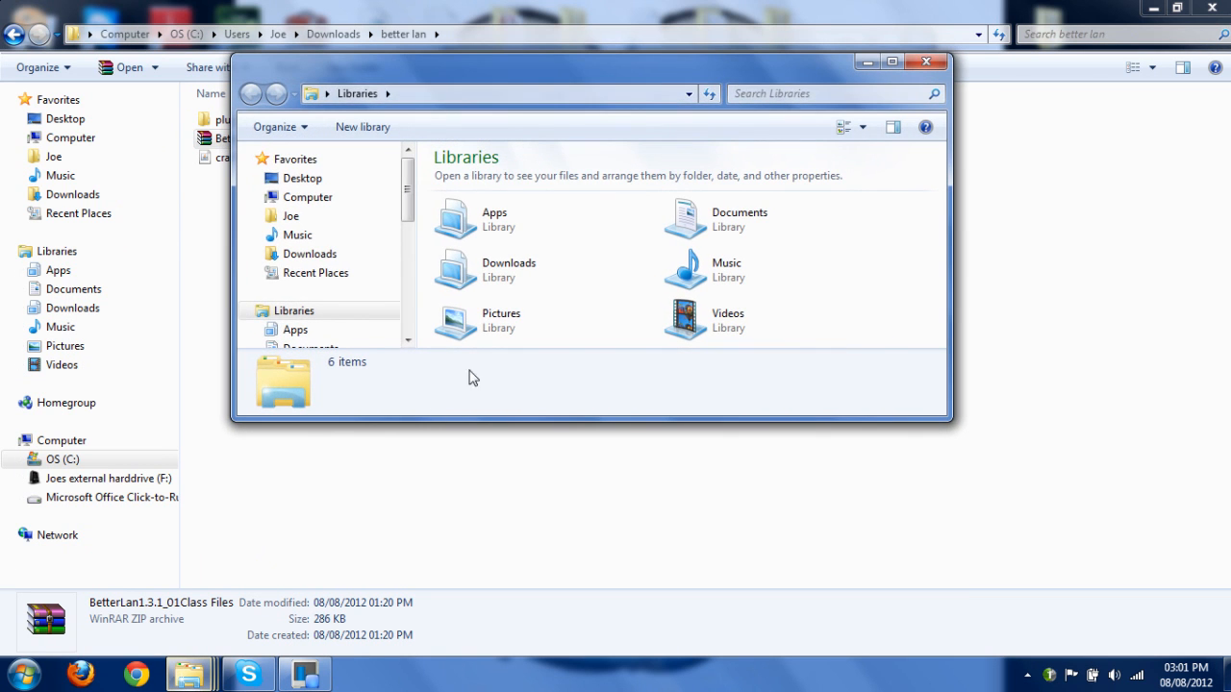
{"action": "left_click", "coordinate": [308, 196]}
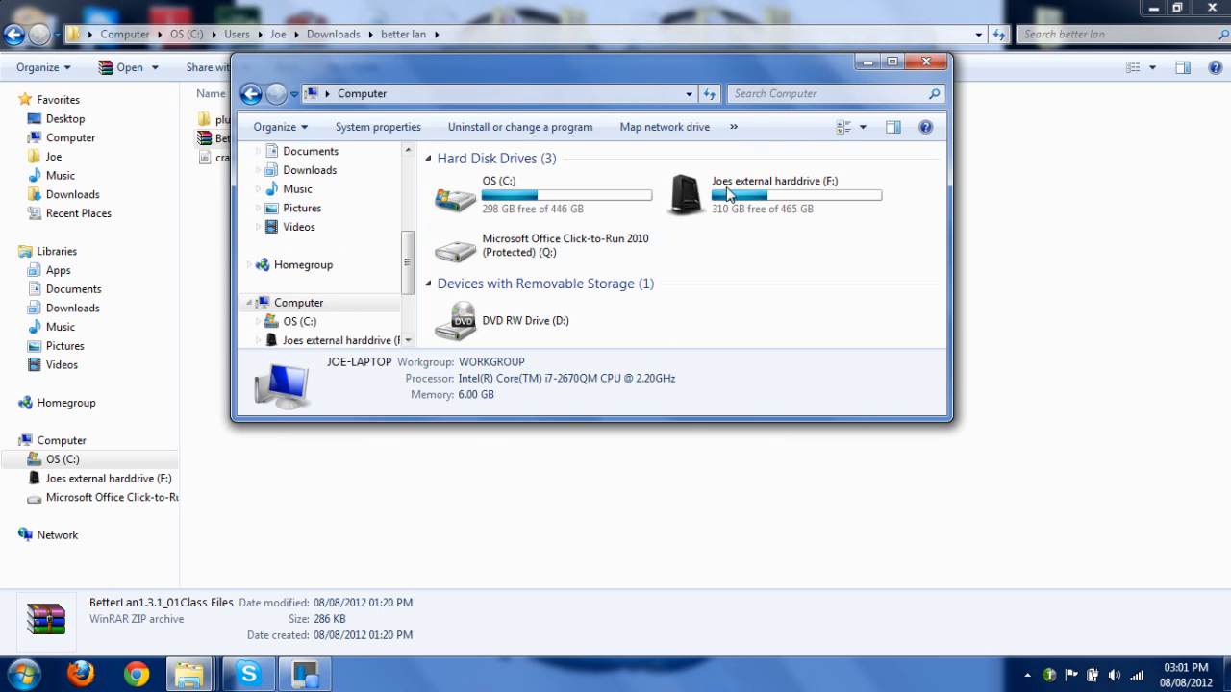
{"action": "left_click", "coordinate": [543, 195]}
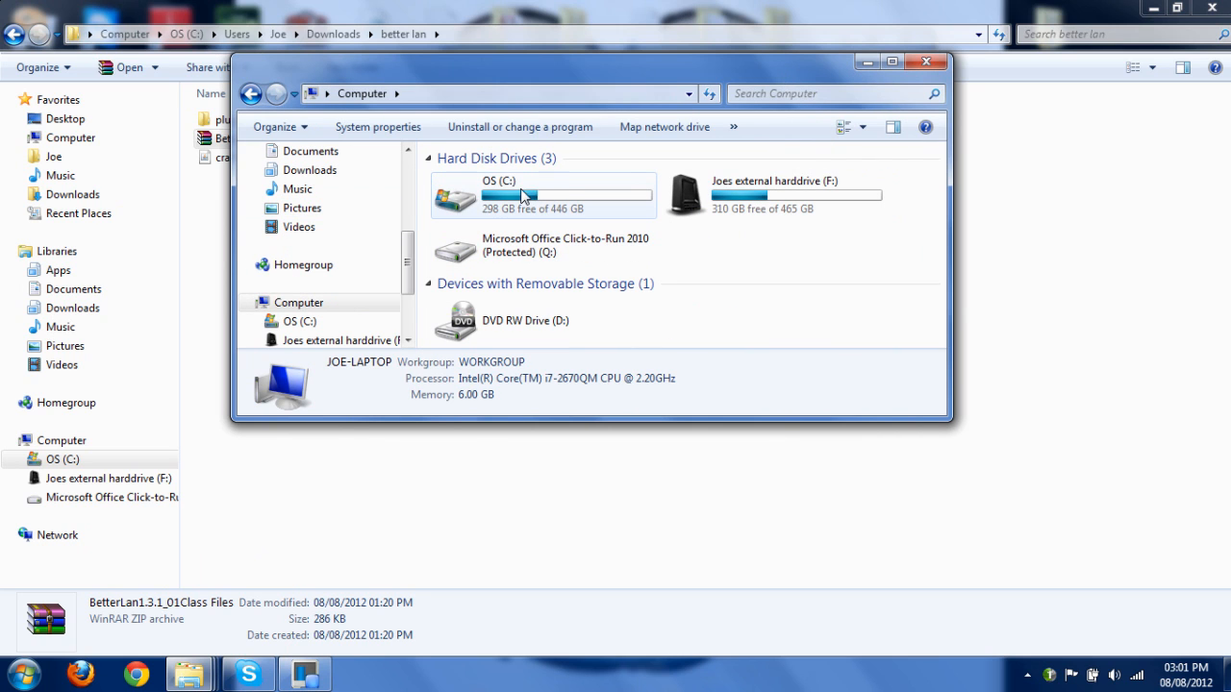
{"action": "double_click", "coordinate": [498, 192]}
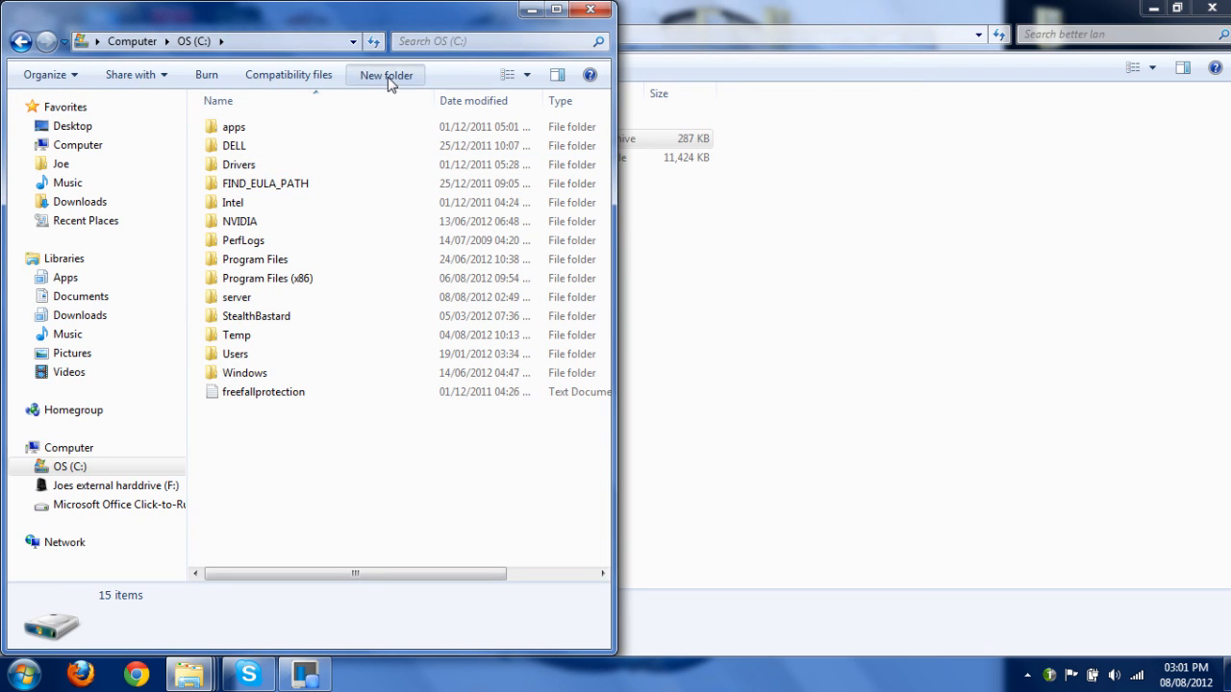
{"action": "type", "text": "server"}
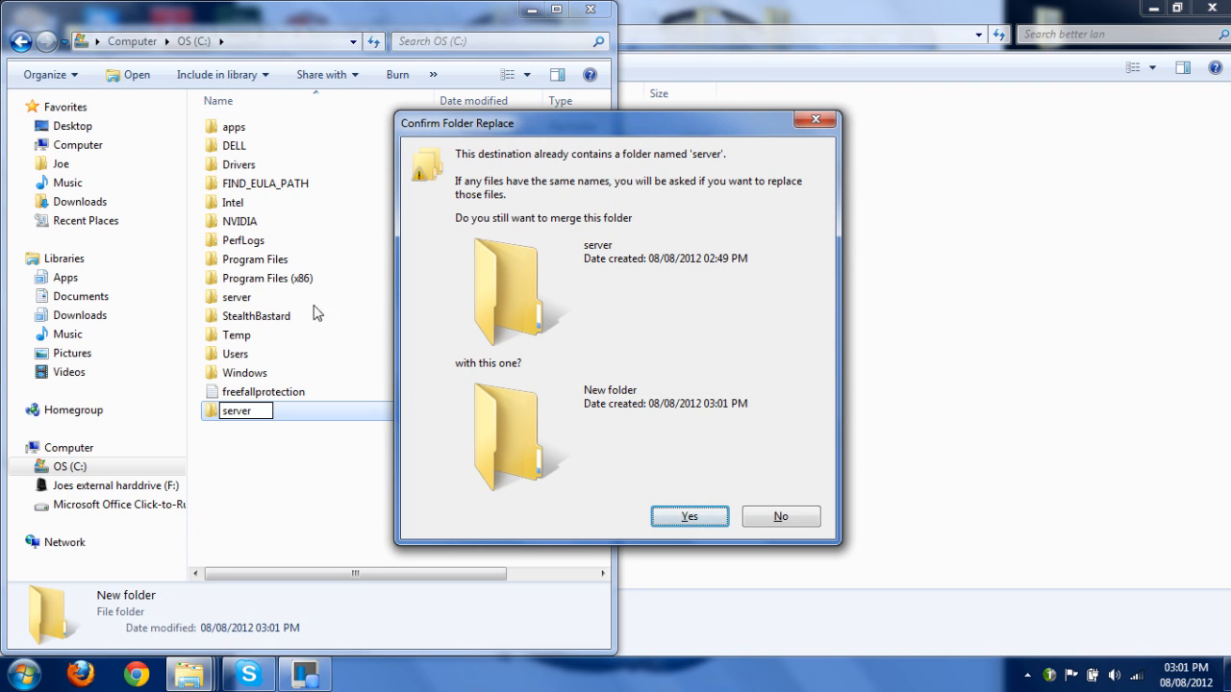
{"action": "left_click", "coordinate": [688, 515]}
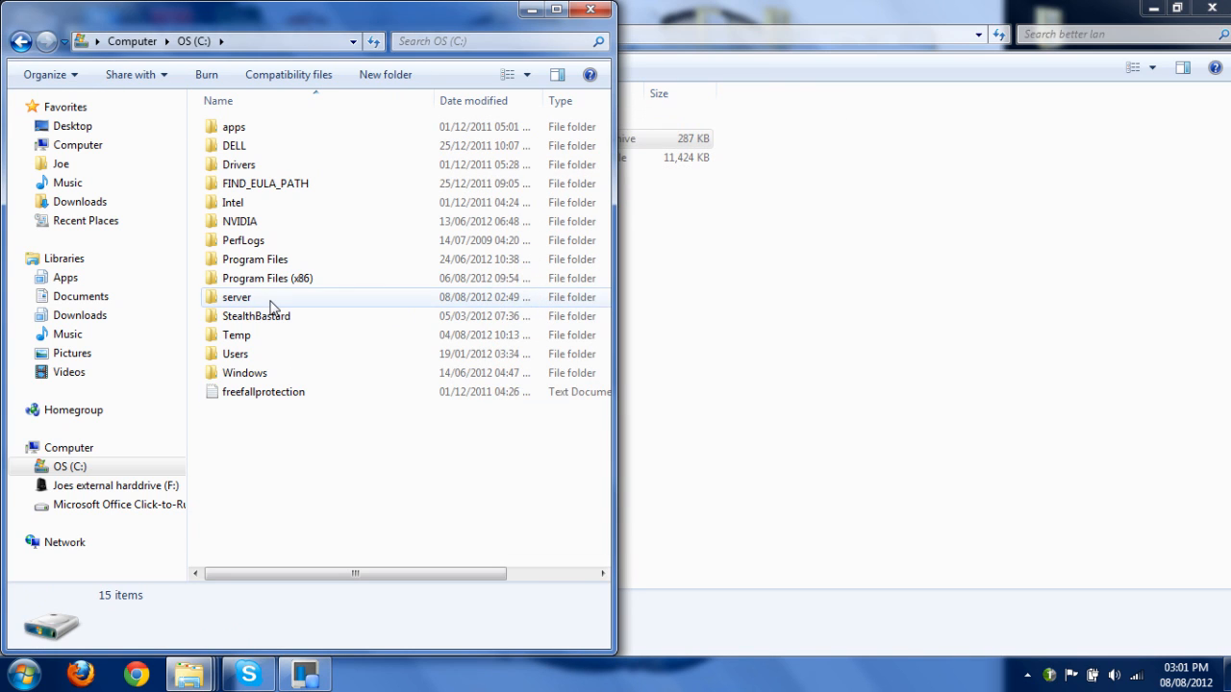
Step: Delete the old plugins folder inside C:\server, leaving it empty
{"action": "double_click", "coordinate": [237, 296]}
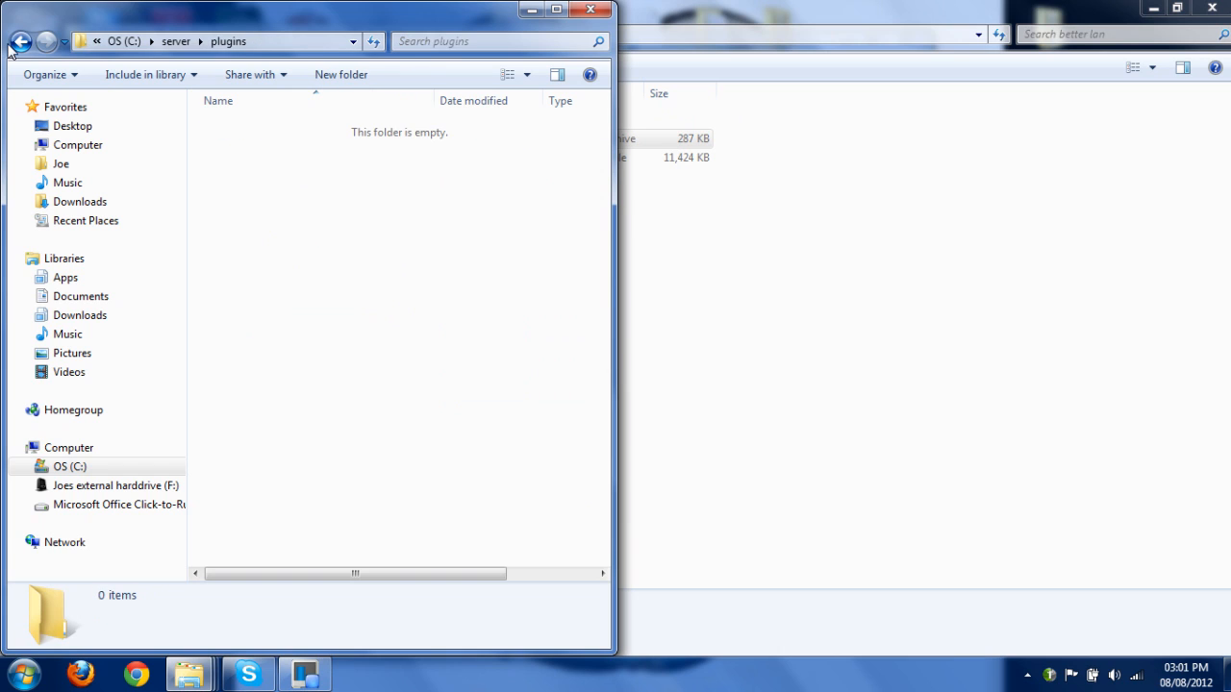
{"action": "left_click", "coordinate": [19, 41]}
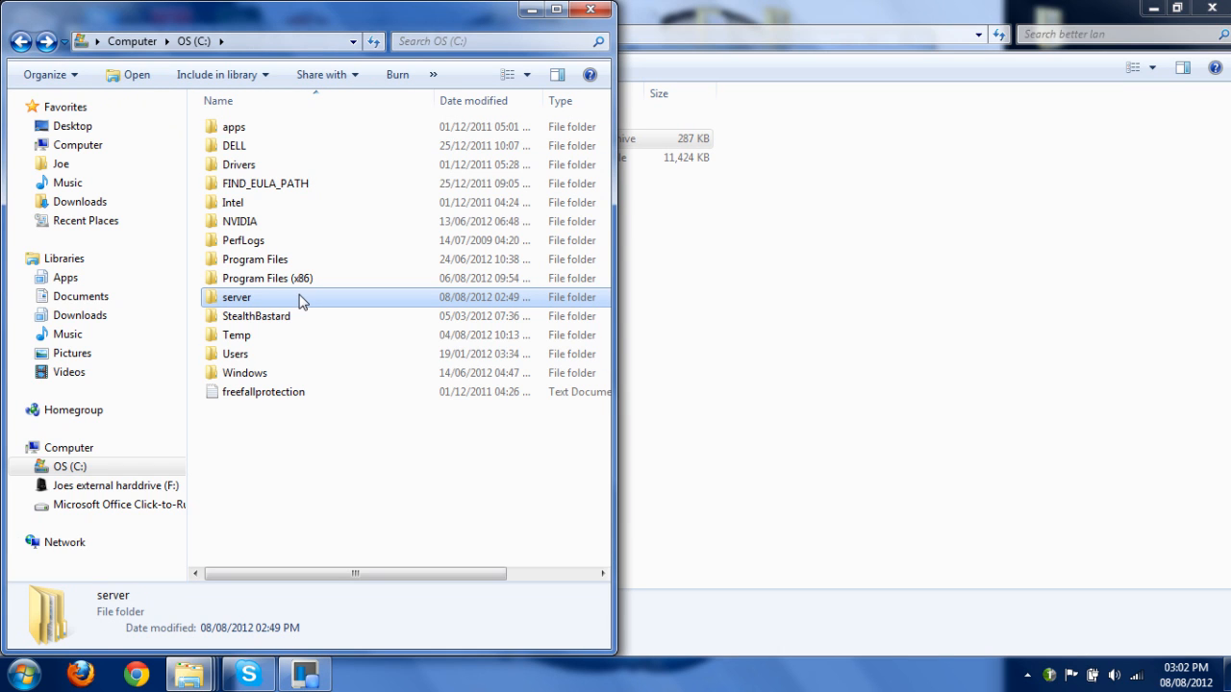
{"action": "double_click", "coordinate": [234, 296]}
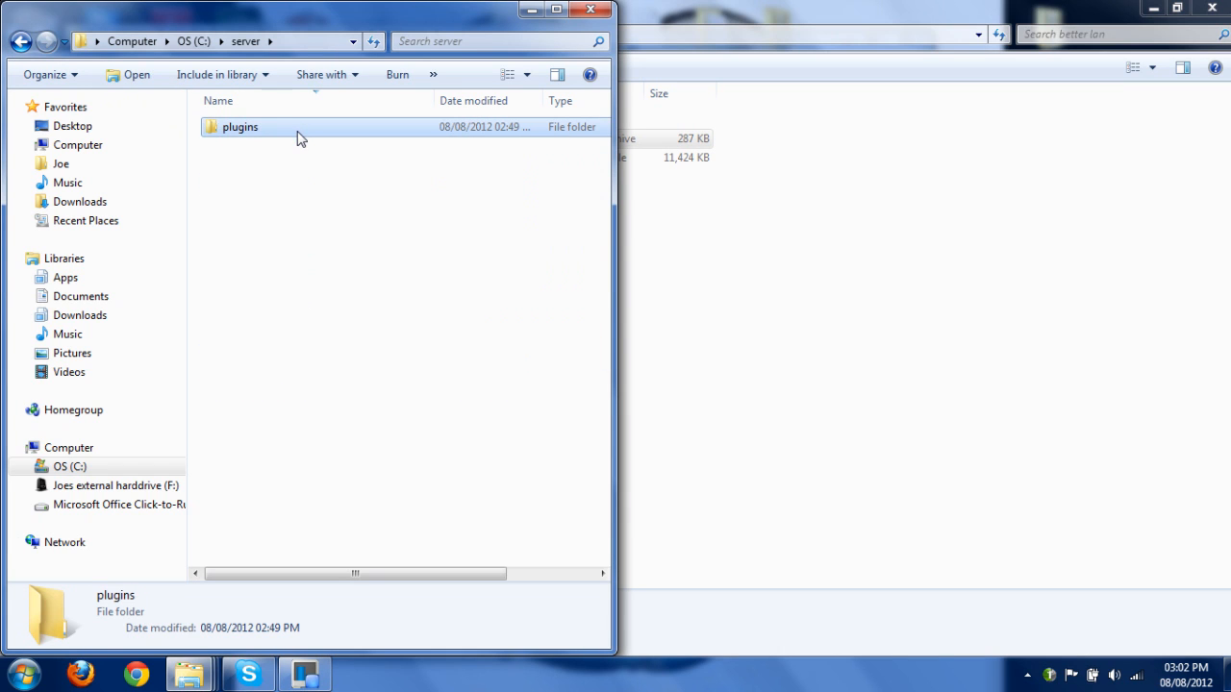
{"action": "key", "text": "Delete"}
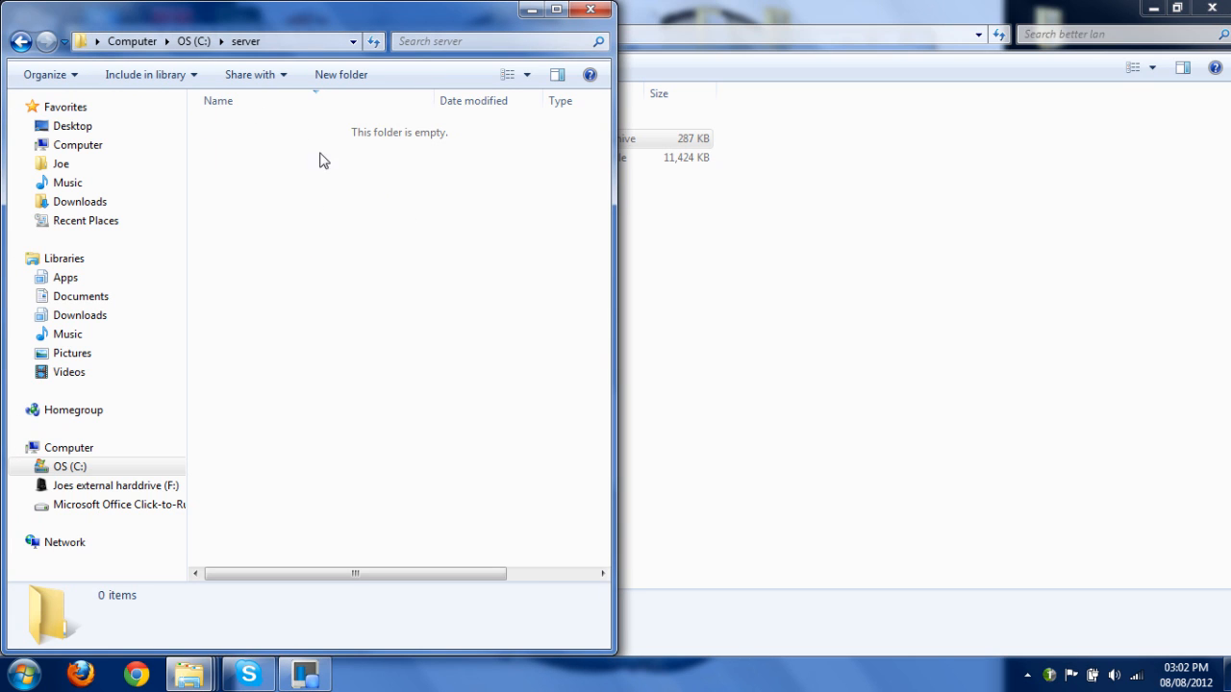
{"action": "mouse_move", "coordinate": [808, 248]}
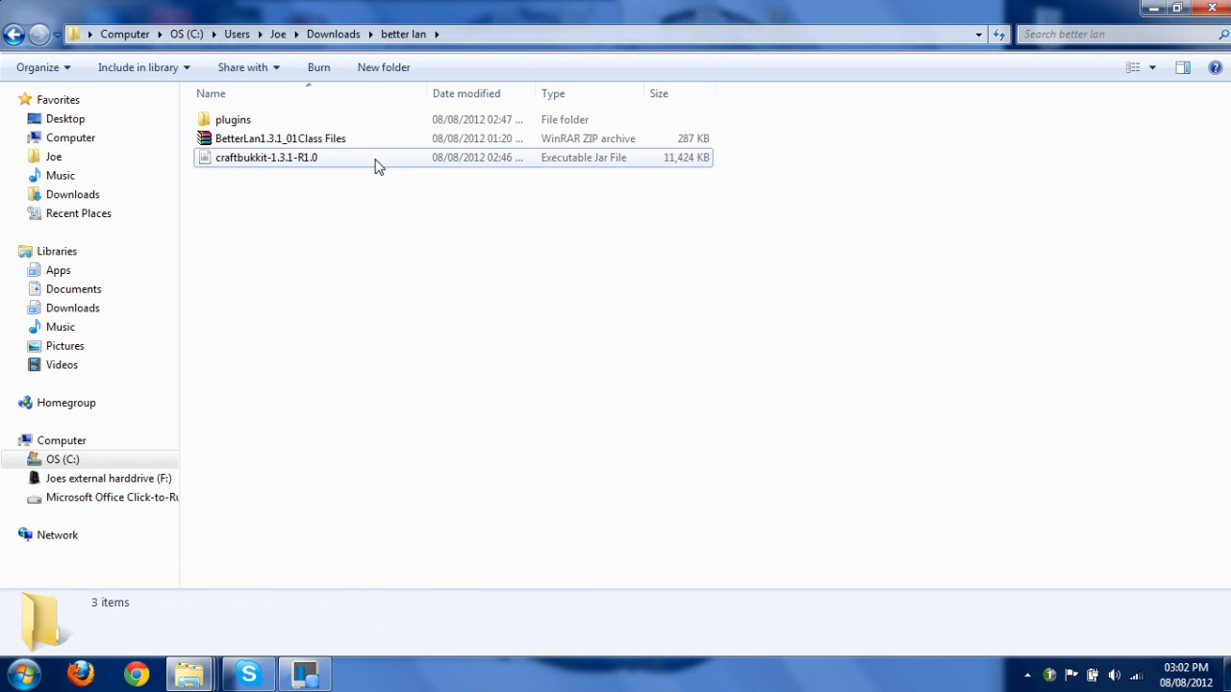
Step: Start renaming the craftbukkit-1.3.1-R1.0 jar to drop its version suffix
{"action": "left_click", "coordinate": [265, 158]}
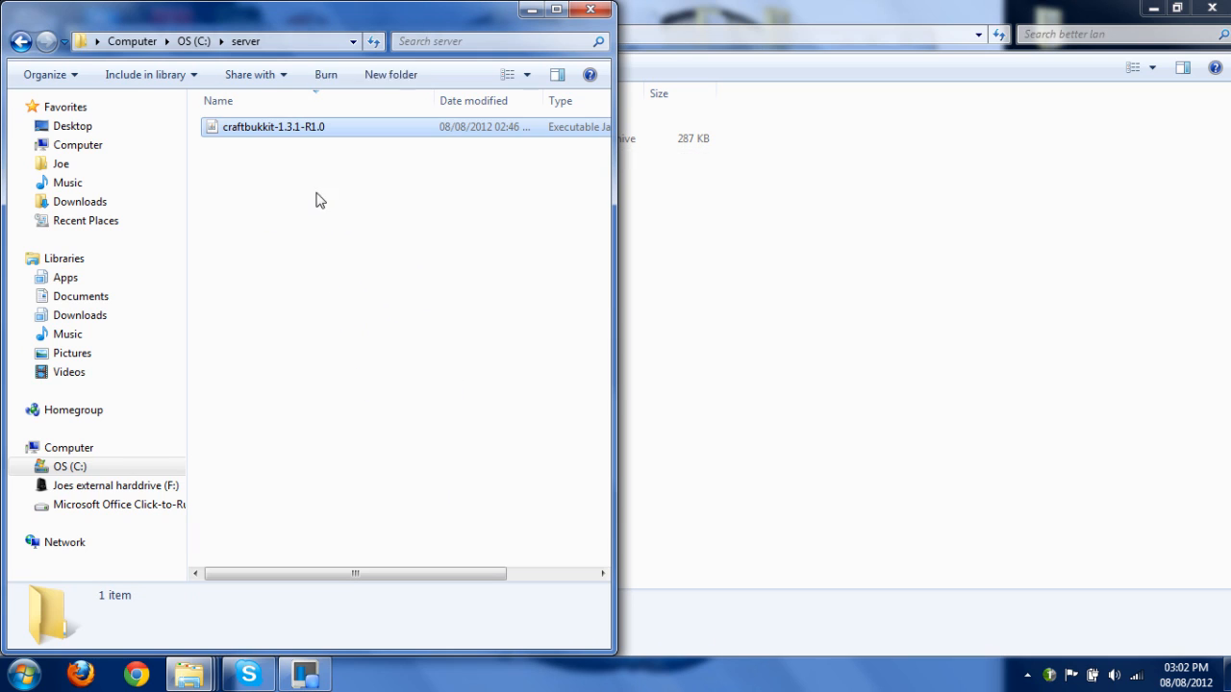
{"action": "right_click", "coordinate": [273, 126]}
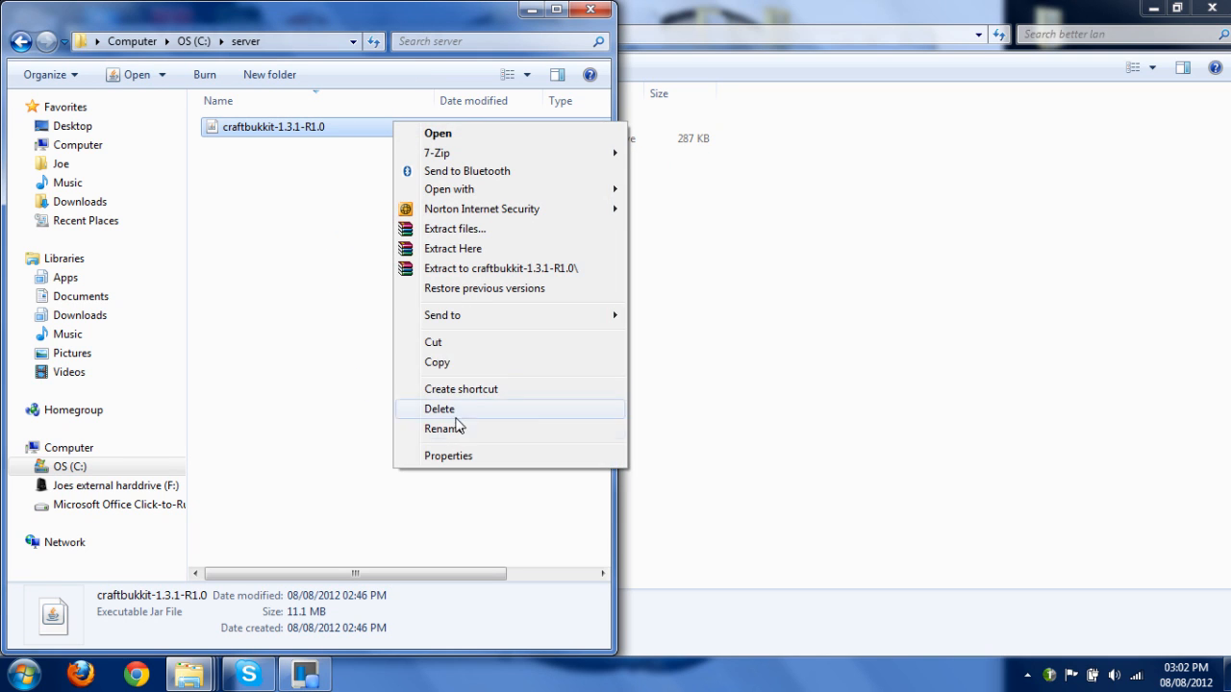
{"action": "left_click", "coordinate": [444, 427]}
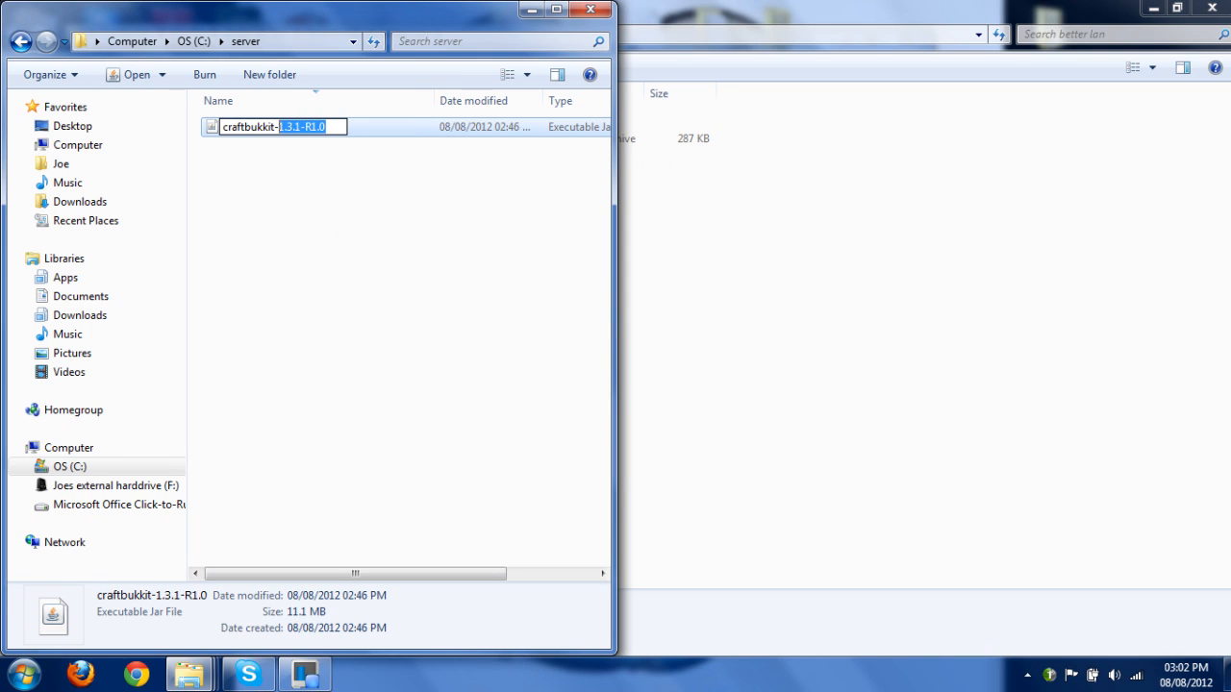
{"action": "mouse_move", "coordinate": [421, 238]}
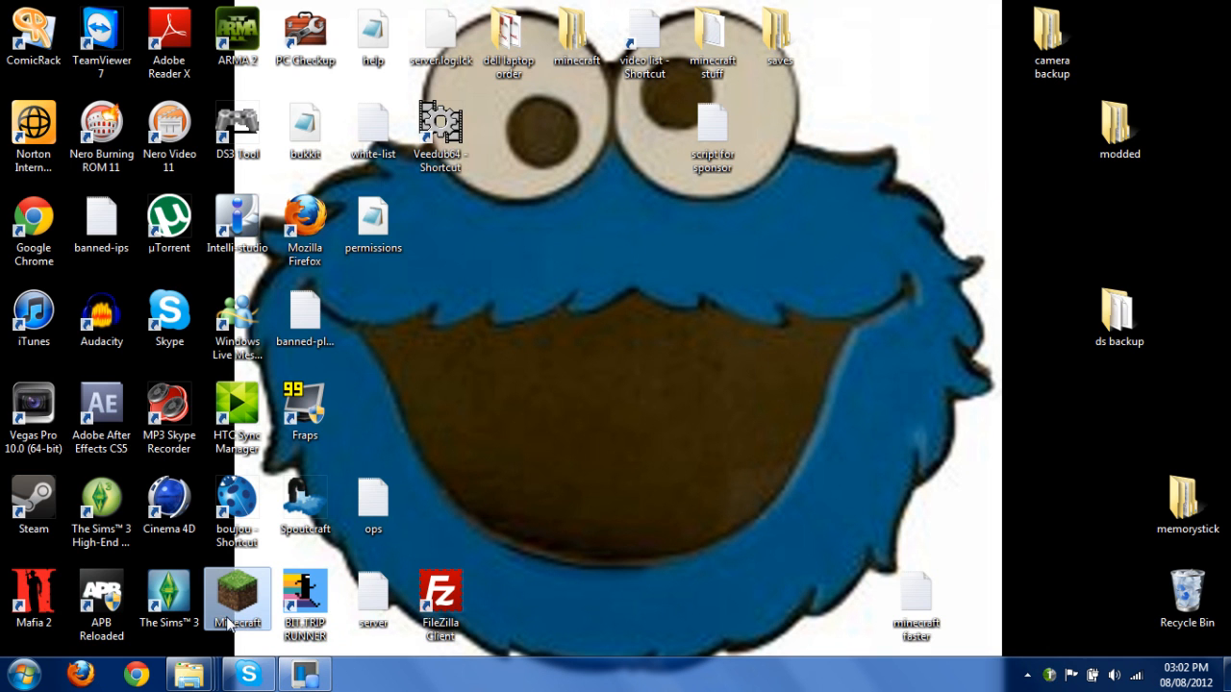
Step: Launch Minecraft and log in to reach the Minecraft 1.3.1 + BetterLAN title screen
{"action": "double_click", "coordinate": [237, 592]}
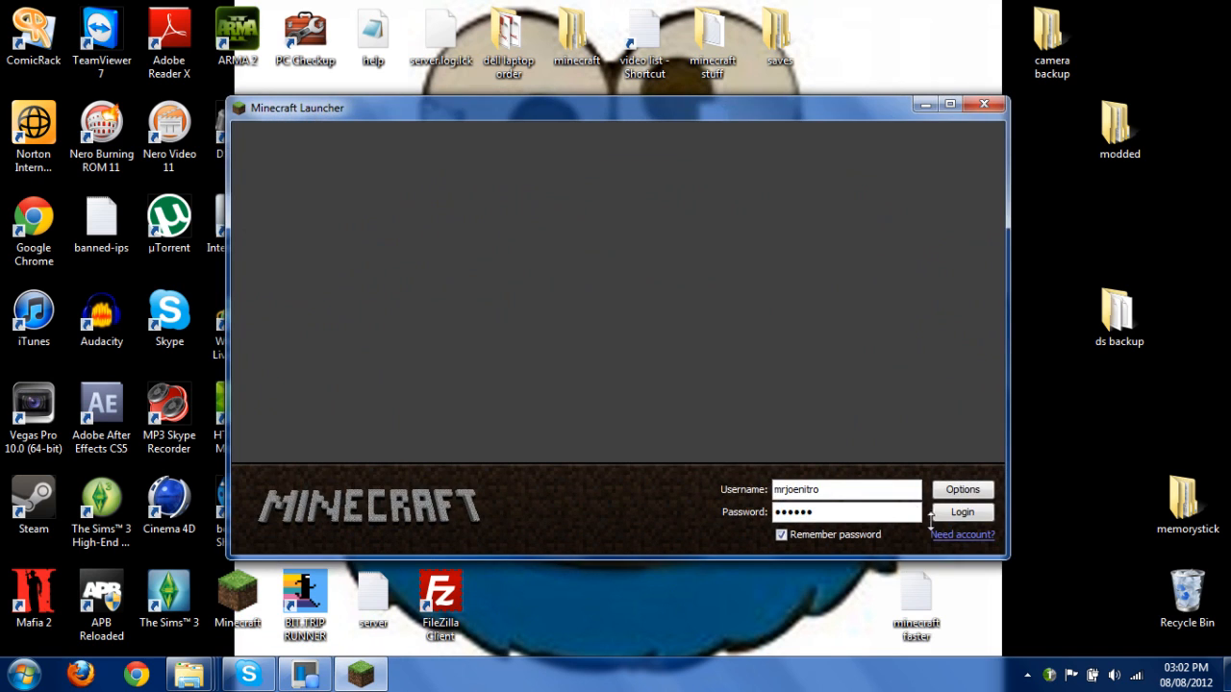
{"action": "left_click", "coordinate": [961, 512]}
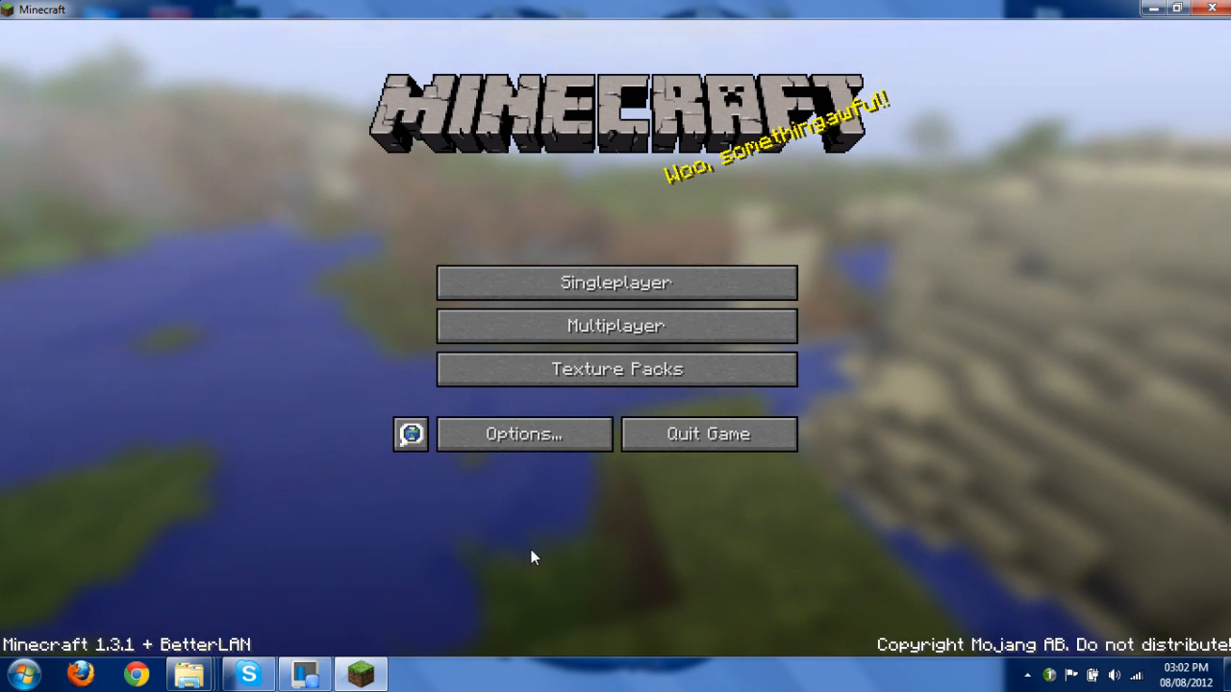
Step: Turn Bukkit on in the LAN options and return to the title screen
{"action": "left_click", "coordinate": [524, 435]}
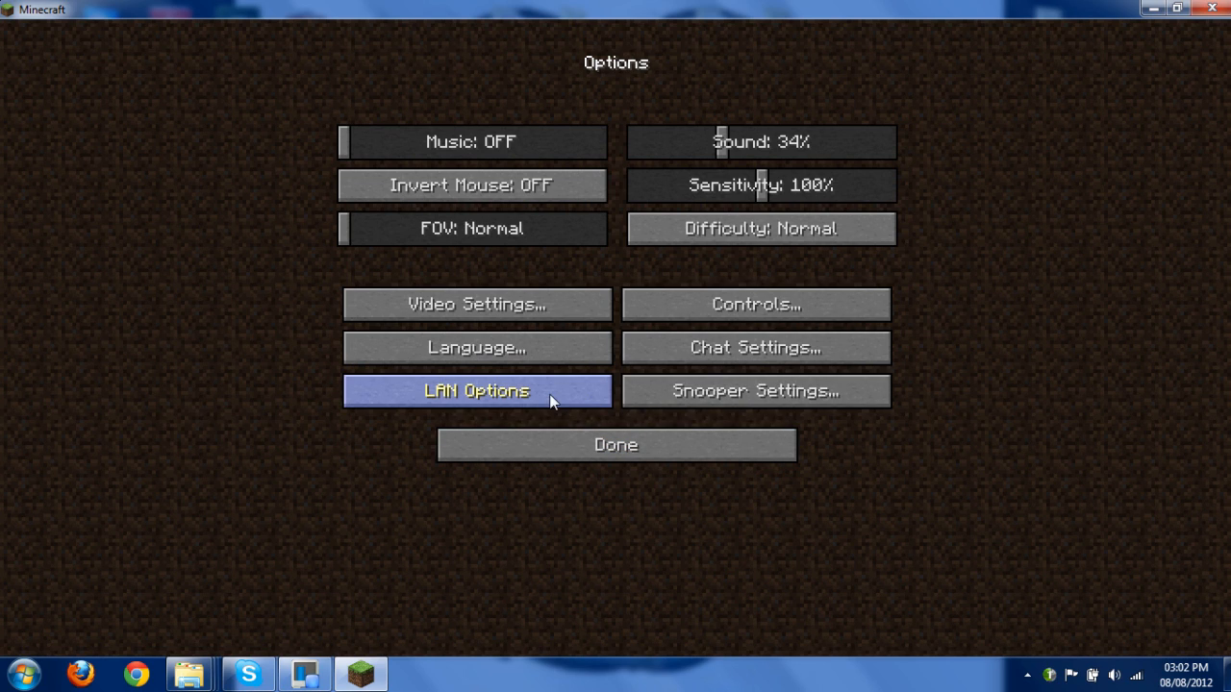
{"action": "left_click", "coordinate": [477, 390]}
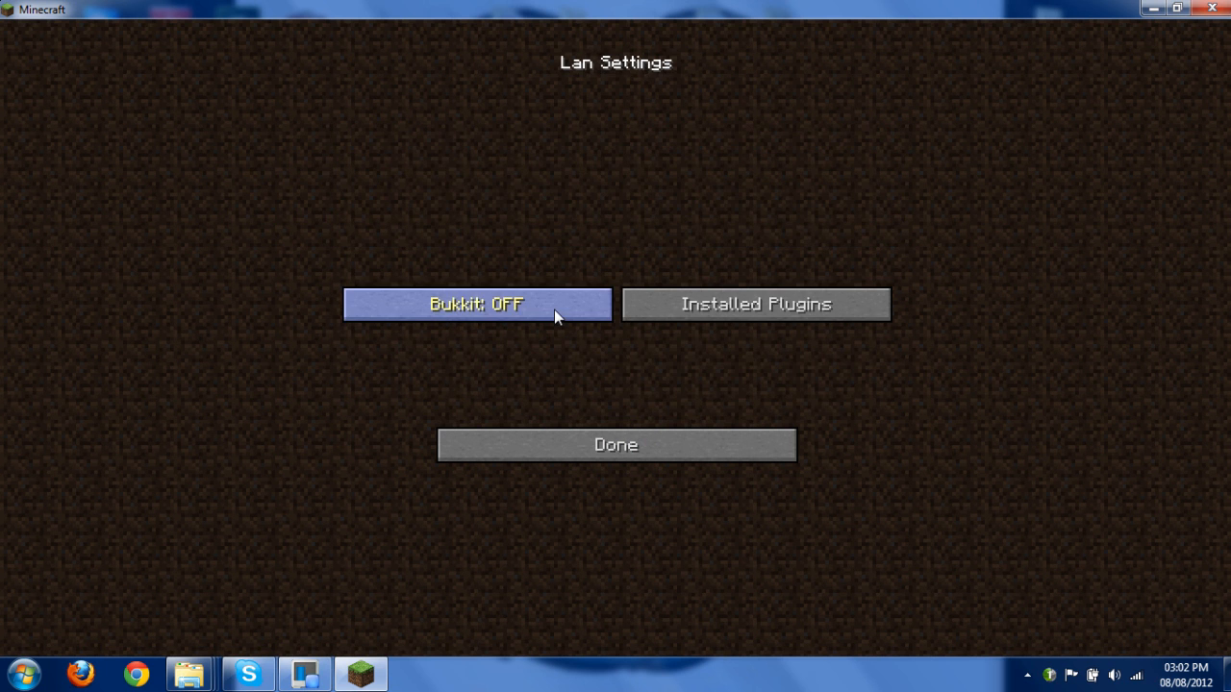
{"action": "left_click", "coordinate": [615, 444]}
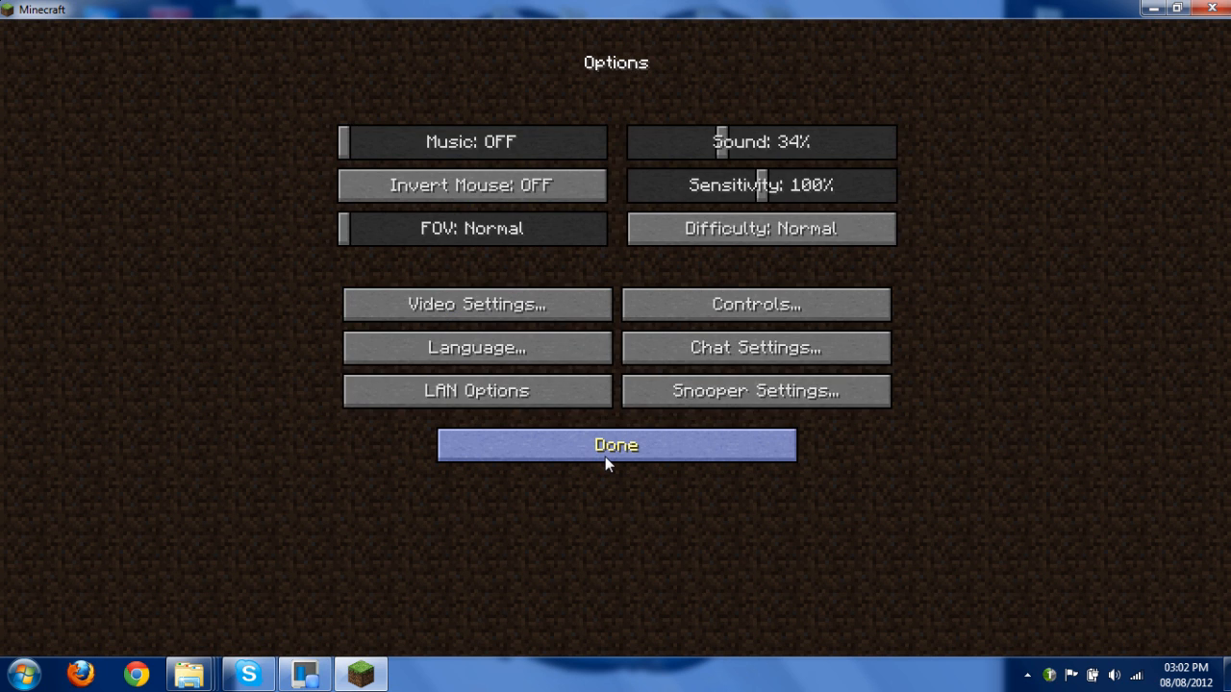
{"action": "left_click", "coordinate": [616, 444]}
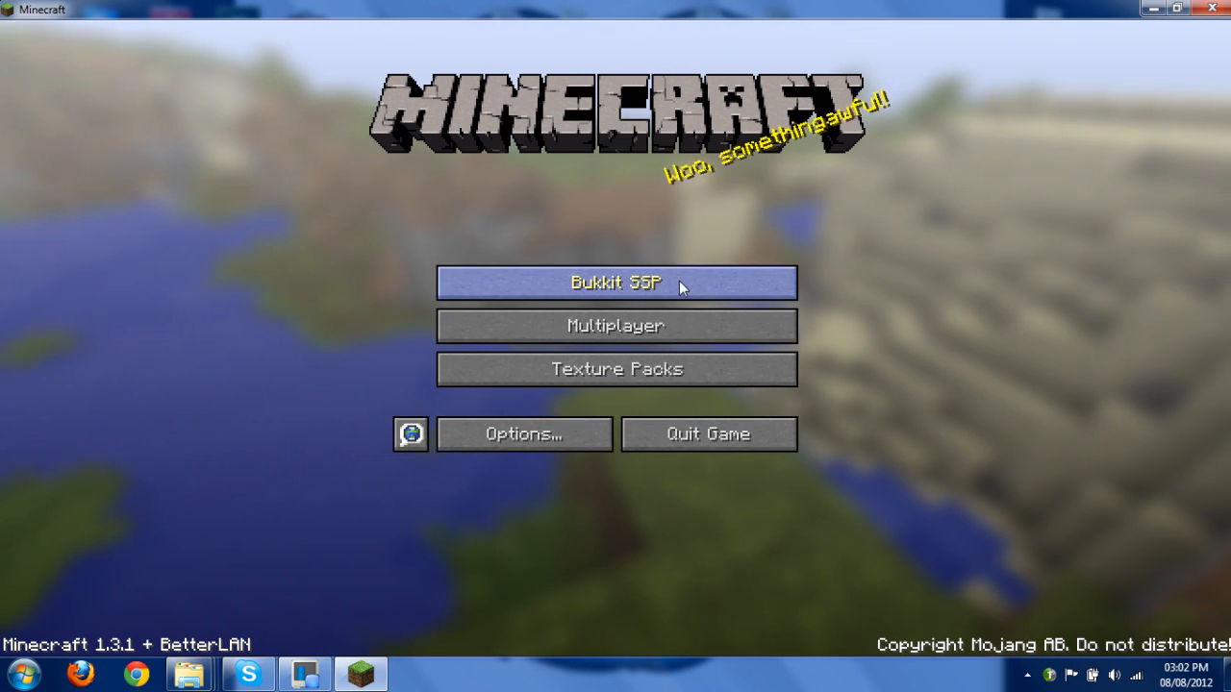
Step: Launch New World from the Bukkit SSP list to run it on Bukkit
{"action": "left_click", "coordinate": [616, 282]}
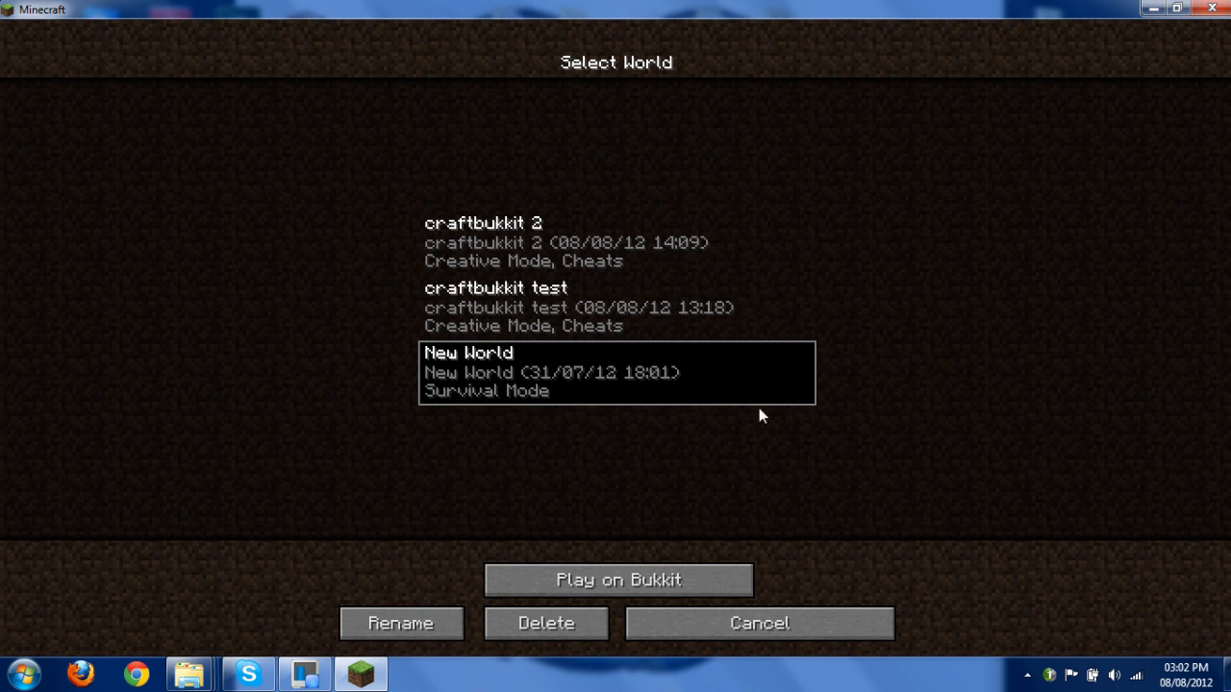
{"action": "left_click", "coordinate": [619, 579]}
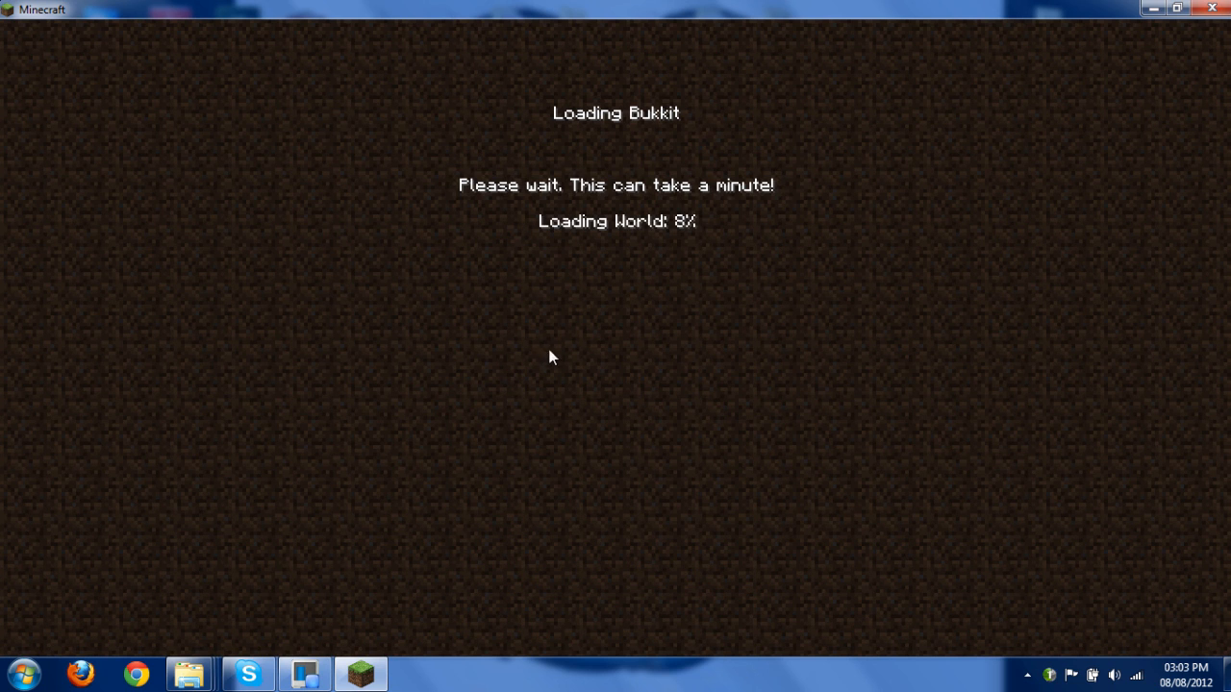
{"action": "mouse_move", "coordinate": [577, 342]}
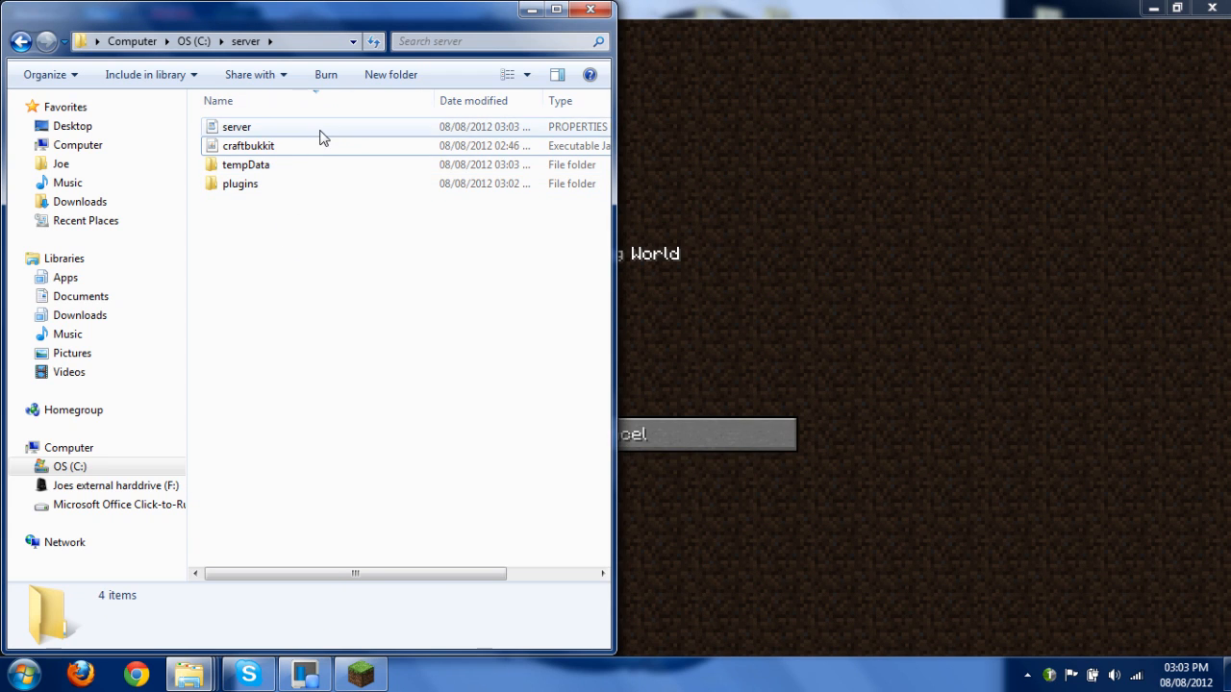
Step: View the generated server.properties in WordPad, then enter the empty plugins folder
{"action": "left_click", "coordinate": [237, 127]}
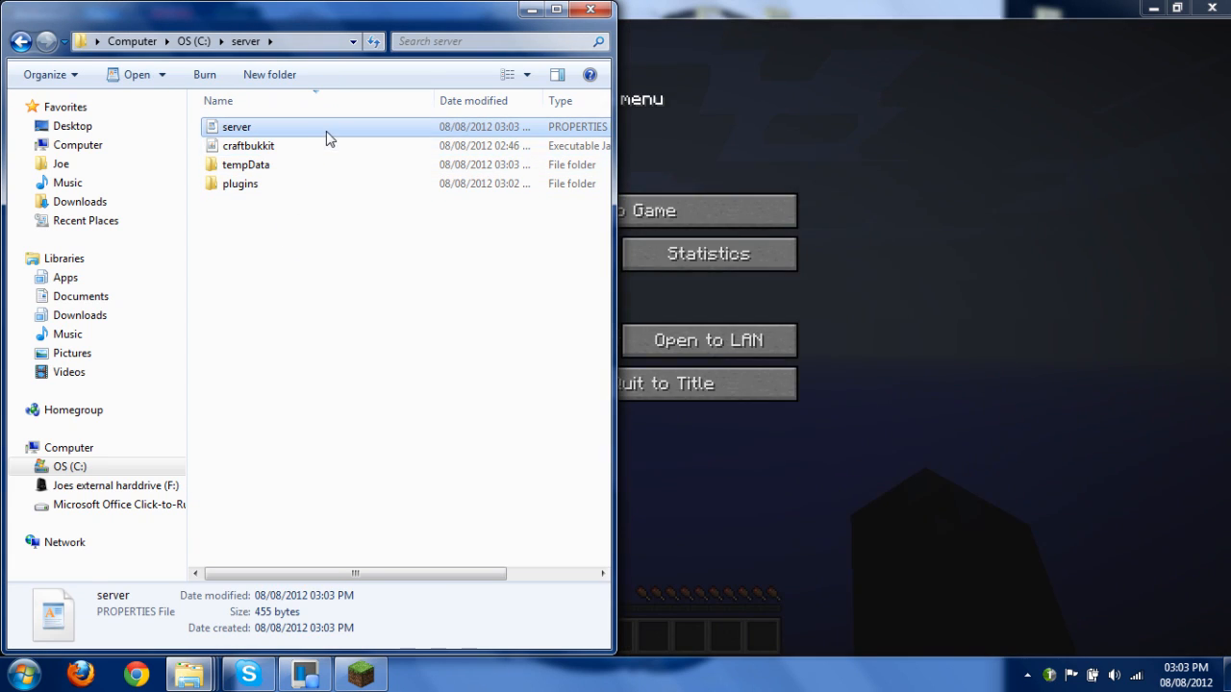
{"action": "double_click", "coordinate": [236, 127]}
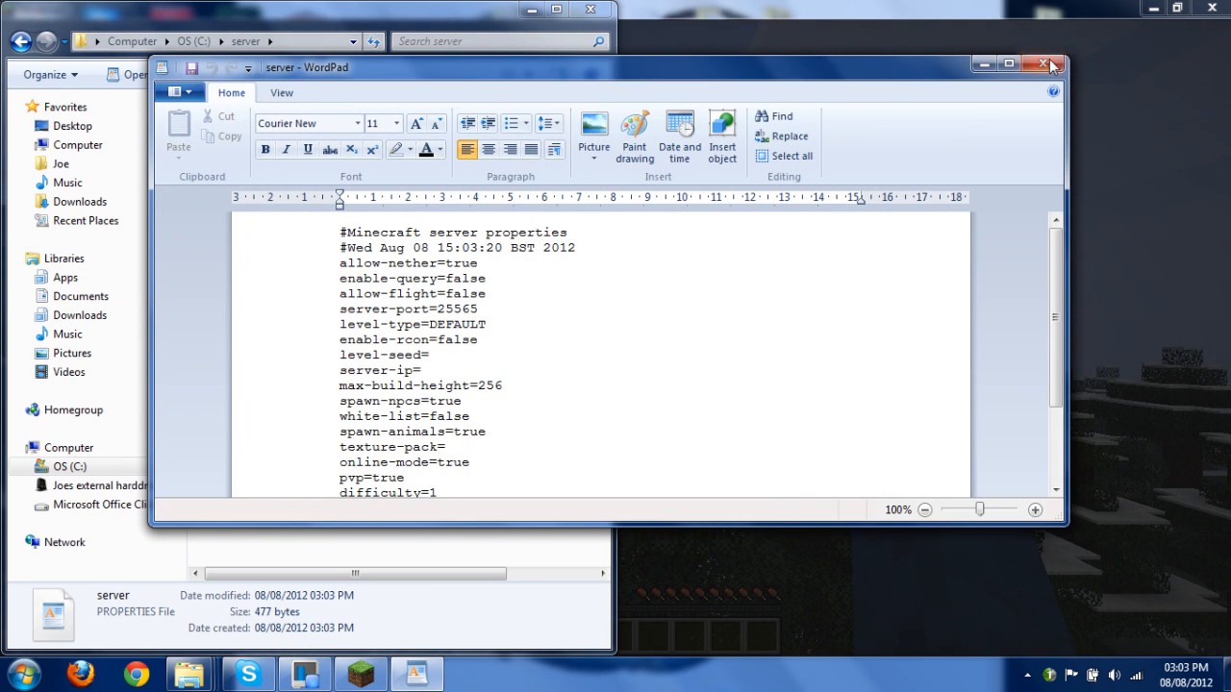
{"action": "left_click", "coordinate": [1042, 65]}
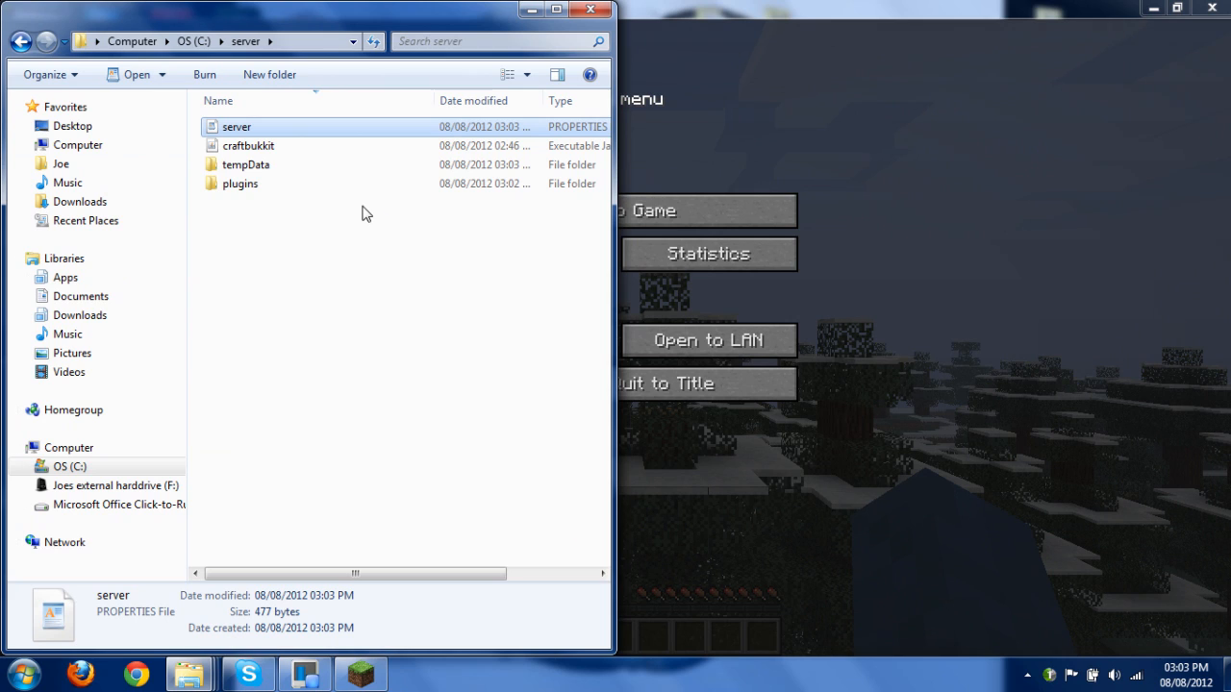
{"action": "double_click", "coordinate": [238, 185]}
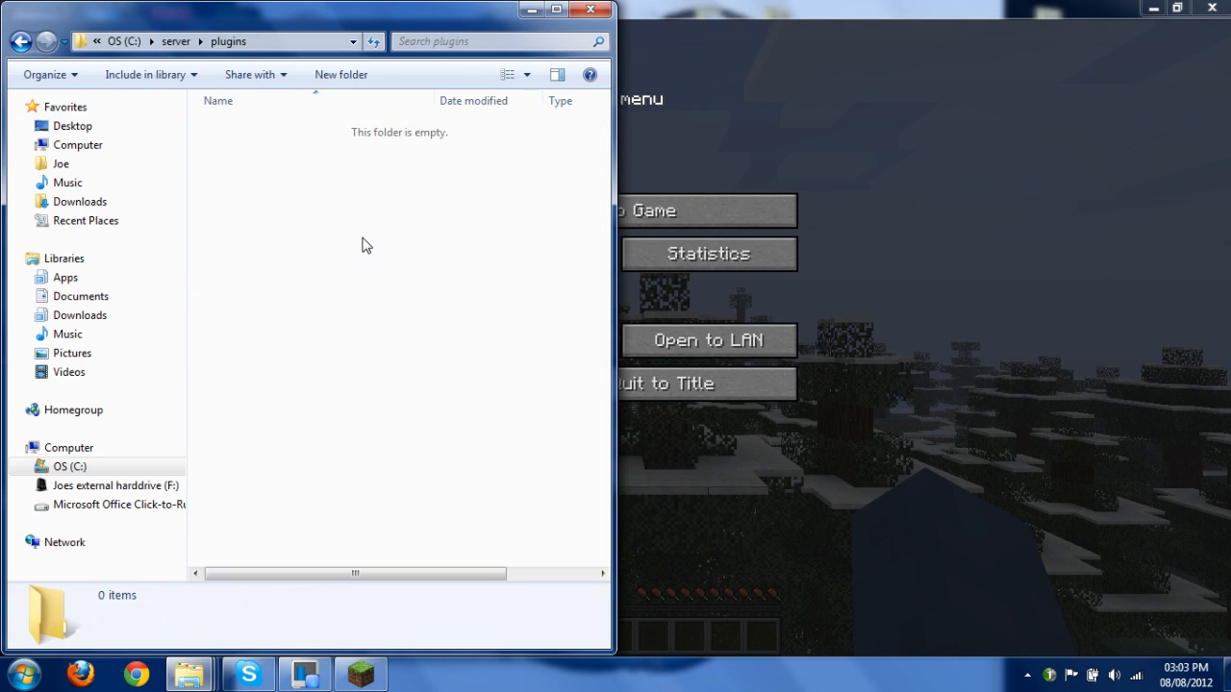
{"action": "mouse_move", "coordinate": [404, 256]}
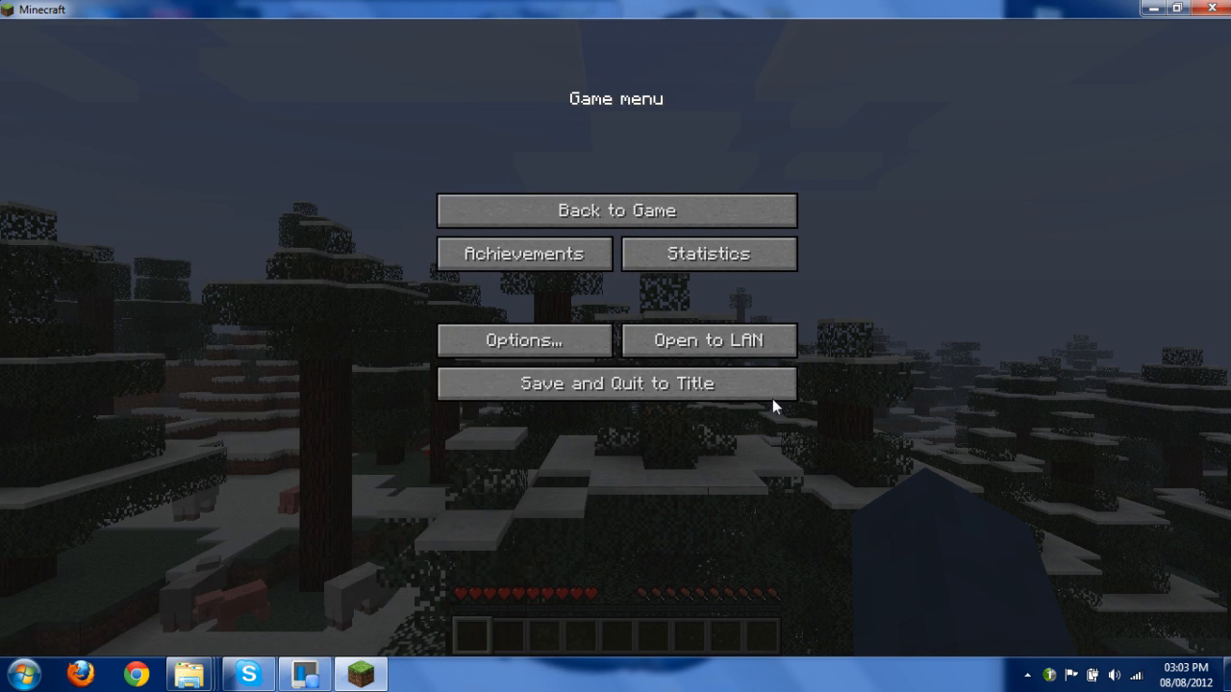
Step: Save the Bukkit world and quit to the title screen
{"action": "left_click", "coordinate": [616, 385]}
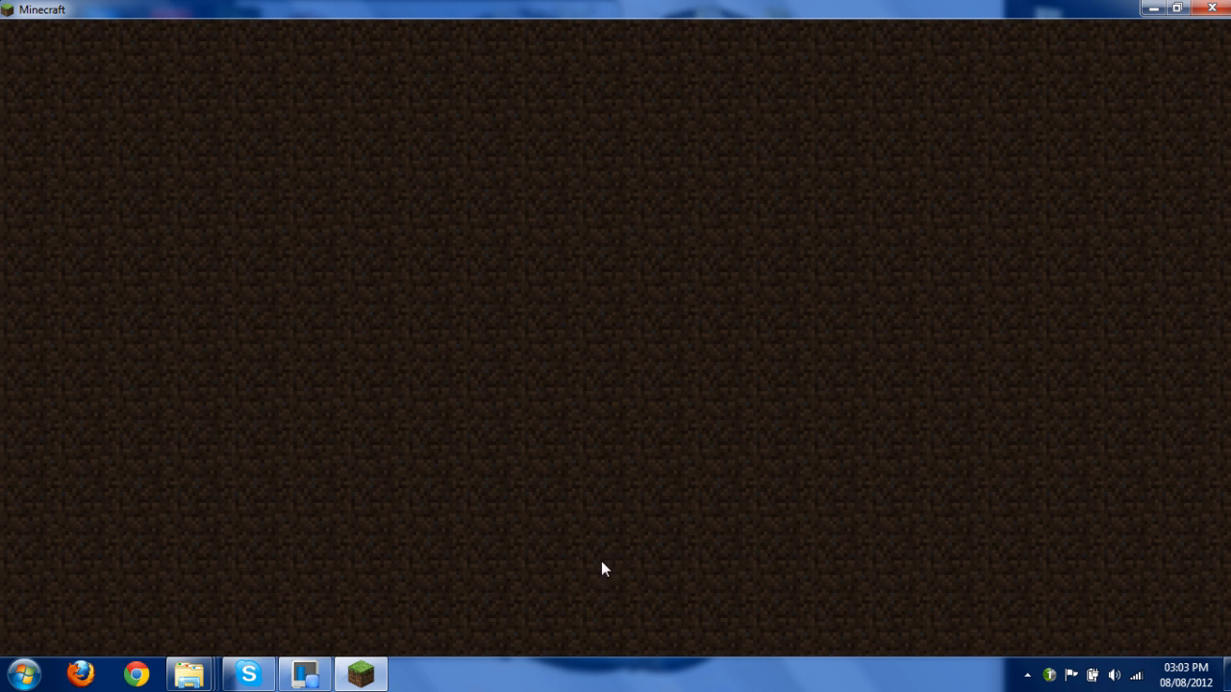
{"action": "mouse_move", "coordinate": [616, 550]}
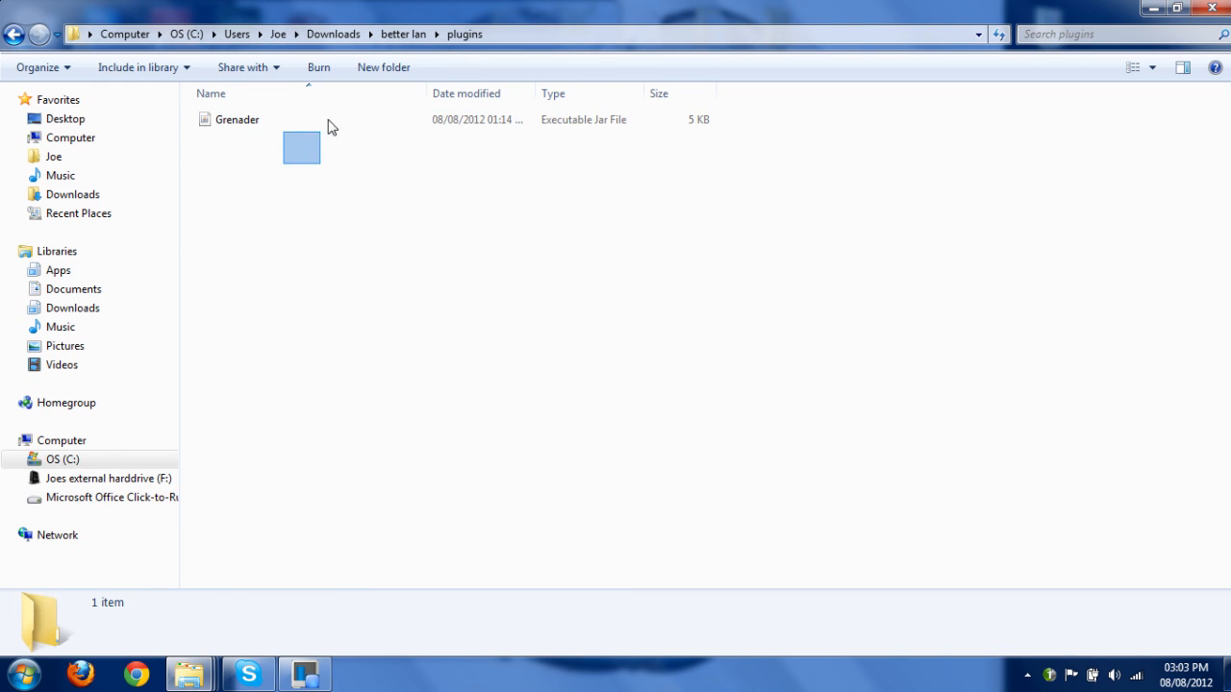
Step: Move Grenader.jar from the downloads plugins folder into C:\server\plugins
{"action": "left_click", "coordinate": [236, 119]}
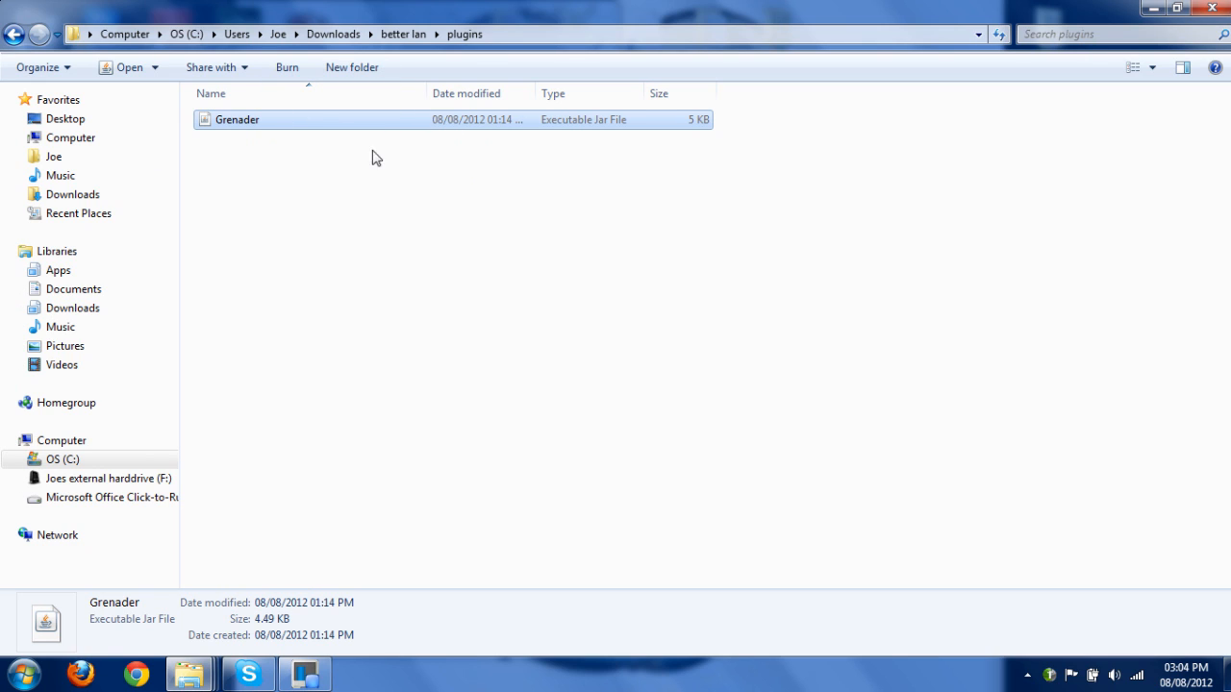
{"action": "left_click_drag", "start_coordinate": [236, 119], "coordinate": [343, 288]}
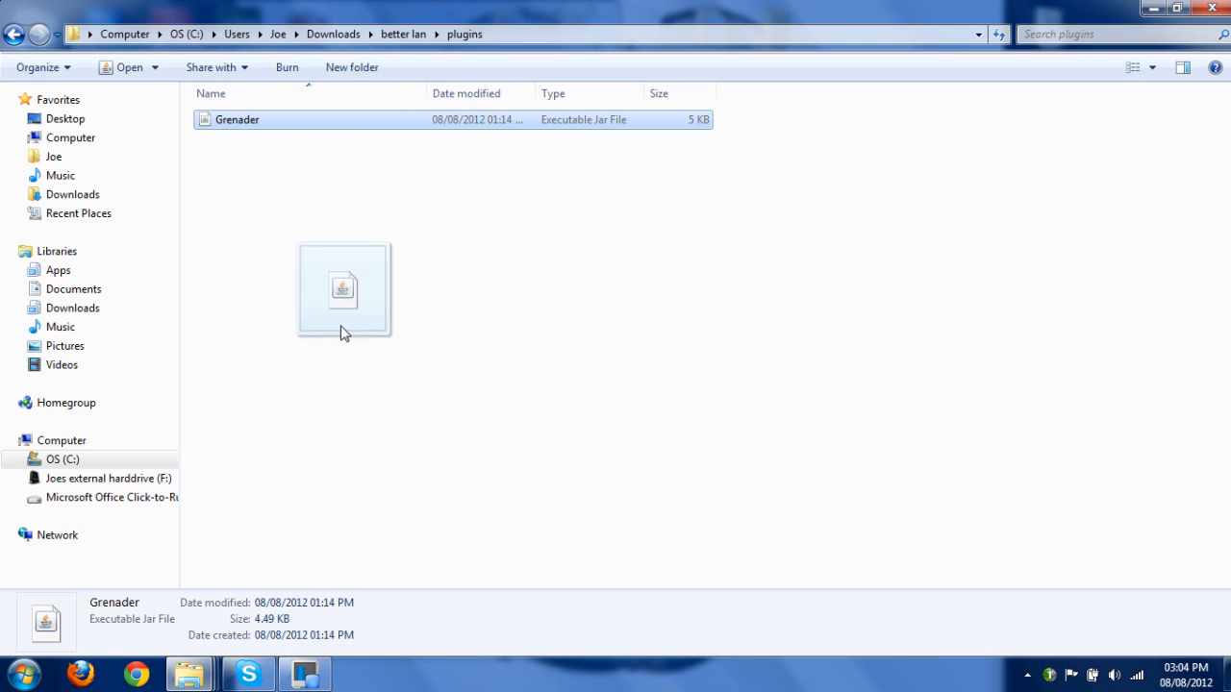
{"action": "mouse_move", "coordinate": [188, 673]}
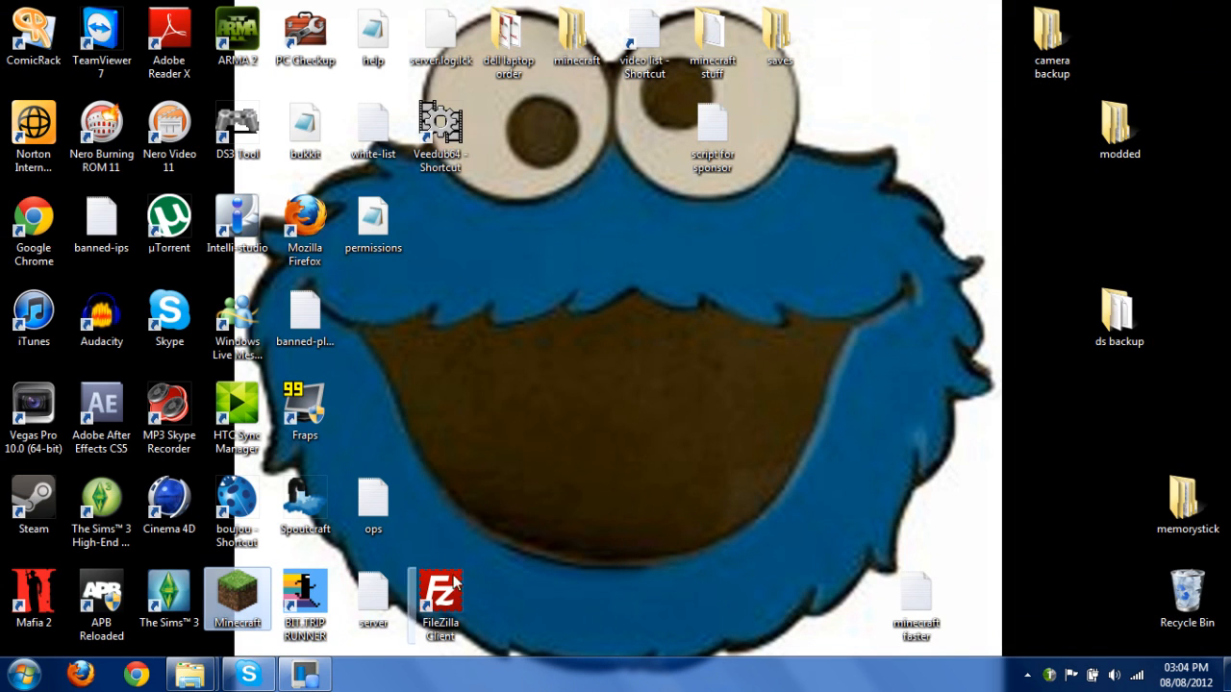
Step: Relaunch Minecraft and switch Bukkit on again in the LAN settings
{"action": "double_click", "coordinate": [236, 597]}
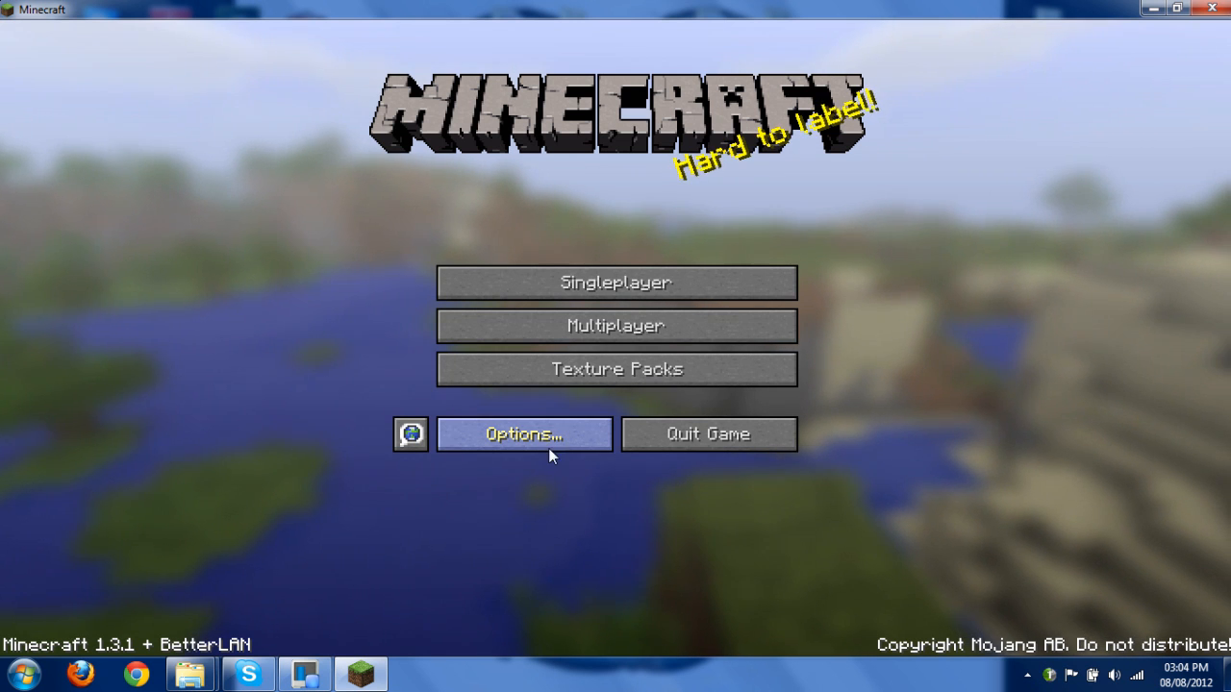
{"action": "left_click", "coordinate": [615, 281]}
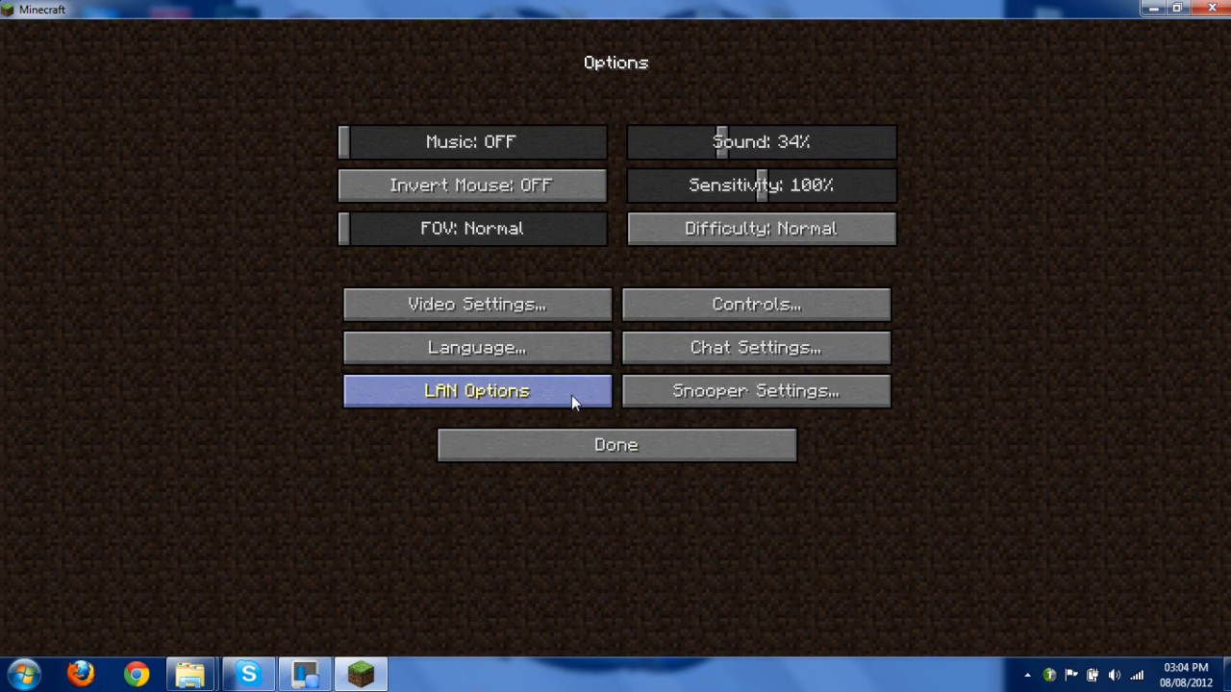
{"action": "left_click", "coordinate": [477, 390]}
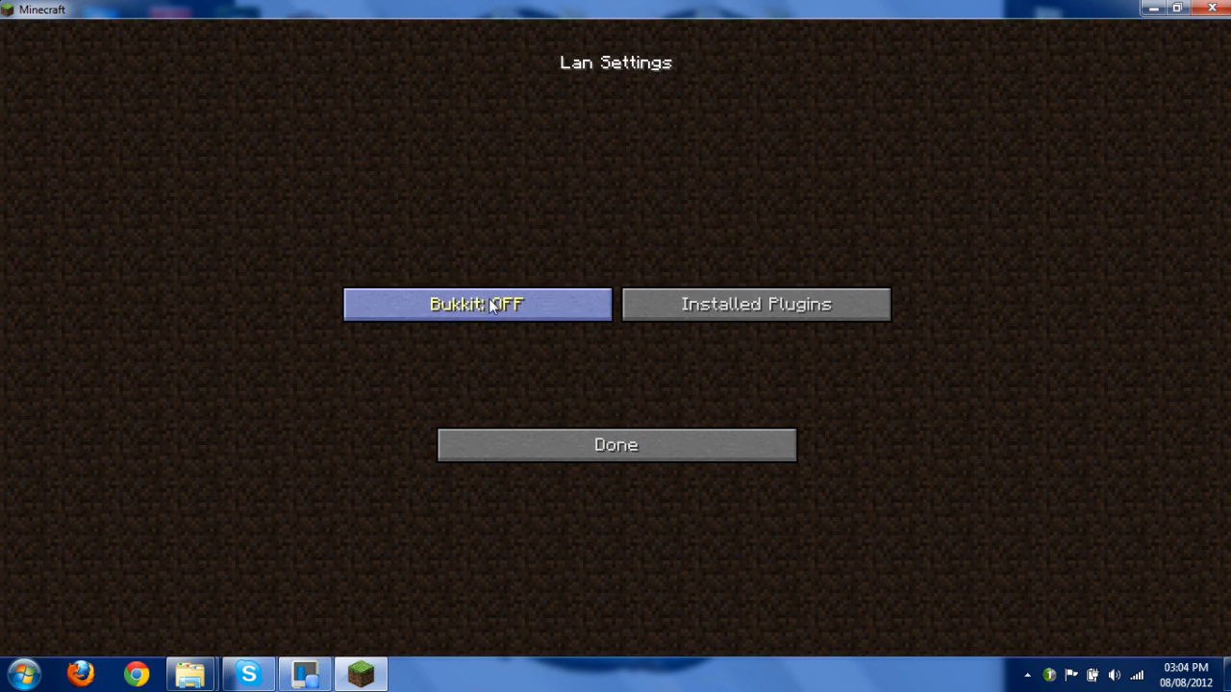
{"action": "left_click", "coordinate": [477, 304]}
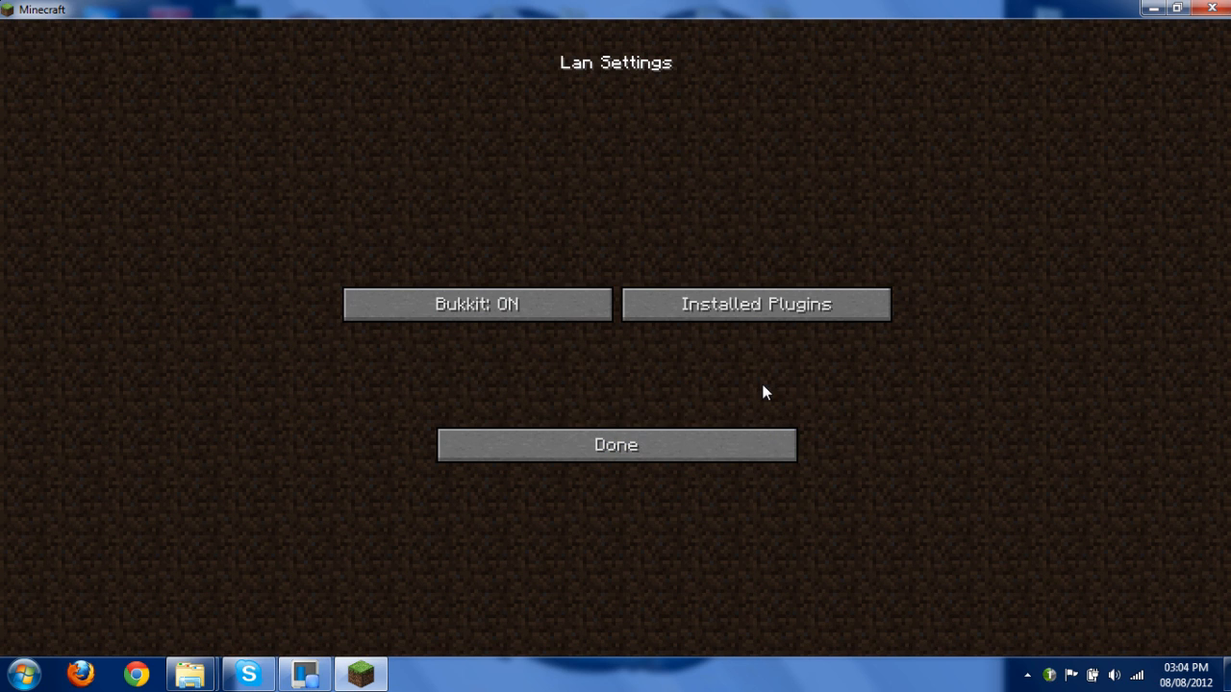
{"action": "mouse_move", "coordinate": [996, 371]}
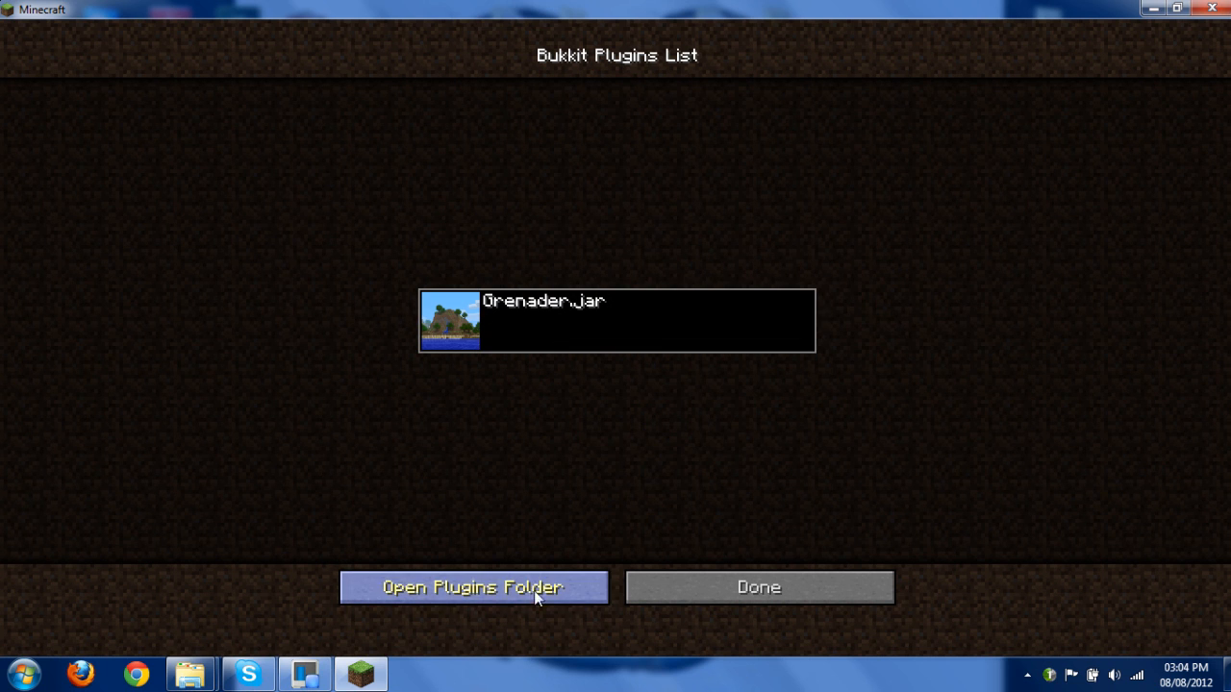
Step: Confirm Grenader.jar in the server plugins folder, then return to the title screen
{"action": "left_click", "coordinate": [473, 589]}
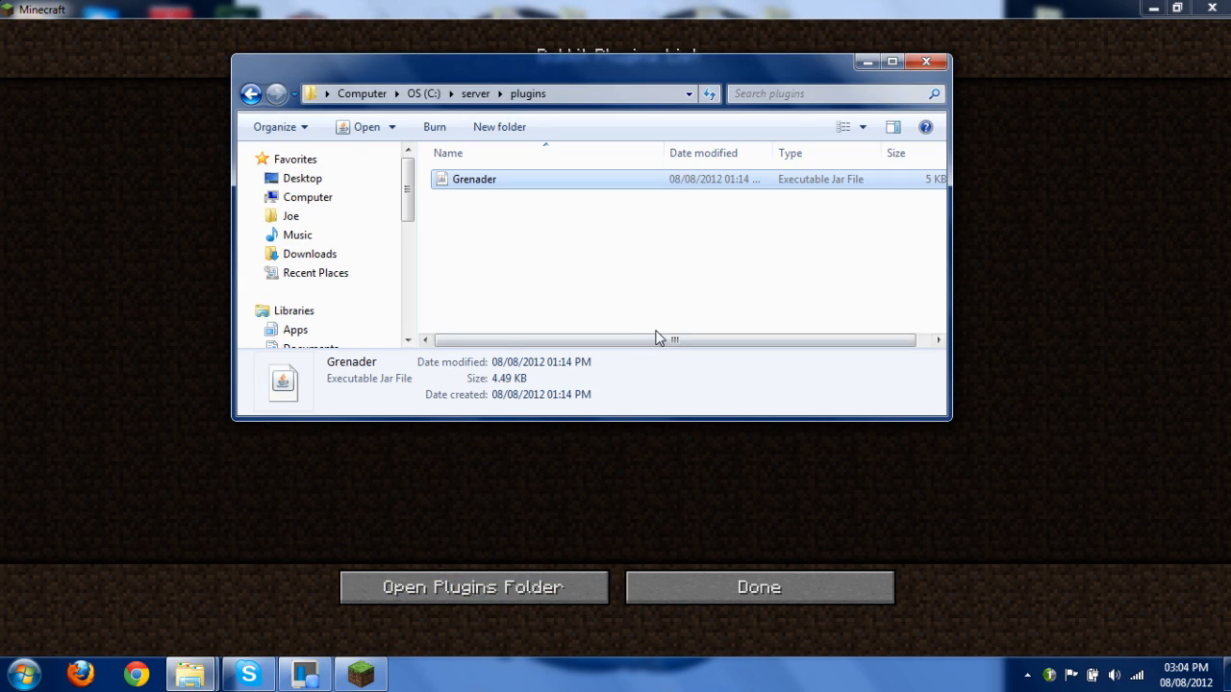
{"action": "mouse_move", "coordinate": [927, 62]}
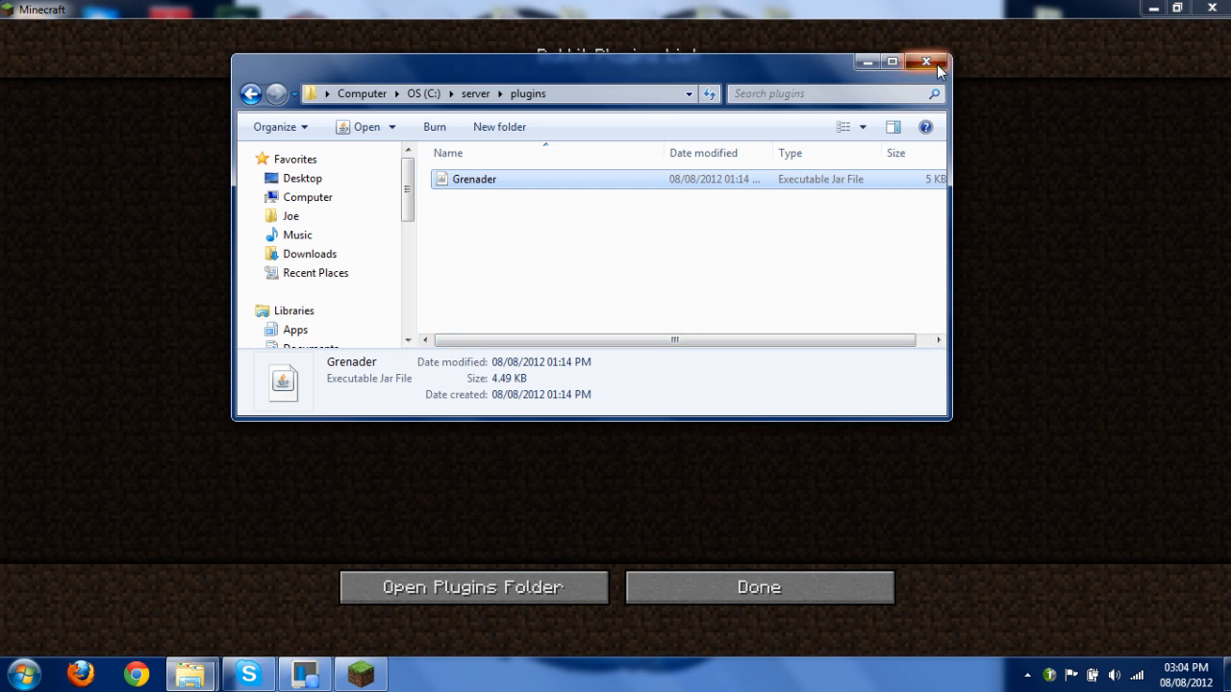
{"action": "left_click", "coordinate": [927, 61]}
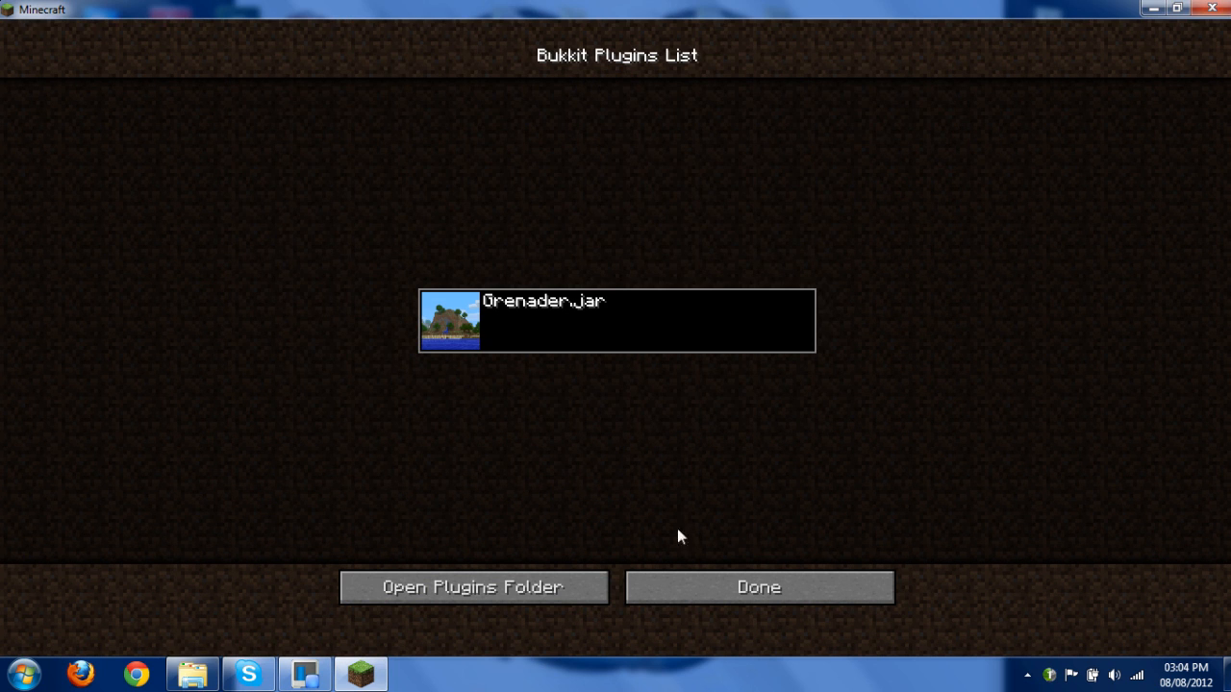
{"action": "left_click", "coordinate": [758, 587]}
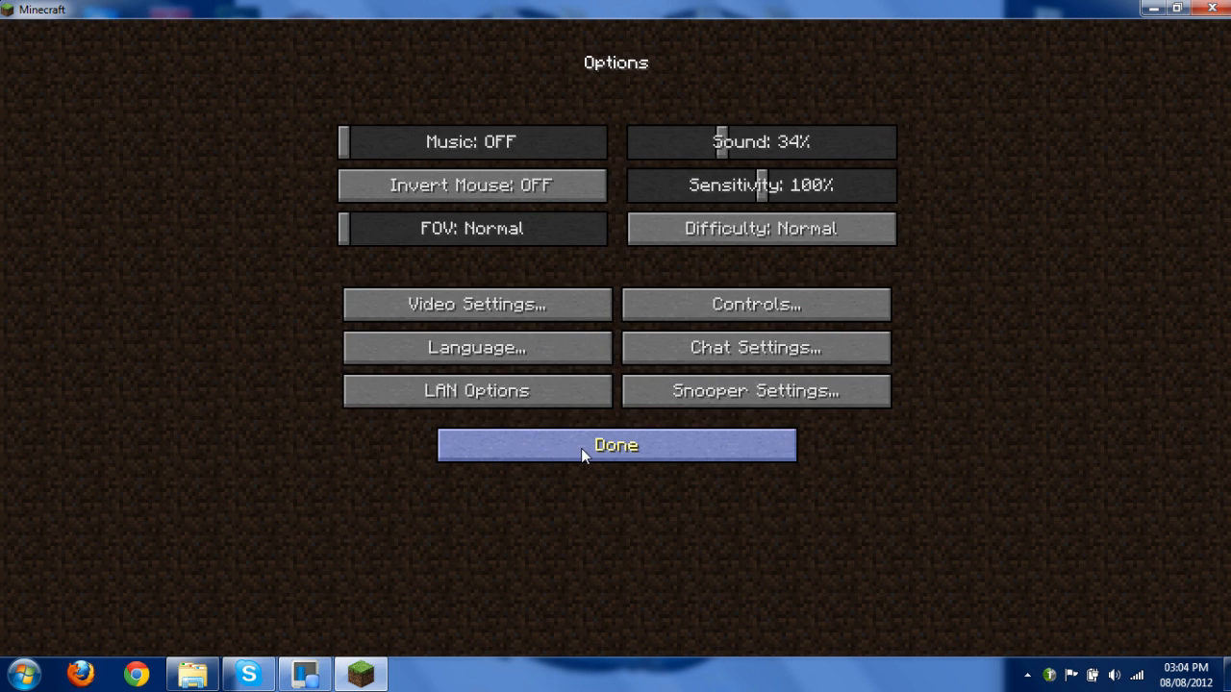
{"action": "left_click", "coordinate": [615, 445]}
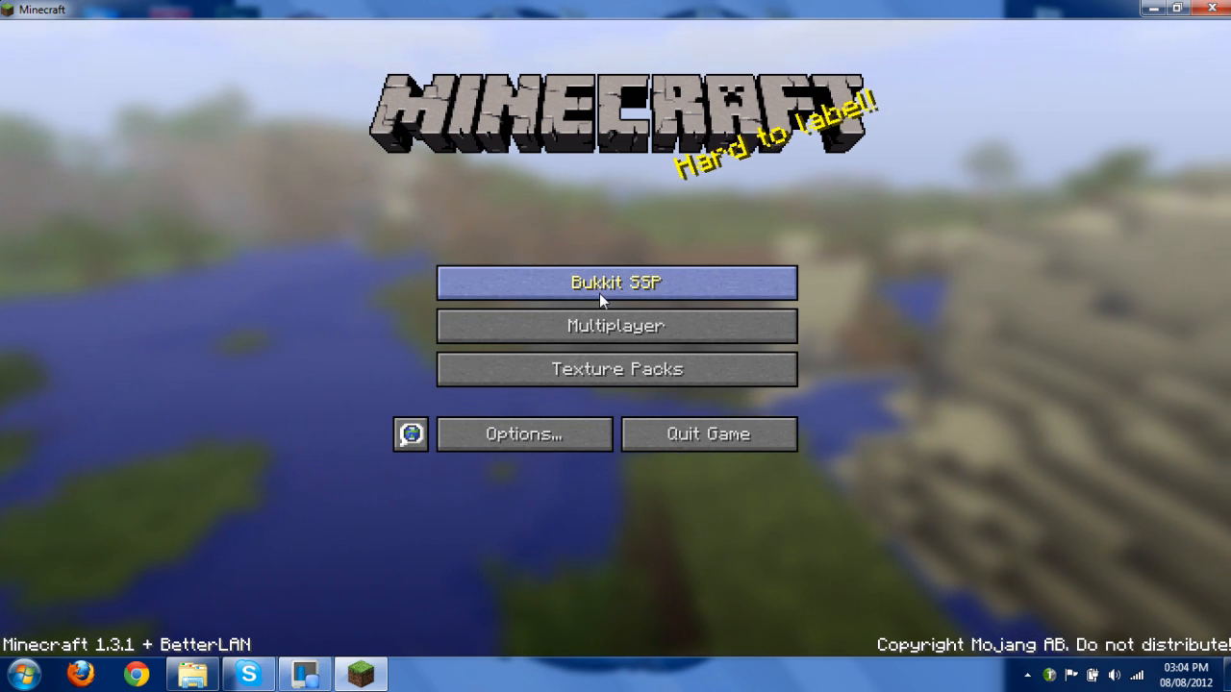
Step: Play New World on Bukkit, briefly check the inventory, then pause to the game menu
{"action": "left_click", "coordinate": [616, 281]}
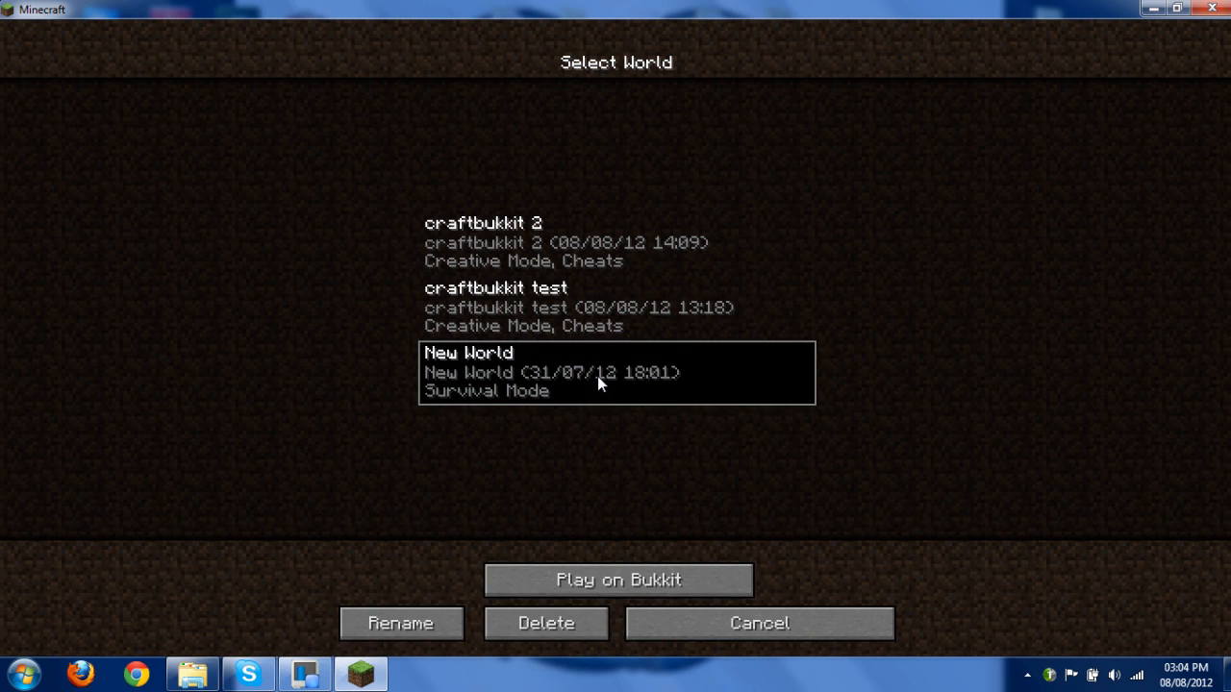
{"action": "left_click", "coordinate": [619, 580]}
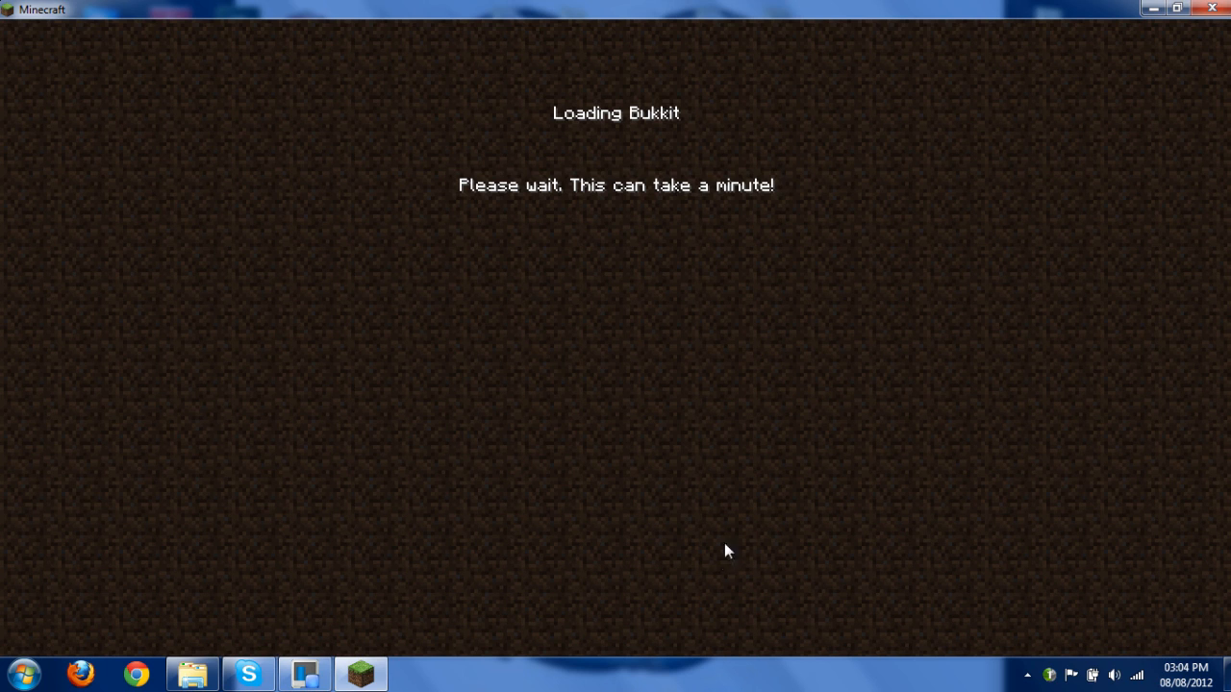
{"action": "mouse_move", "coordinate": [741, 541]}
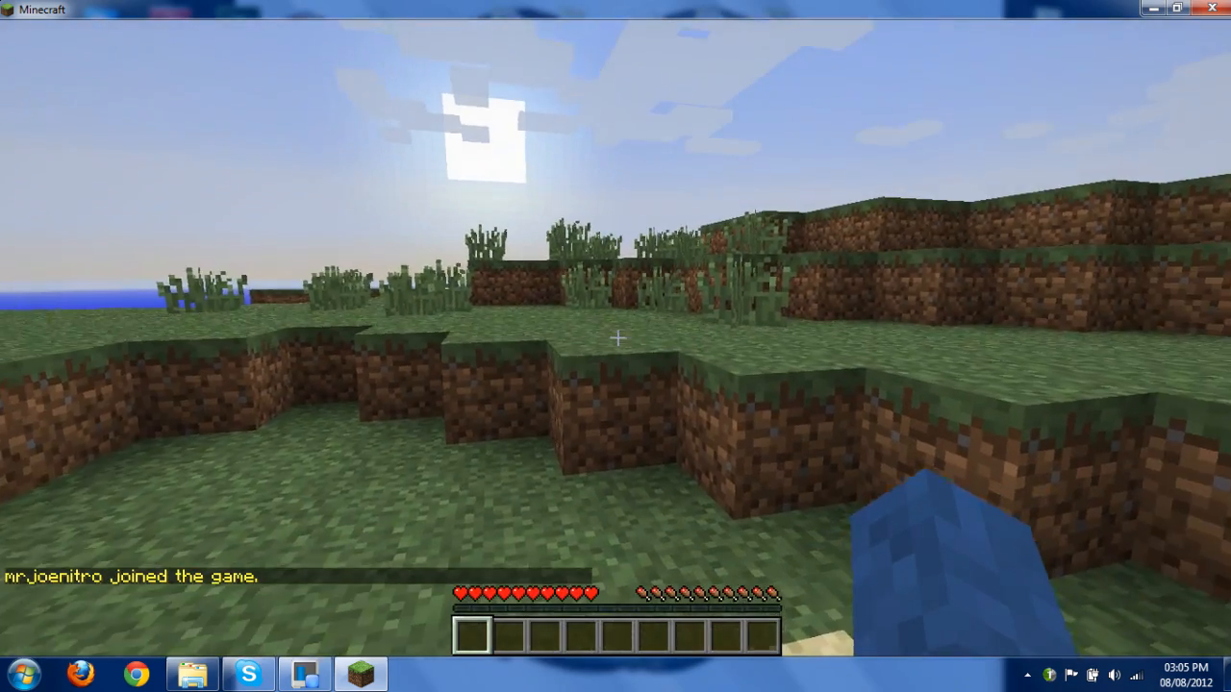
{"action": "key", "text": "e"}
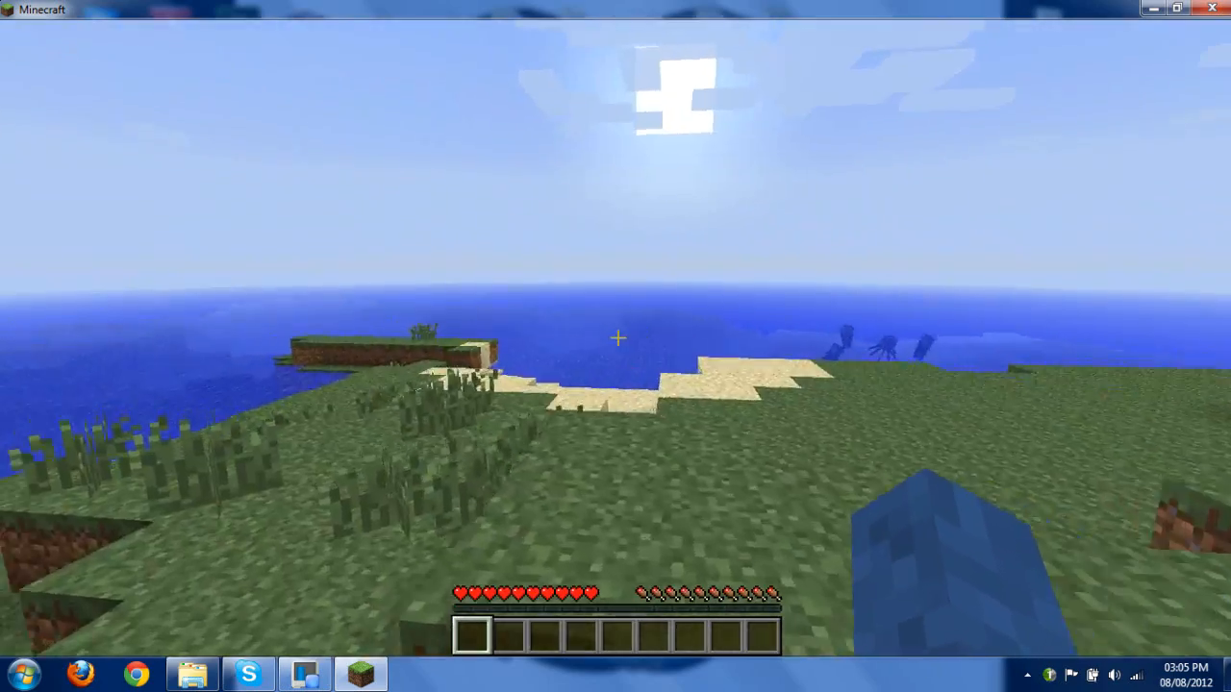
{"action": "key", "text": "Escape"}
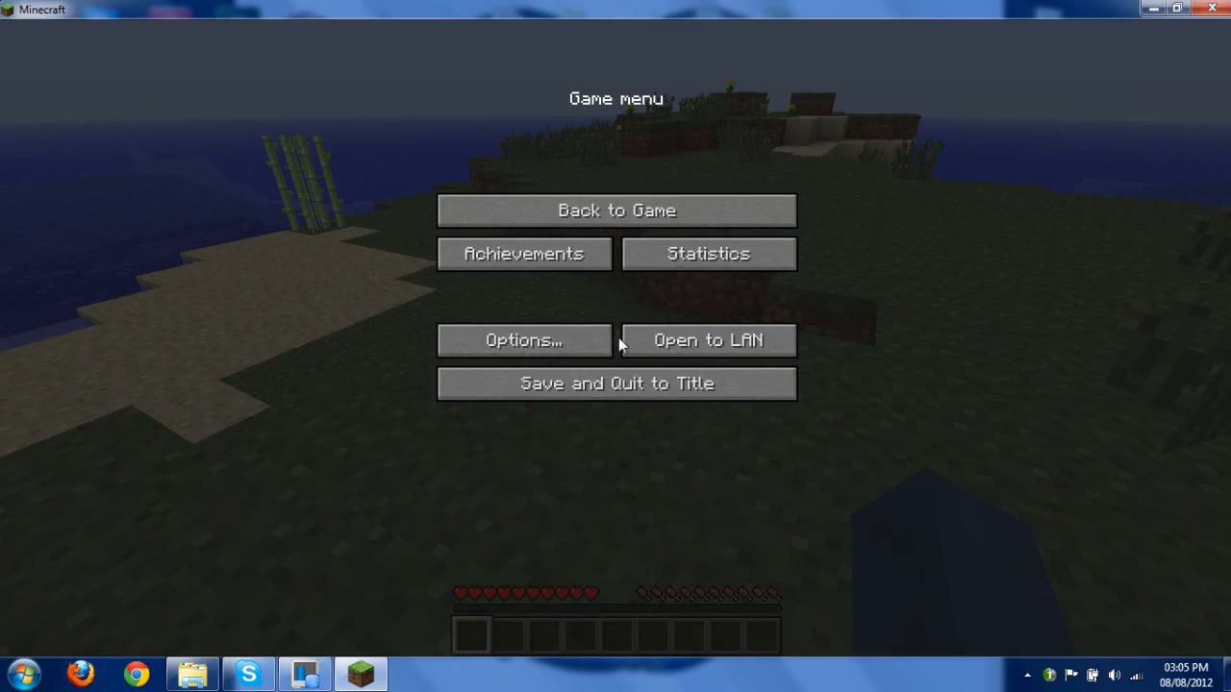
Step: Save and quit to title, then reopen the server plugins folder from the Bukkit plugin list
{"action": "left_click", "coordinate": [616, 383]}
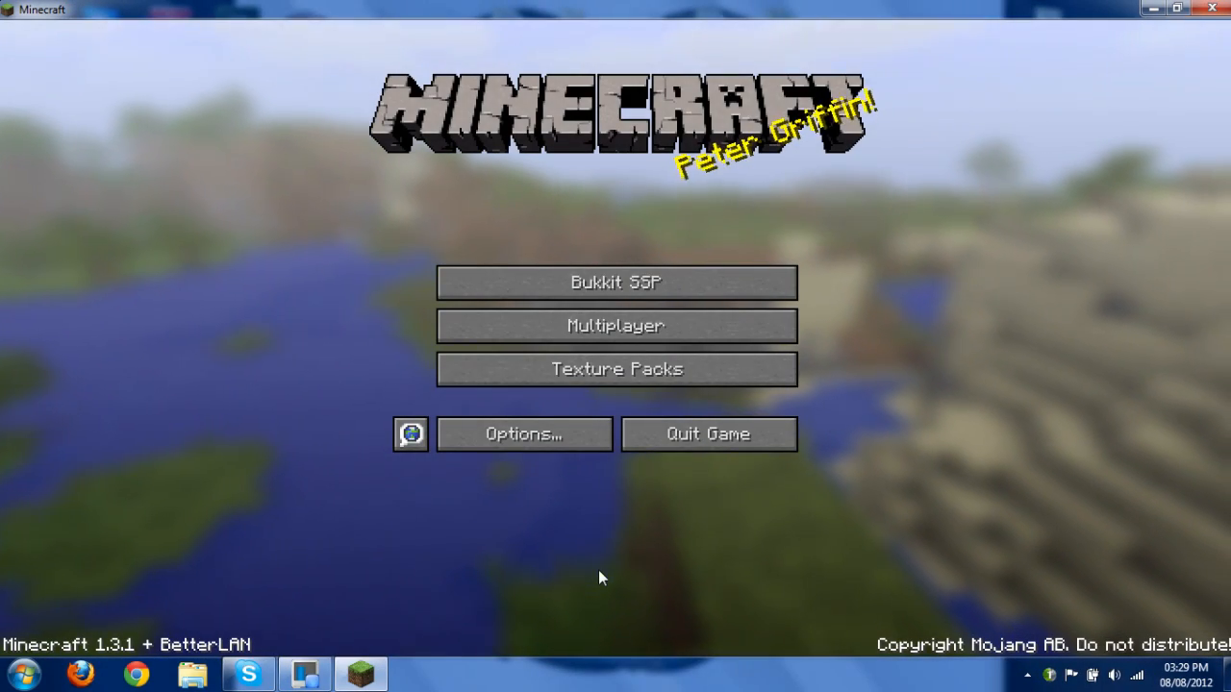
{"action": "left_click", "coordinate": [523, 435]}
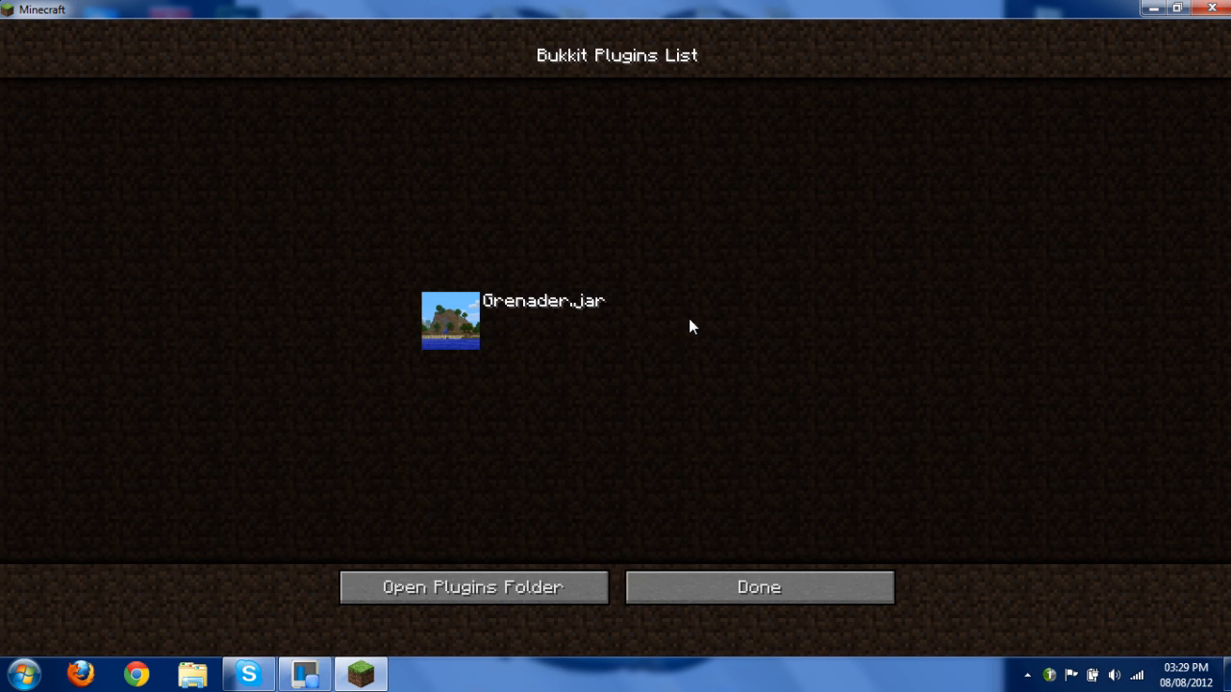
{"action": "mouse_move", "coordinate": [473, 589]}
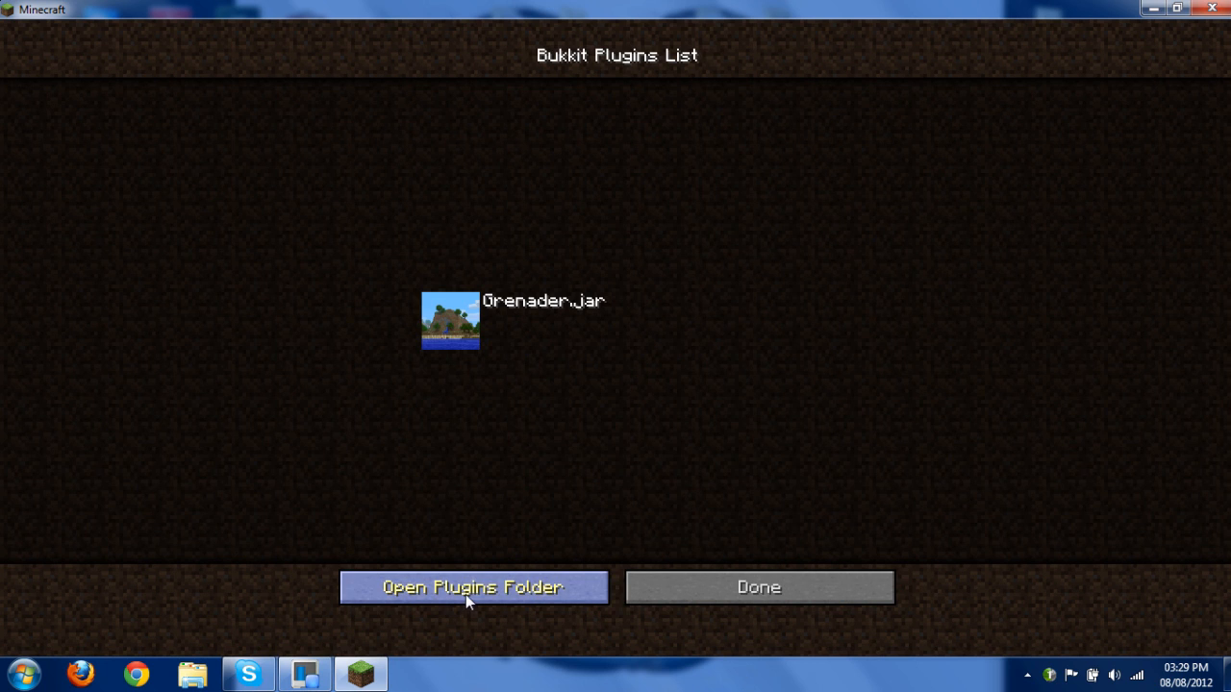
{"action": "left_click", "coordinate": [473, 589]}
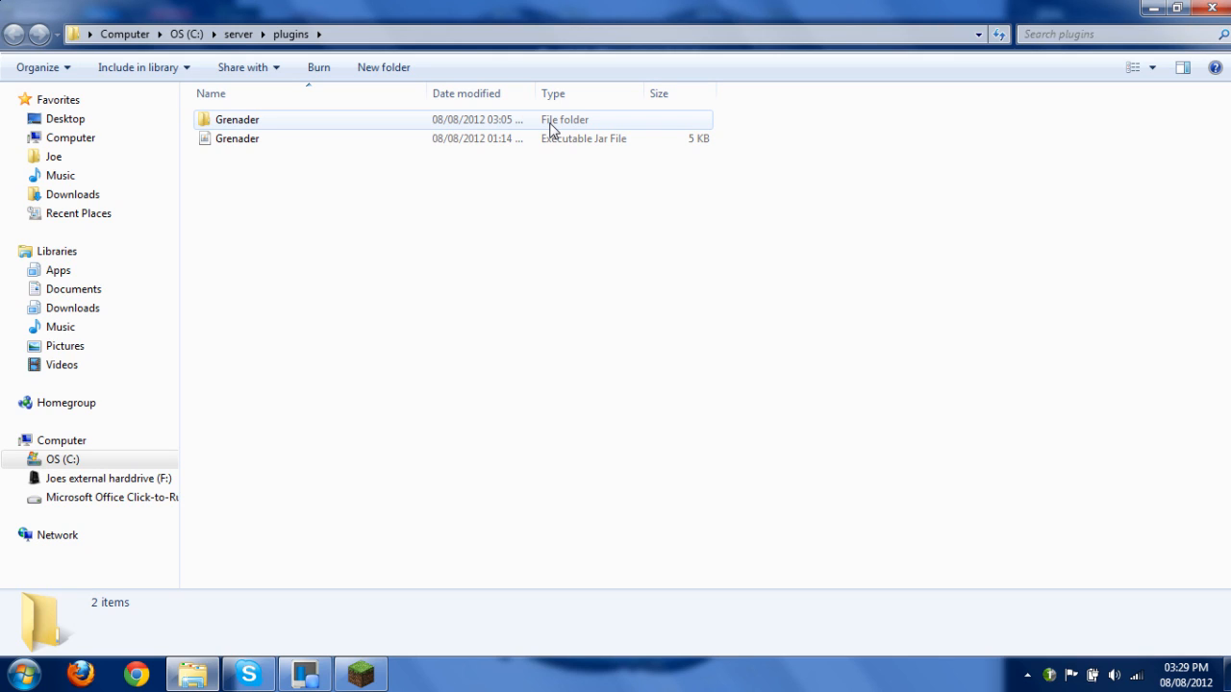
Step: Select the newly generated Grenader folder beside Grenader.jar in C:\server\plugins
{"action": "left_click", "coordinate": [238, 119]}
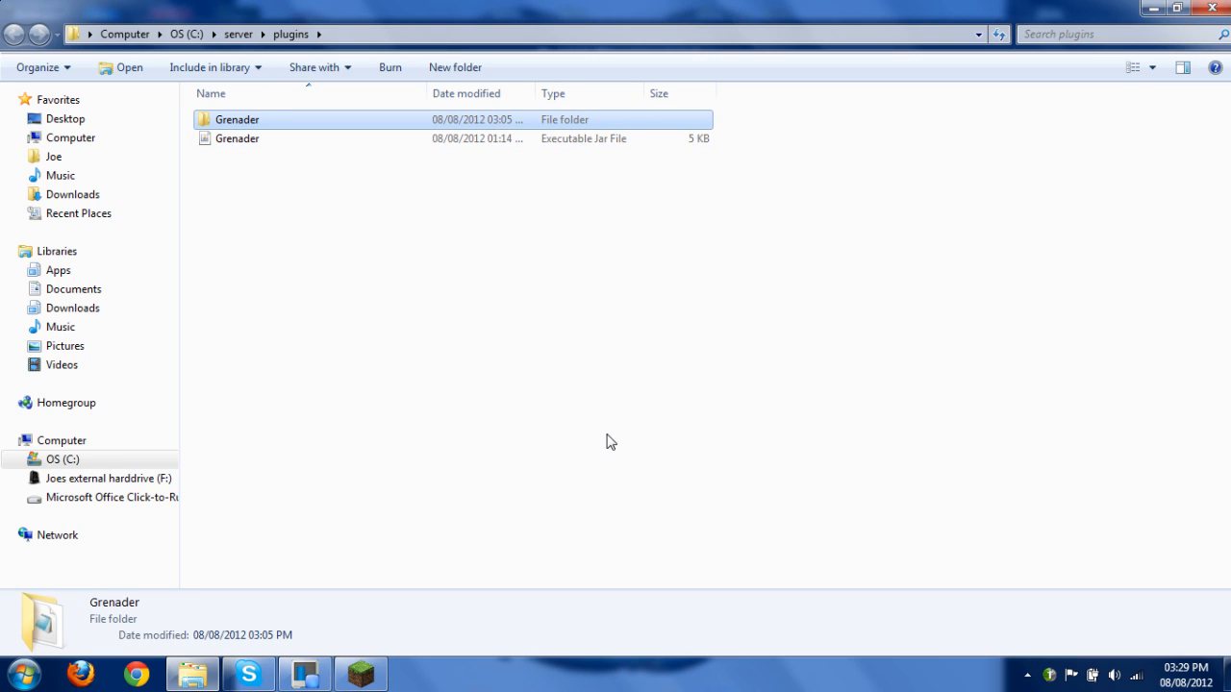
{"action": "mouse_move", "coordinate": [597, 440]}
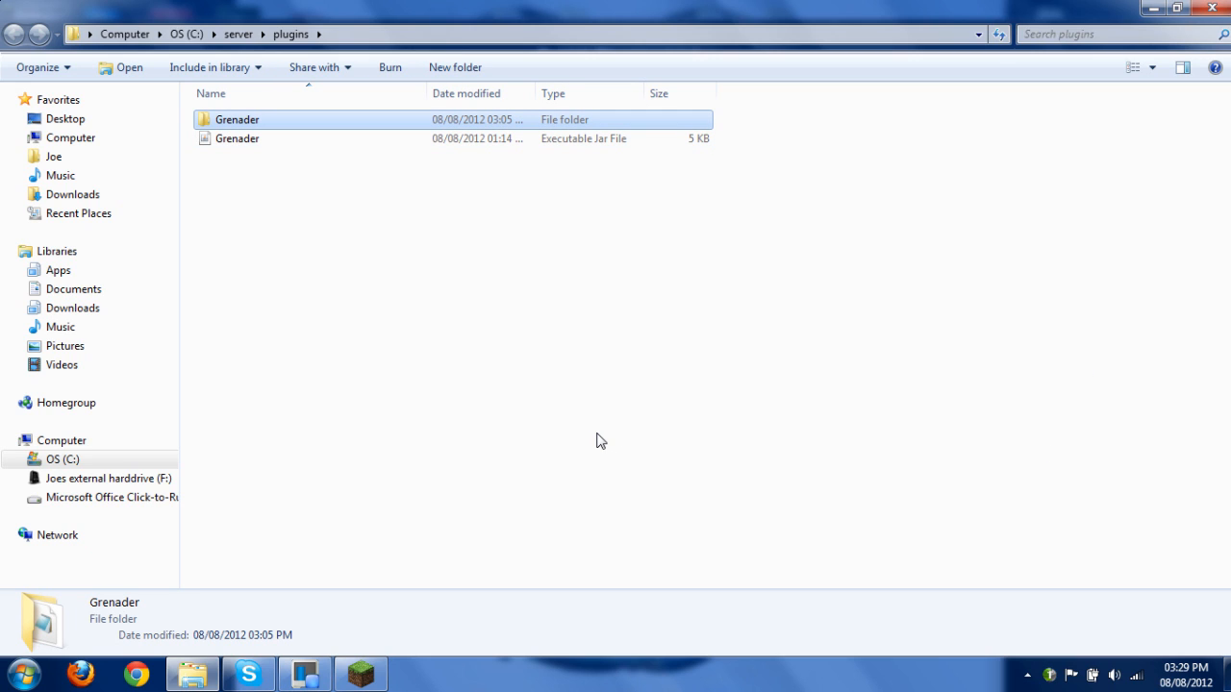
{"action": "mouse_move", "coordinate": [600, 408]}
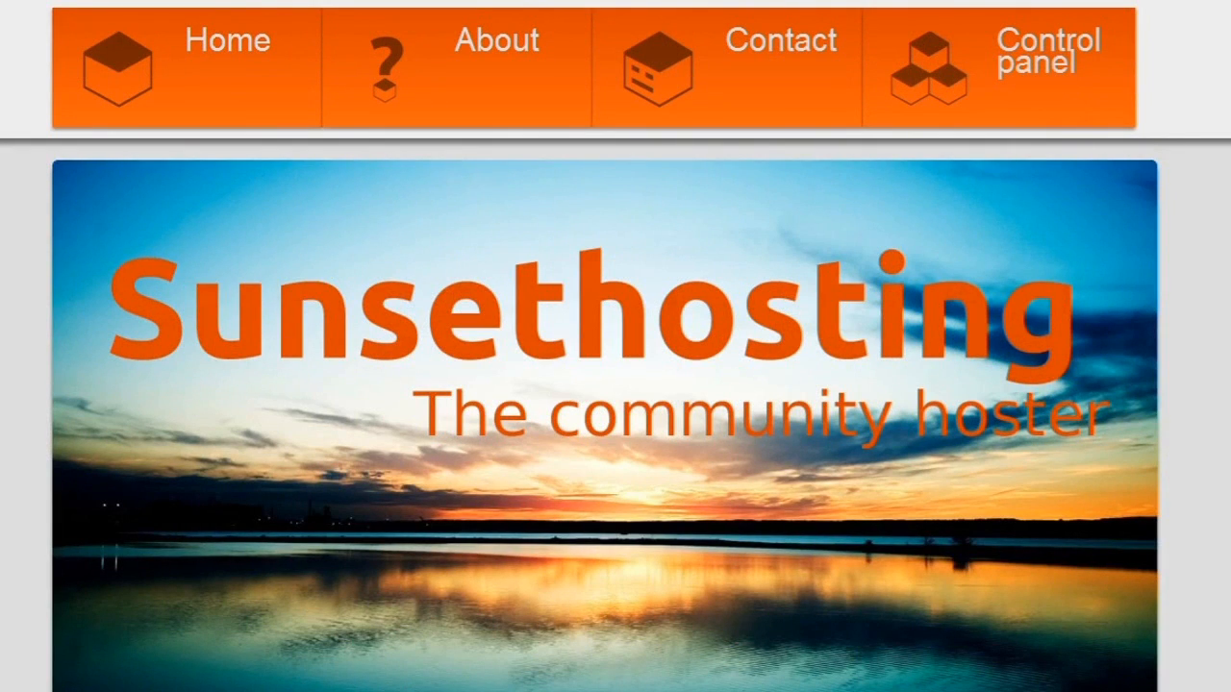
Step: Step the RAM slider through 512, 768 and 1024mb to the 1536mb Redstoners Package
{"action": "scroll", "scroll_direction": "down", "scroll_amount": 3}
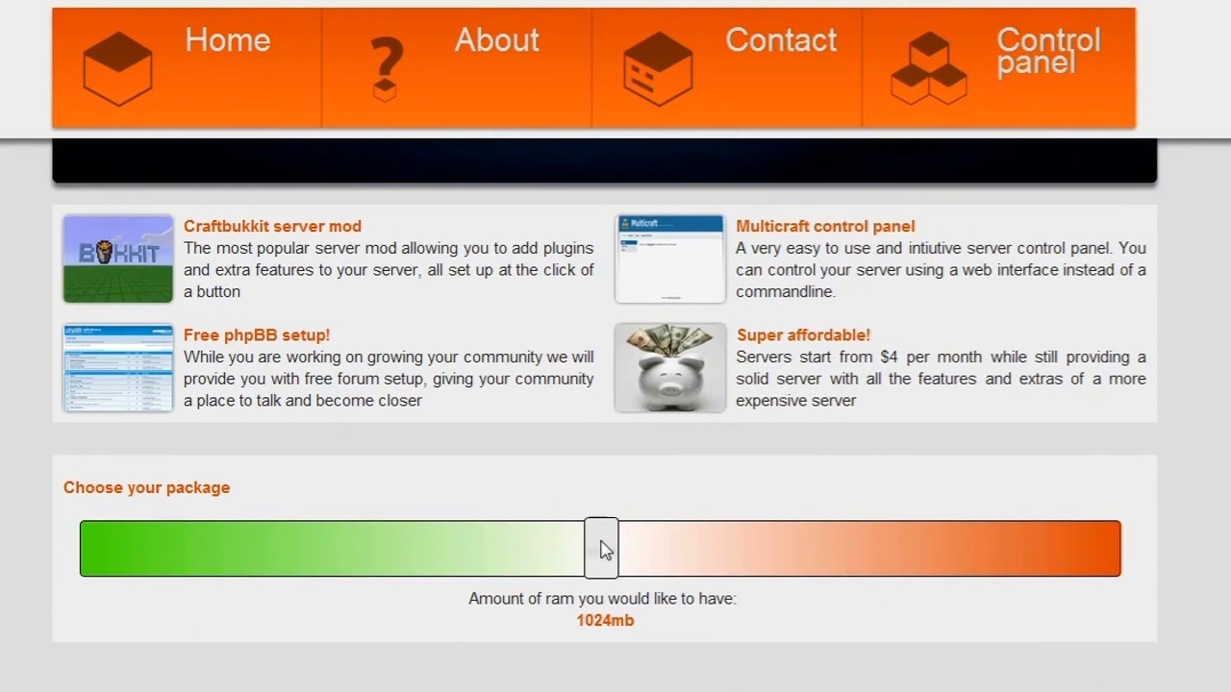
{"action": "left_click_drag", "start_coordinate": [600, 549], "coordinate": [81, 230]}
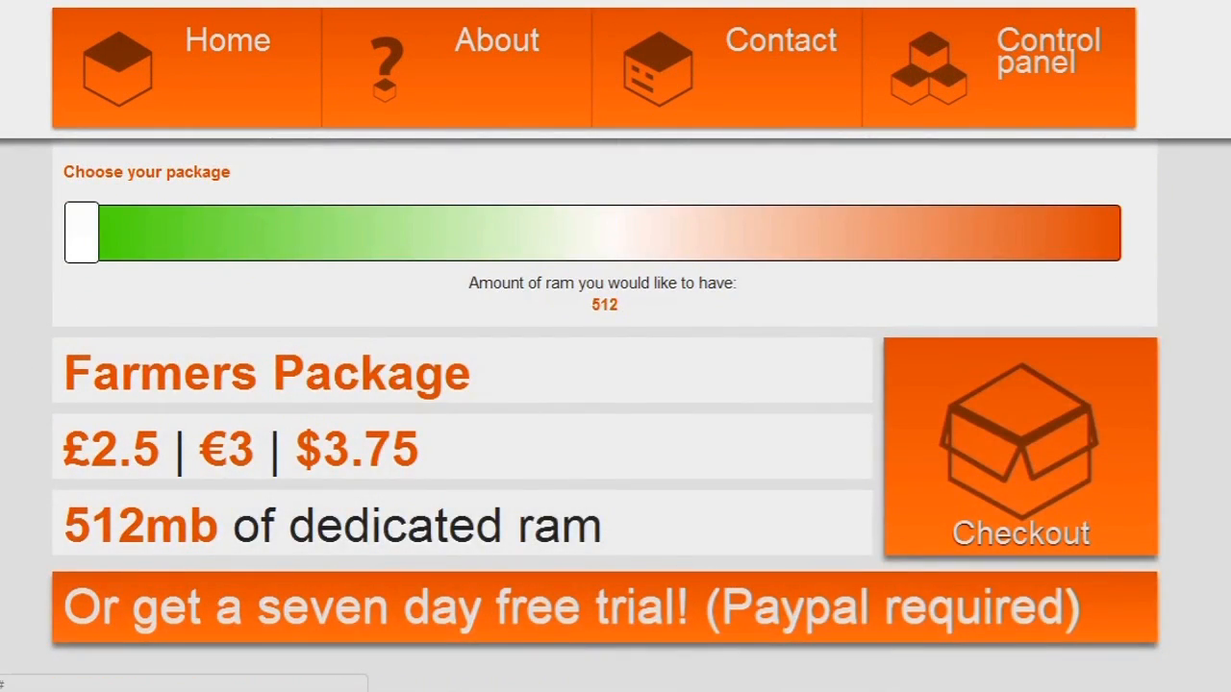
{"action": "left_click_drag", "start_coordinate": [81, 232], "coordinate": [239, 232]}
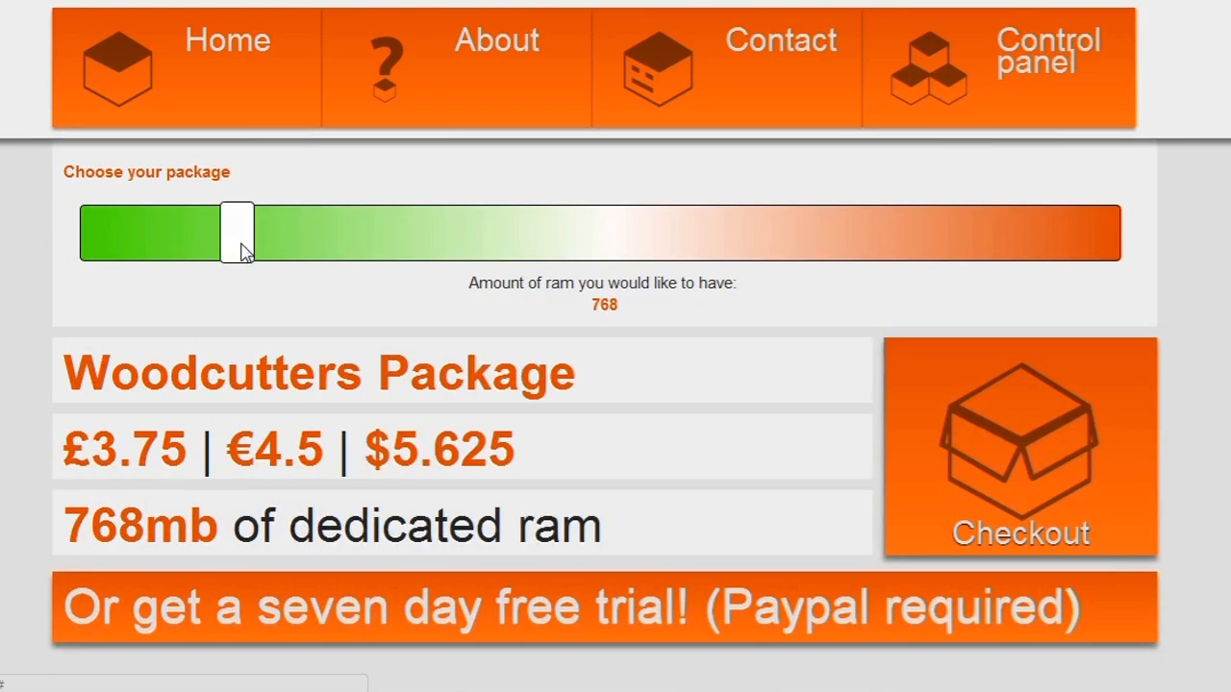
{"action": "left_click_drag", "start_coordinate": [238, 230], "coordinate": [565, 231]}
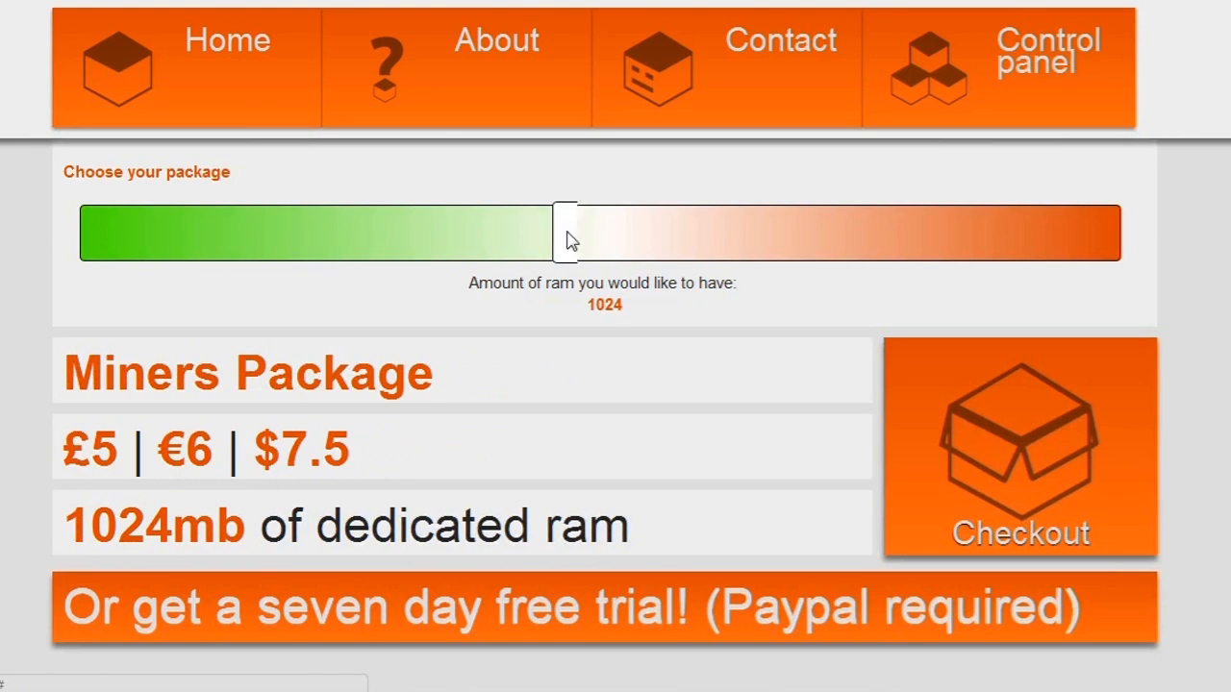
{"action": "left_click_drag", "start_coordinate": [566, 232], "coordinate": [820, 233]}
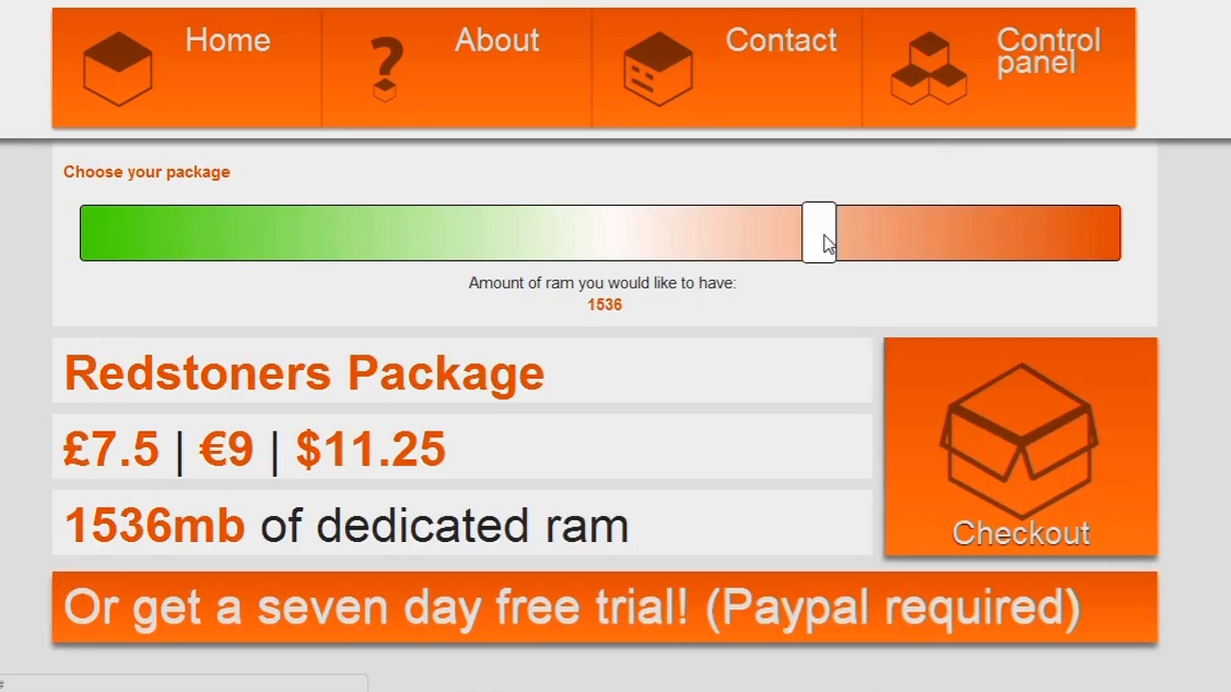